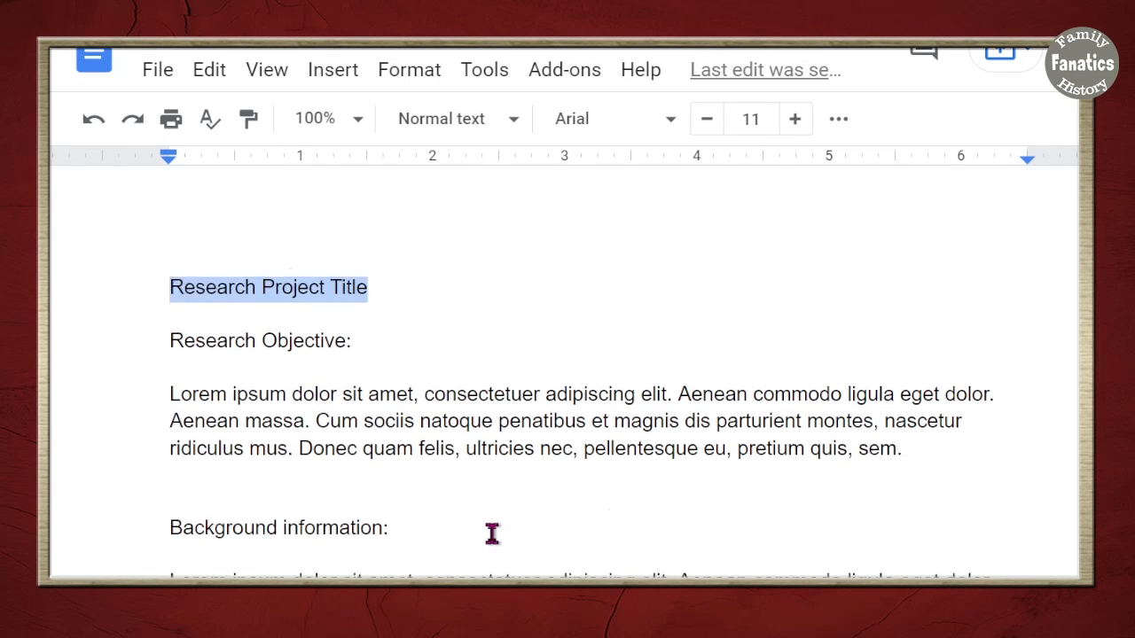
# Apply the Title paragraph style to the 'Research Project Title' line
pyautogui.scroll(-3)
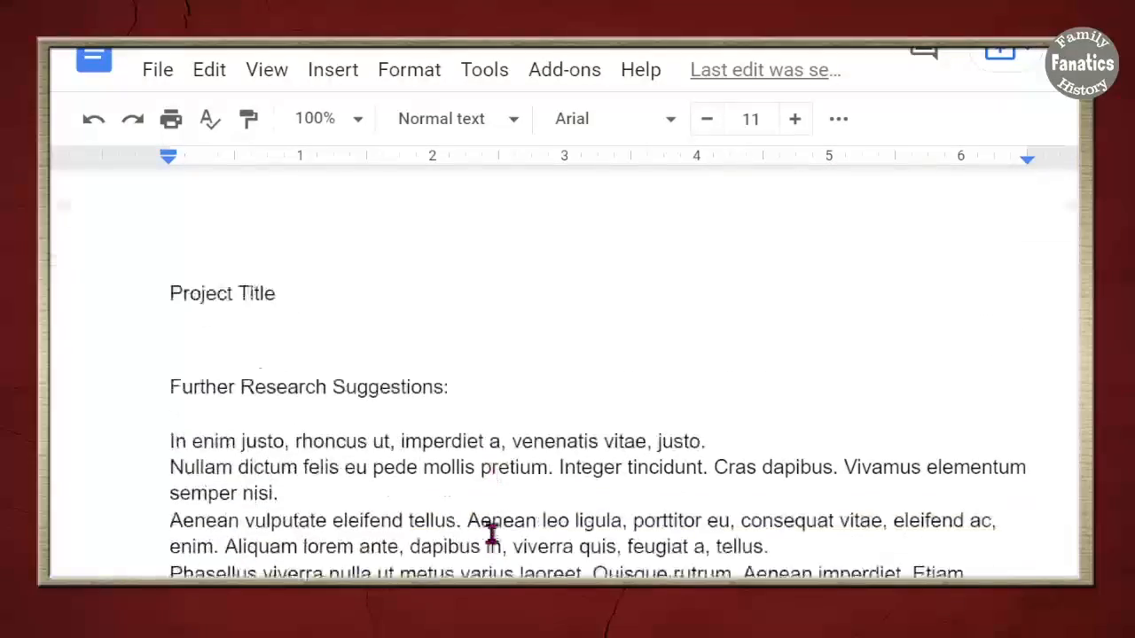
pyautogui.scroll(-3)
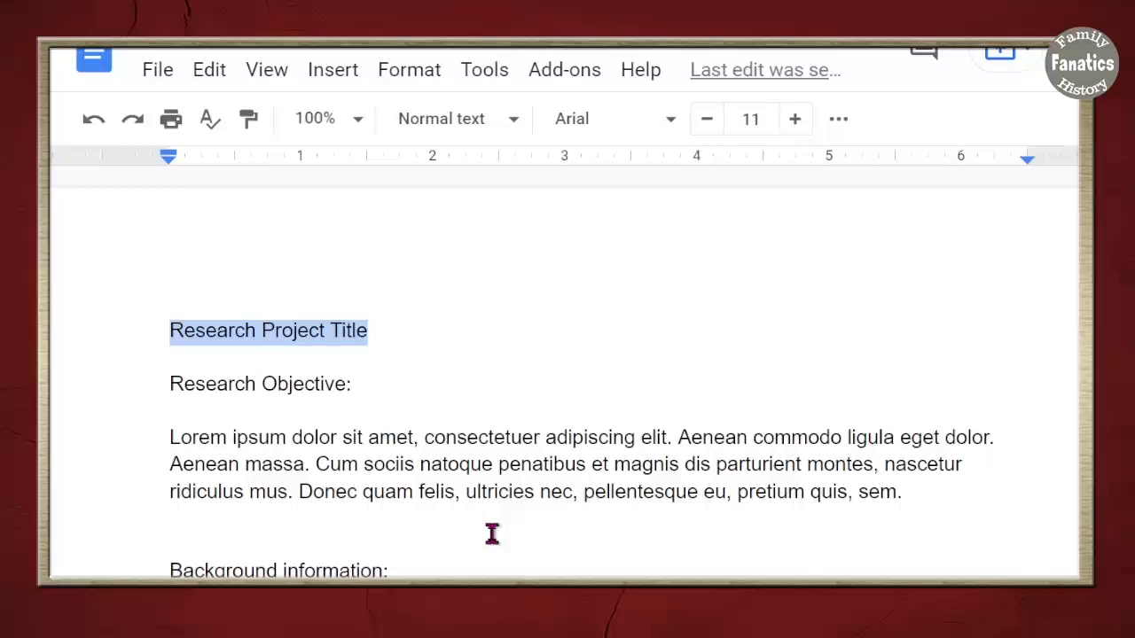
pyautogui.click(427, 437)
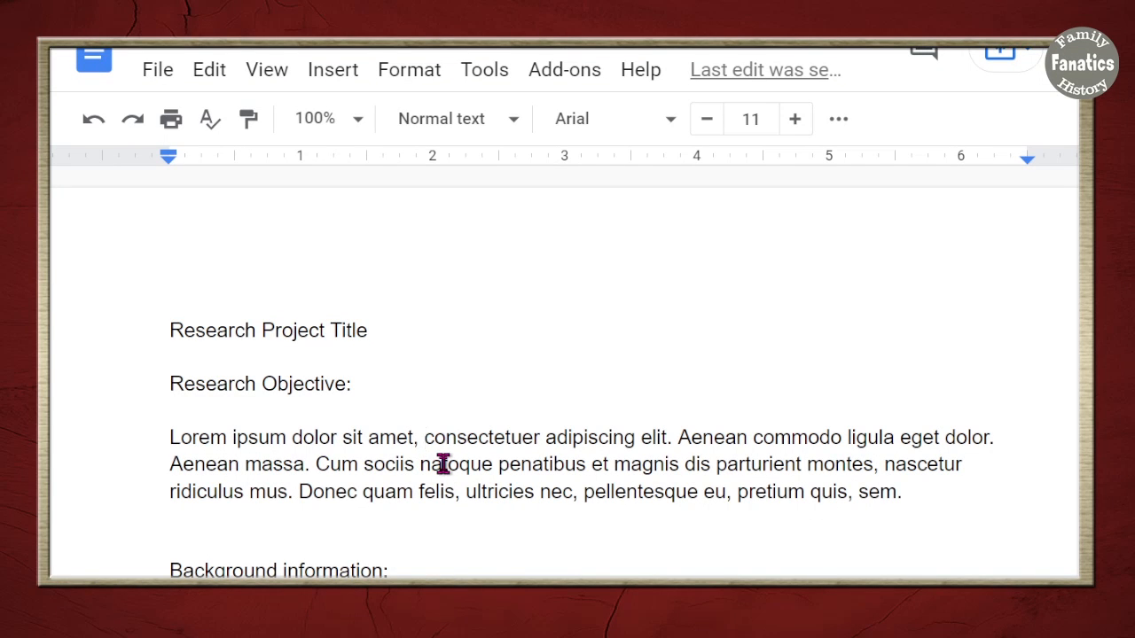
pyautogui.click(297, 329)
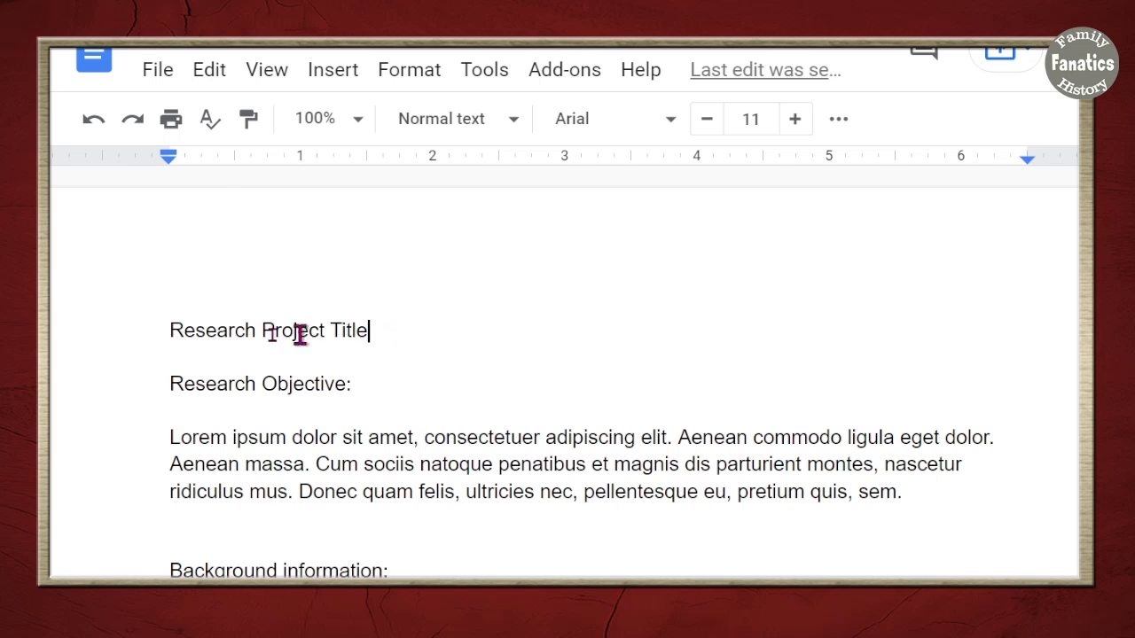
pyautogui.tripleClick(269, 331)
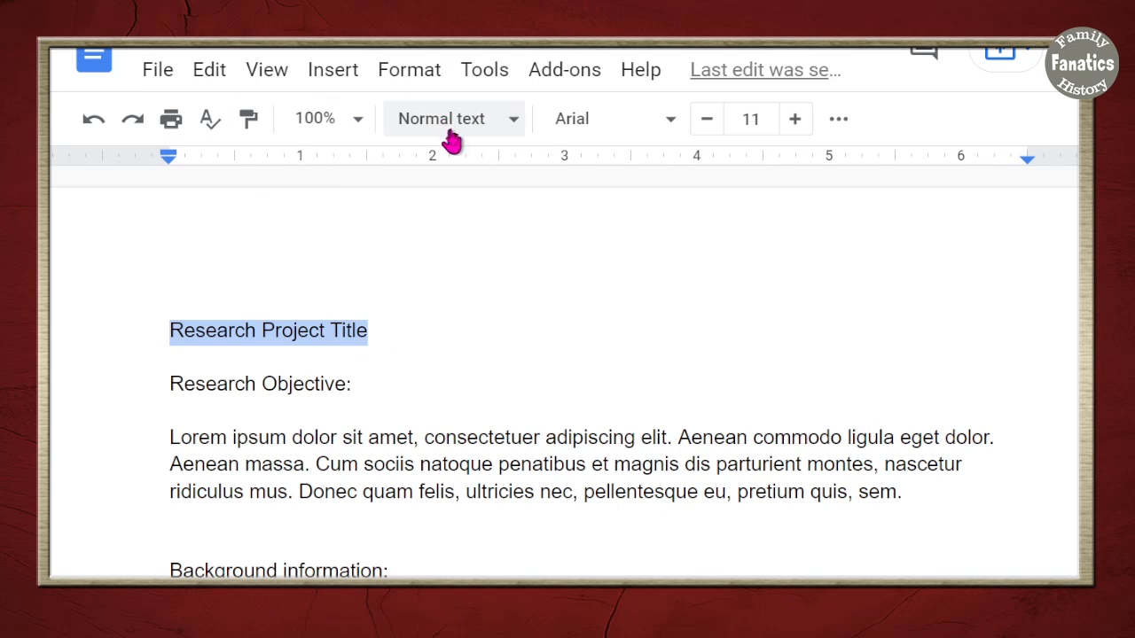
pyautogui.moveTo(452, 118)
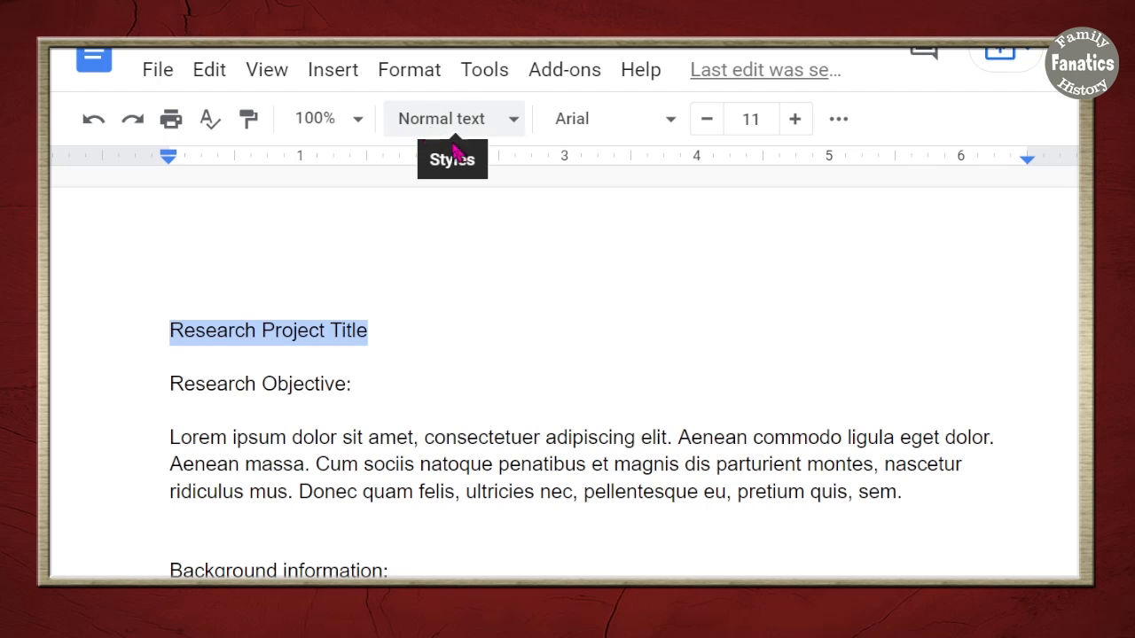
pyautogui.moveTo(517, 129)
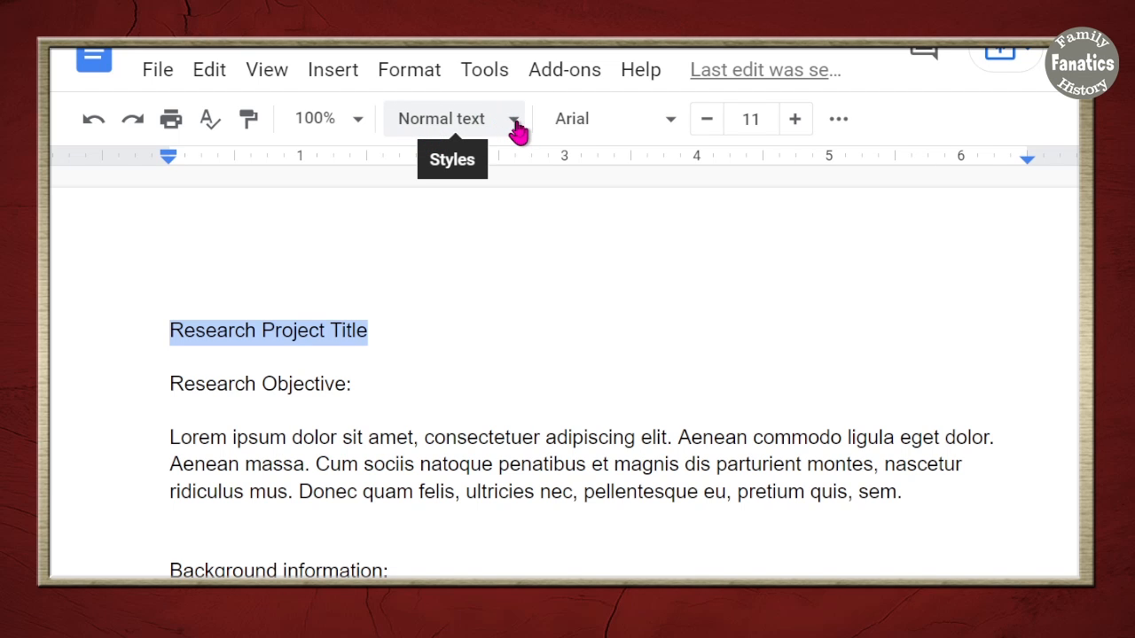
pyautogui.click(455, 118)
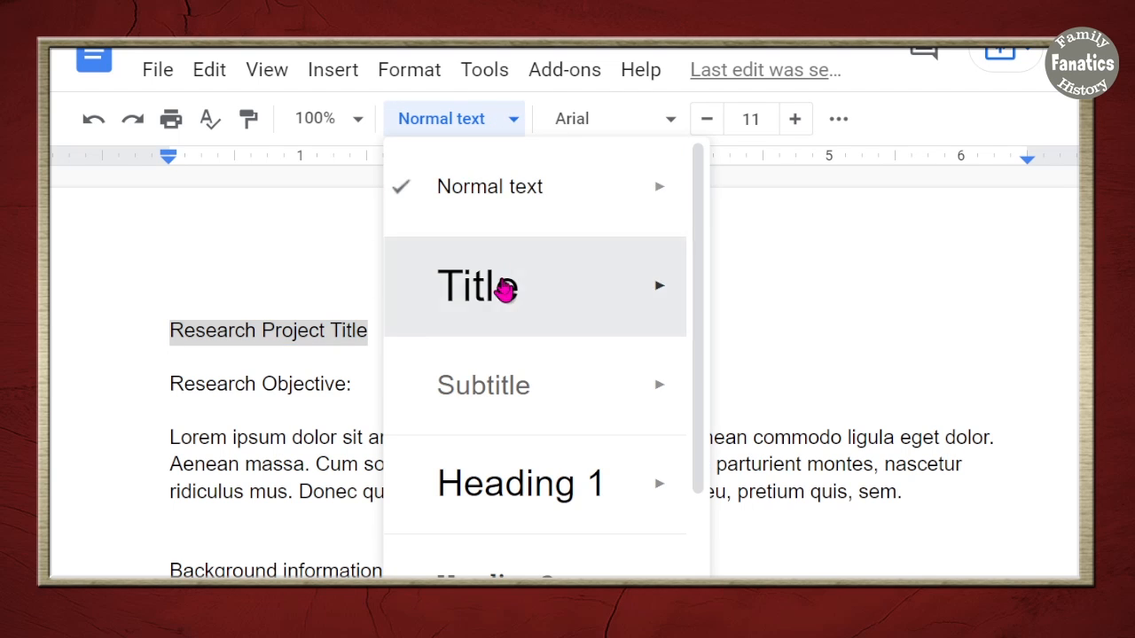
pyautogui.click(477, 285)
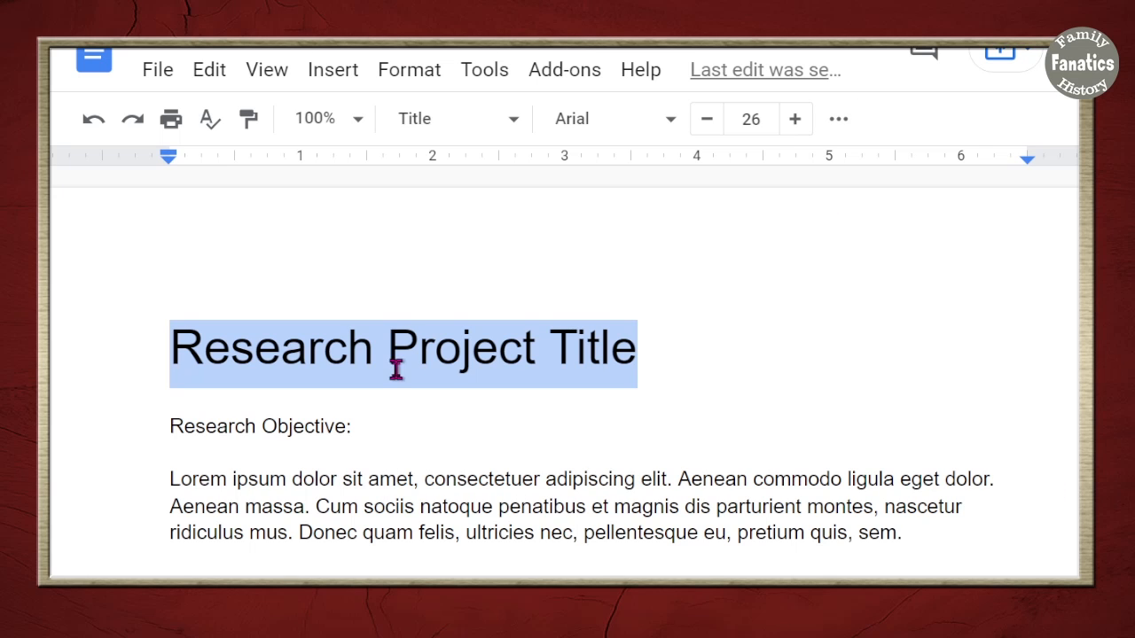
# Centre the title, set it in Bree Serif, and colour it red
pyautogui.click(687, 346)
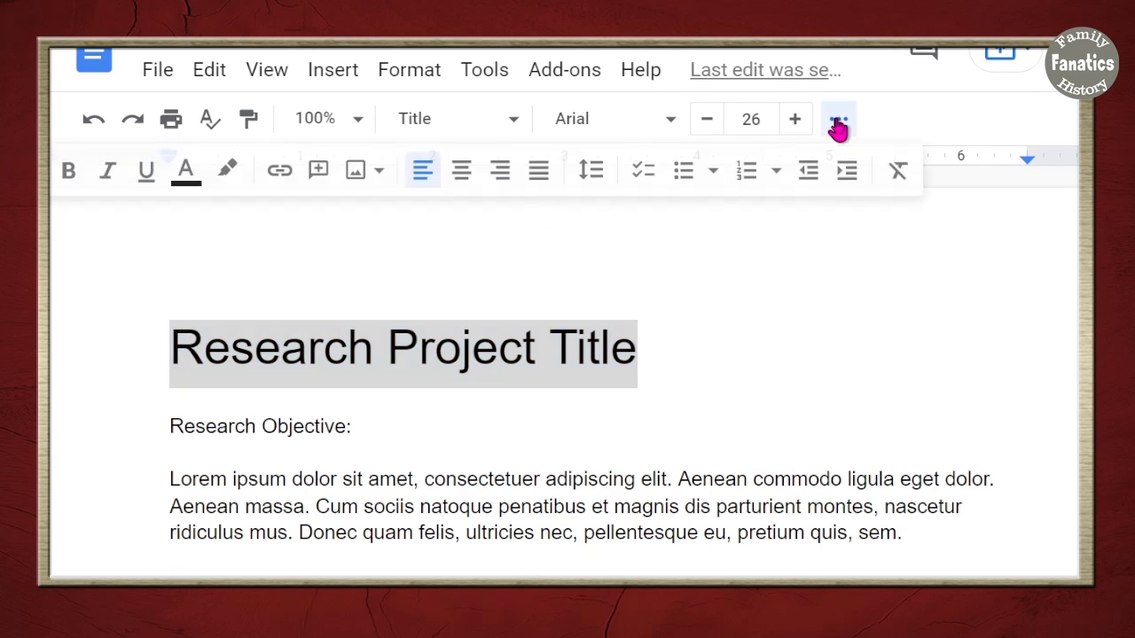
pyautogui.click(461, 169)
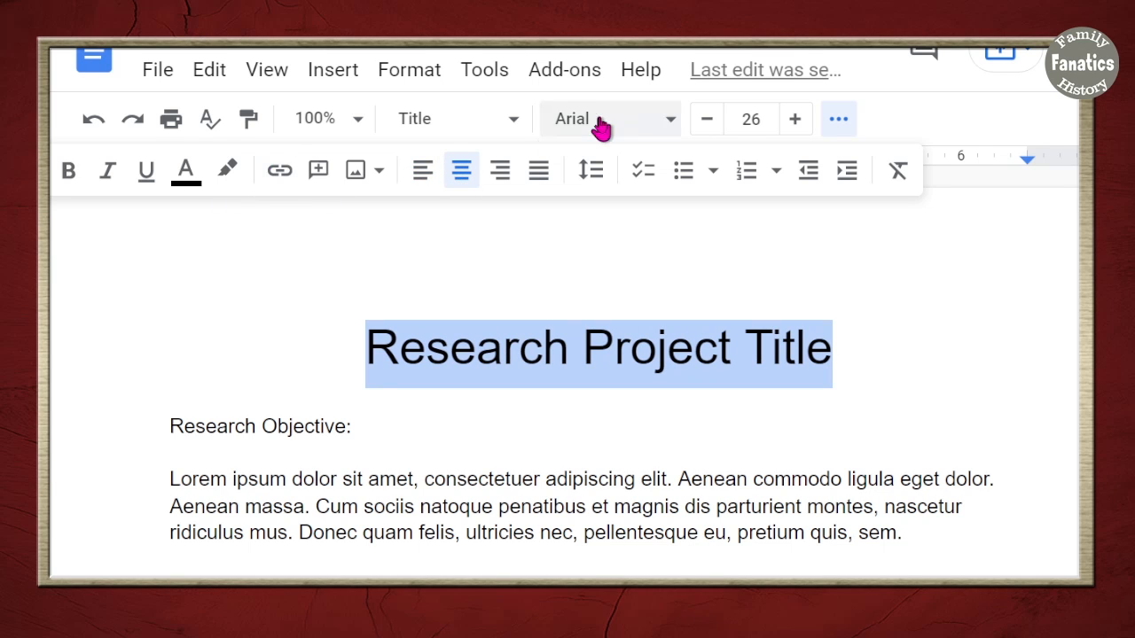
pyautogui.click(610, 118)
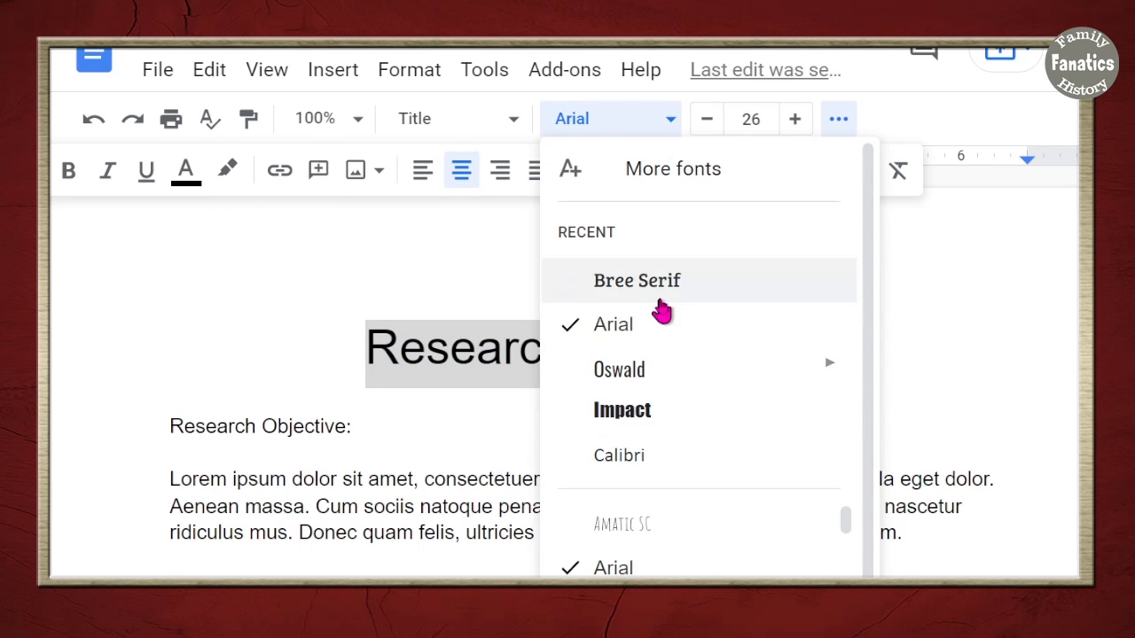
pyautogui.click(636, 280)
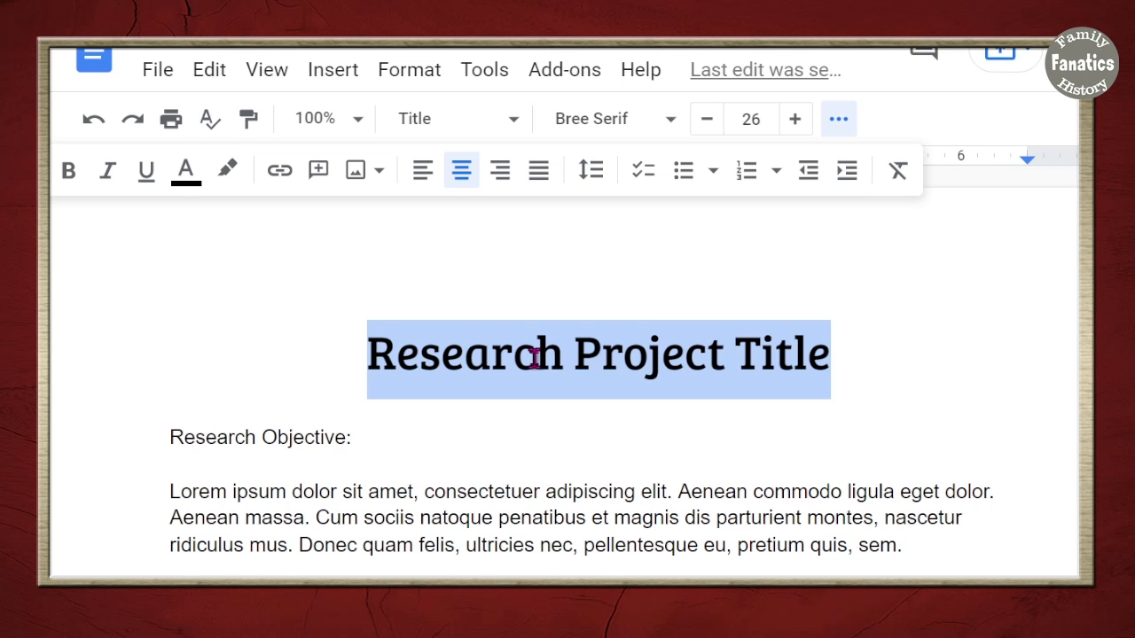
pyautogui.moveTo(282, 223)
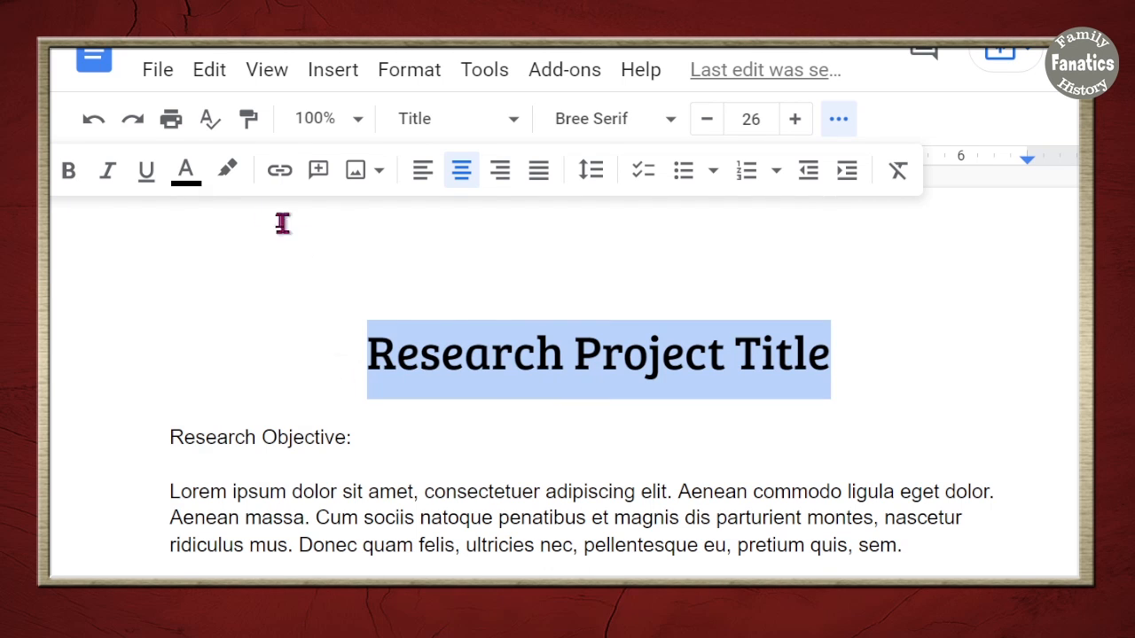
pyautogui.click(185, 170)
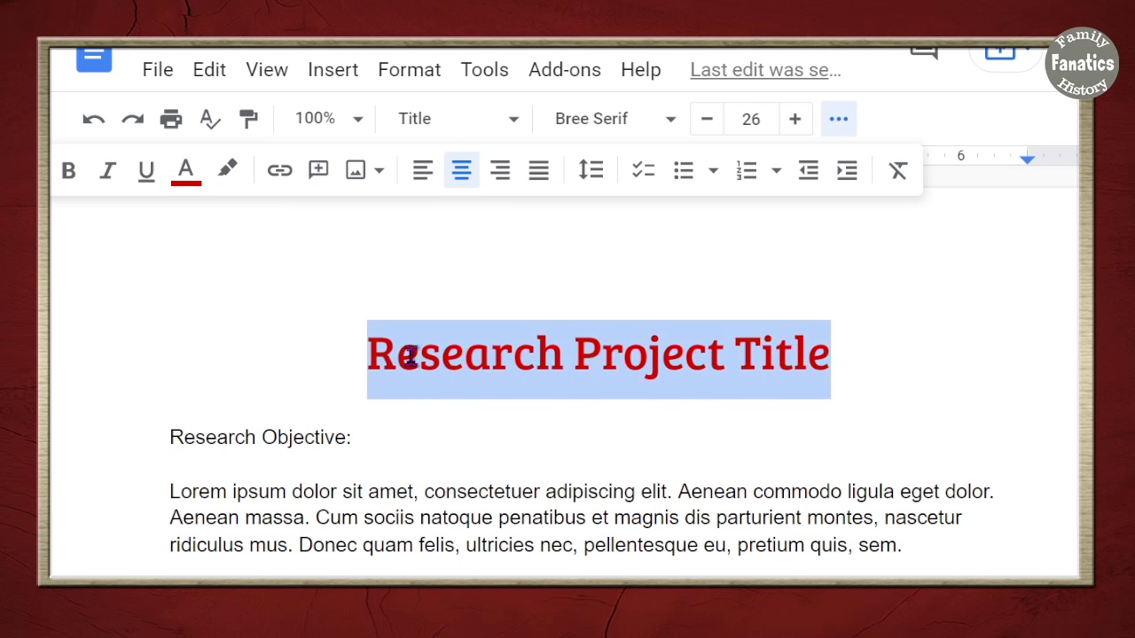
pyautogui.click(185, 170)
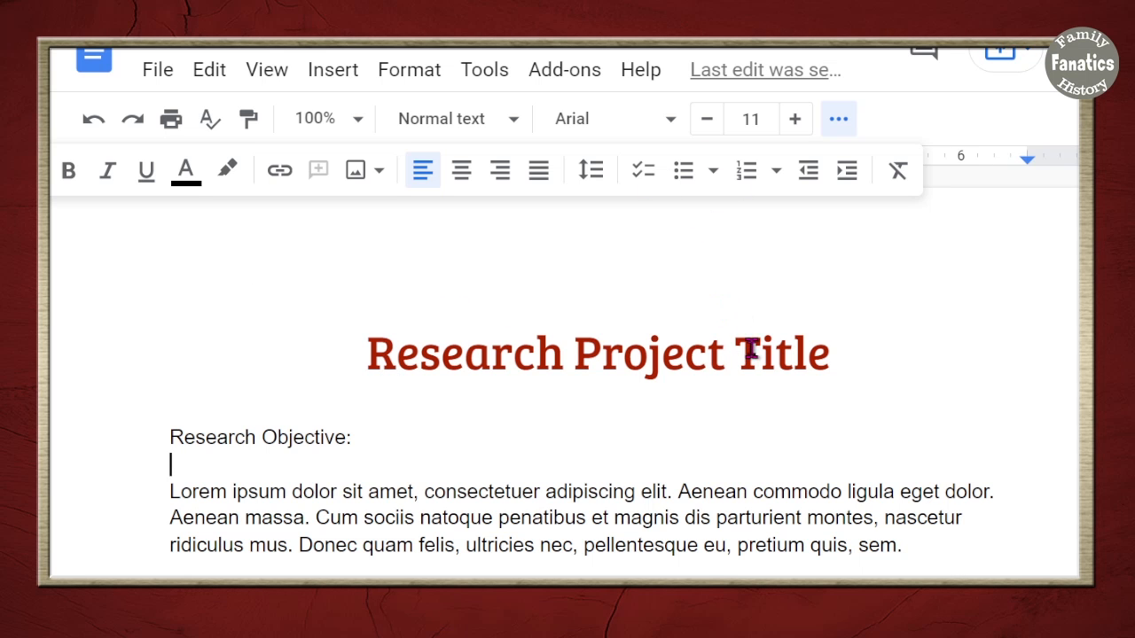
# Apply Heading 1 to the Research Objective and Background information labels
pyautogui.scroll(-3)
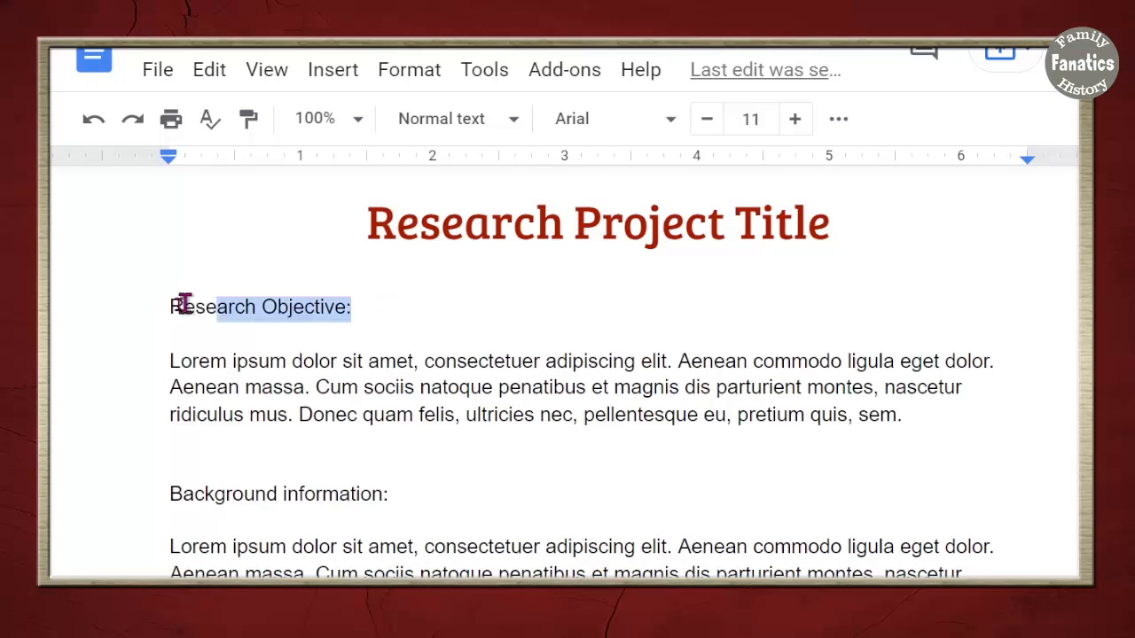
pyautogui.click(441, 118)
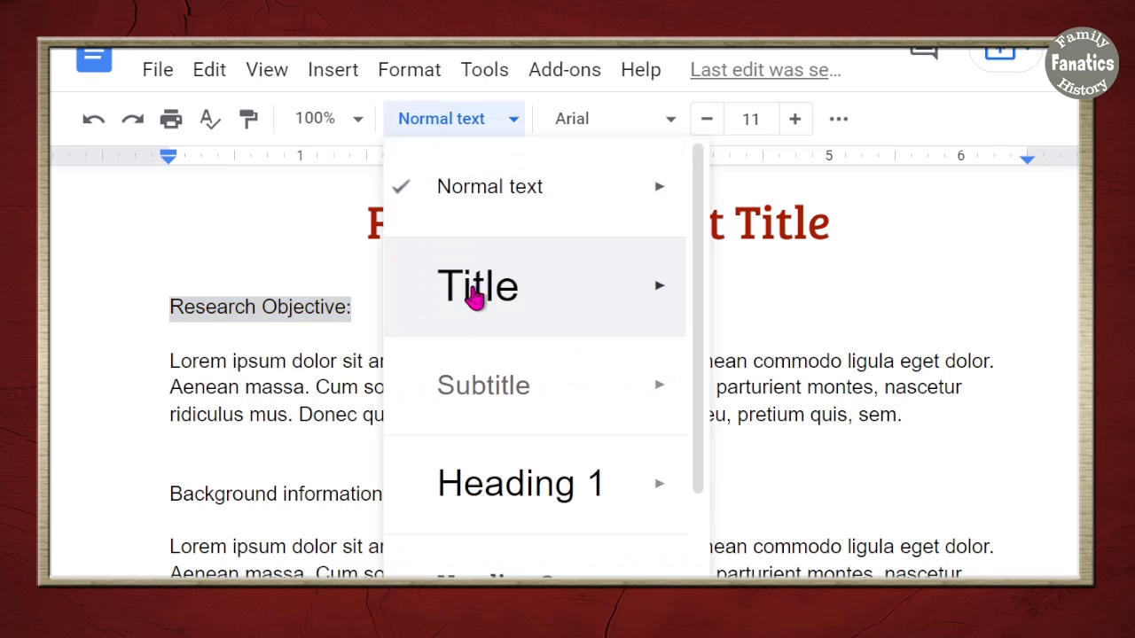
pyautogui.click(521, 483)
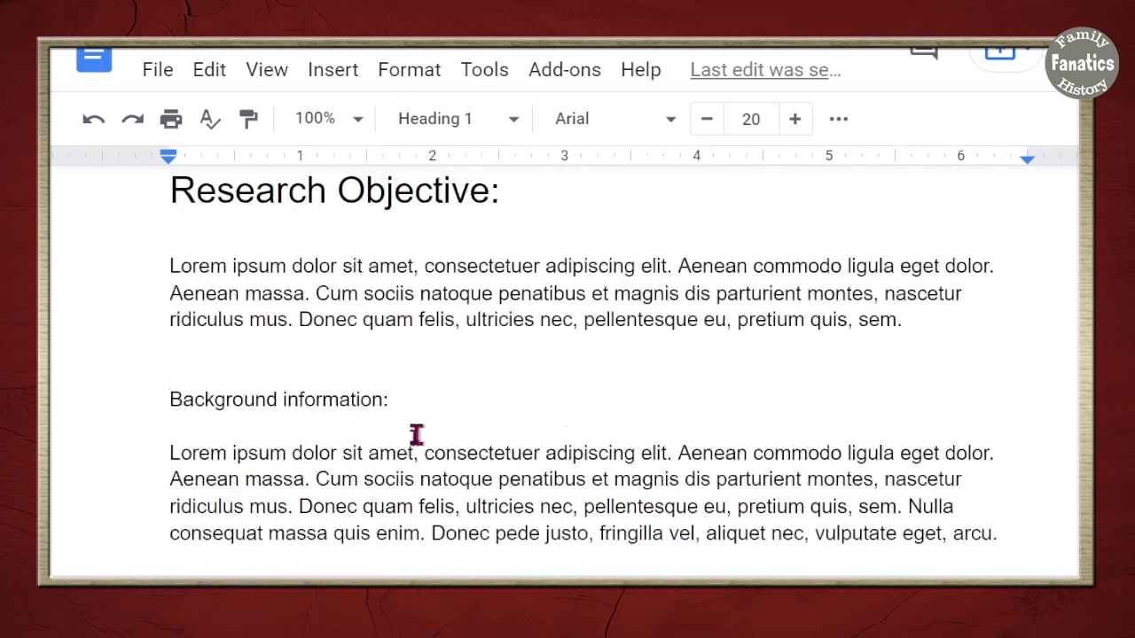
pyautogui.click(434, 117)
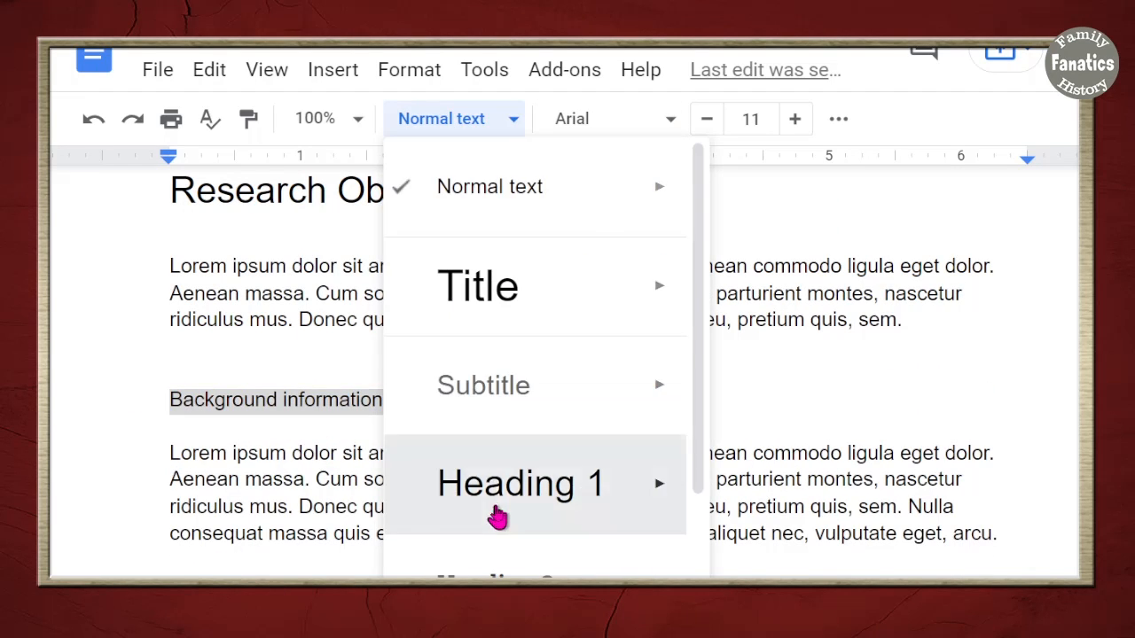
pyautogui.click(520, 483)
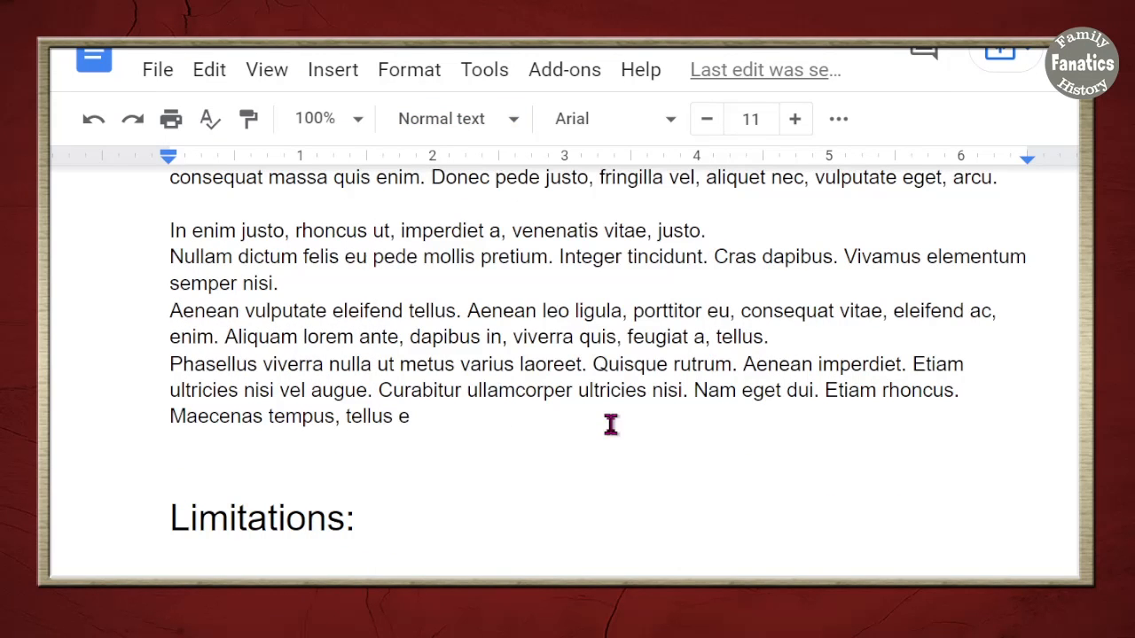
# Set Background Information to Oswald size 17, capitalised, purple and underlined
pyautogui.scroll(3)
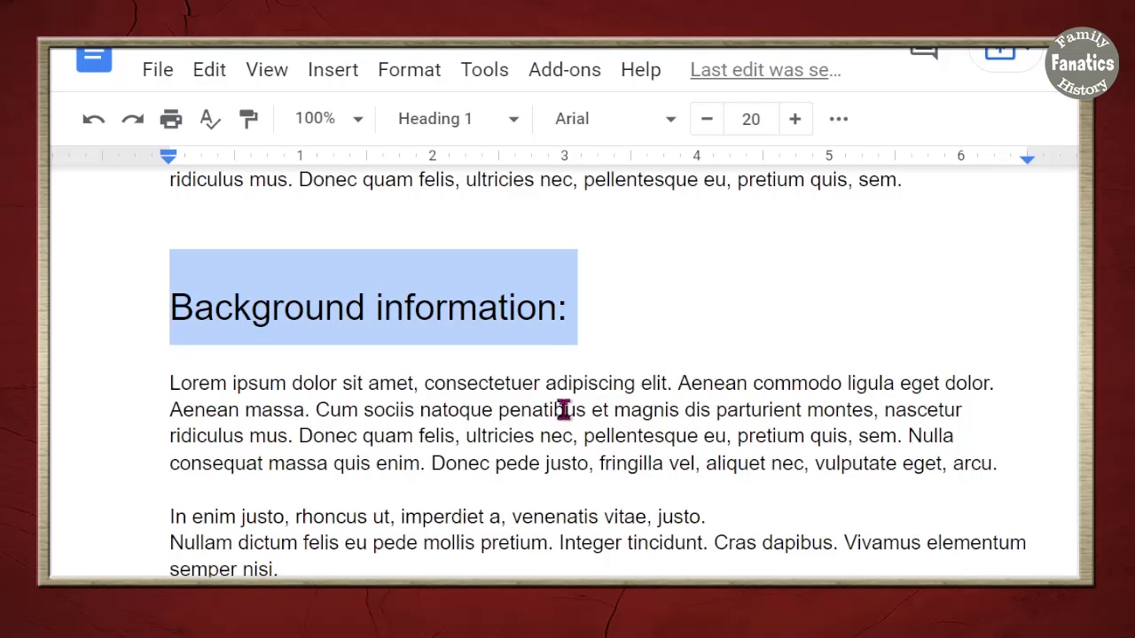
pyautogui.click(610, 118)
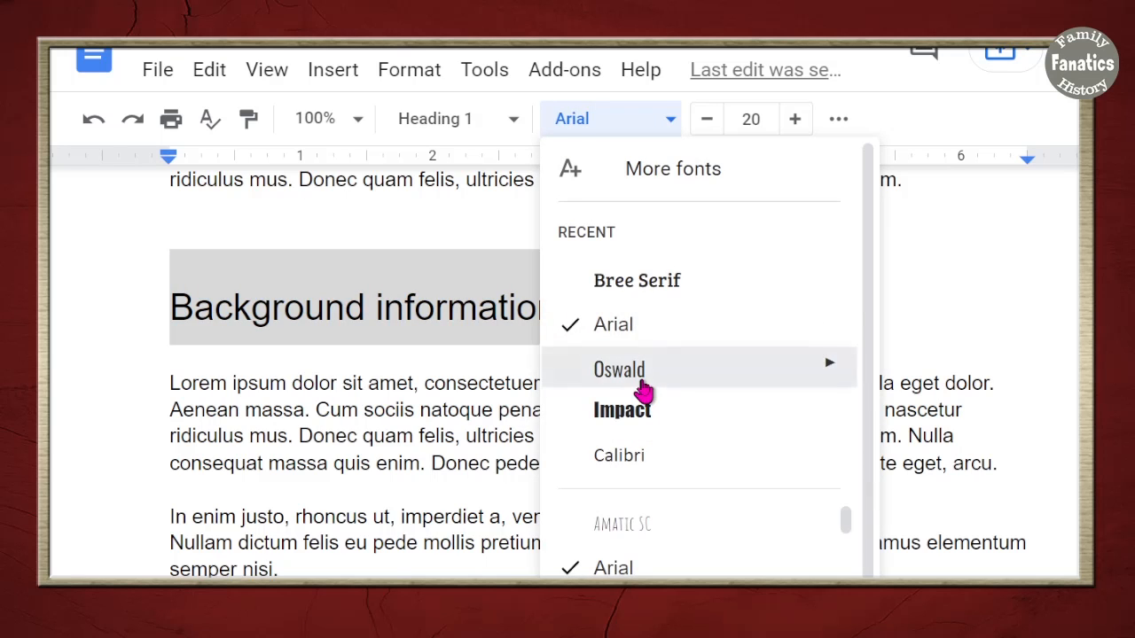
pyautogui.click(619, 368)
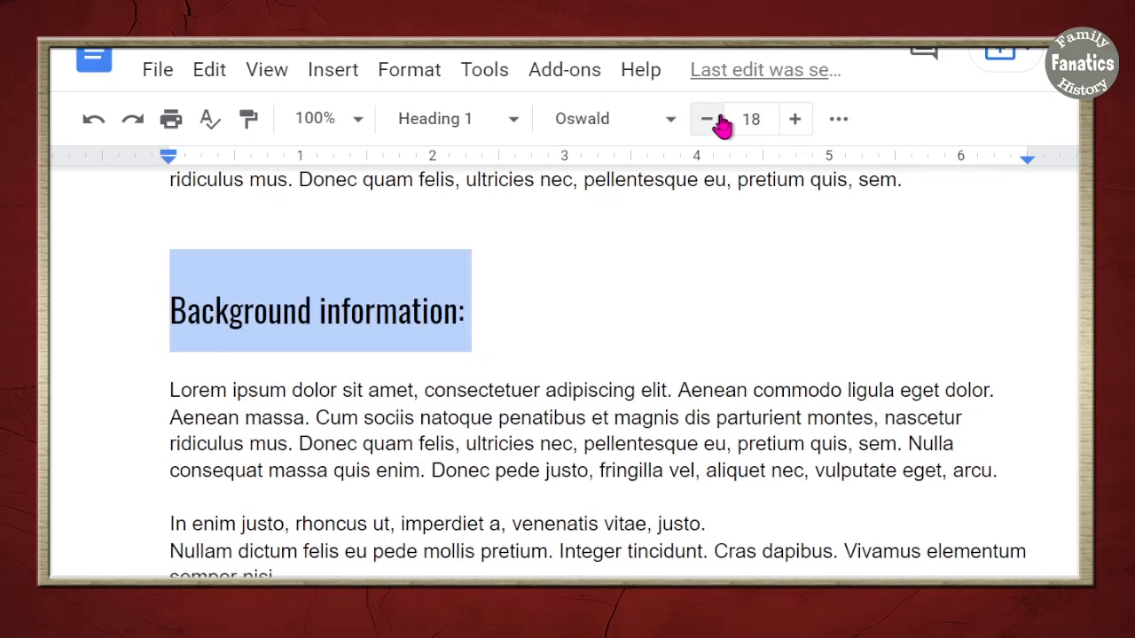
pyautogui.click(706, 118)
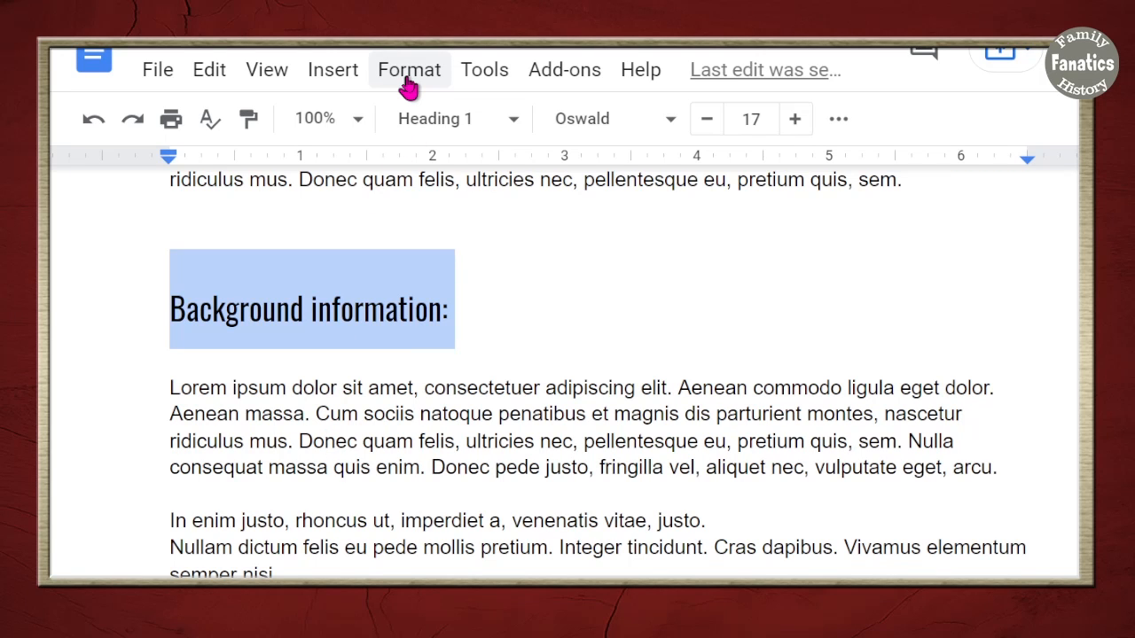
pyautogui.click(409, 69)
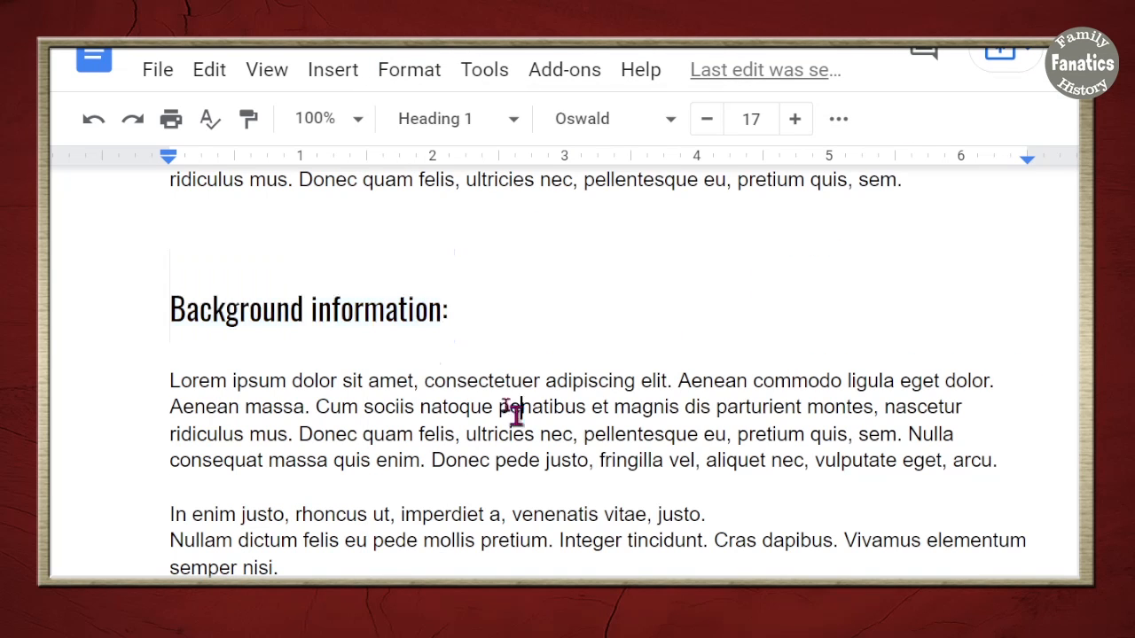
pyautogui.click(519, 407)
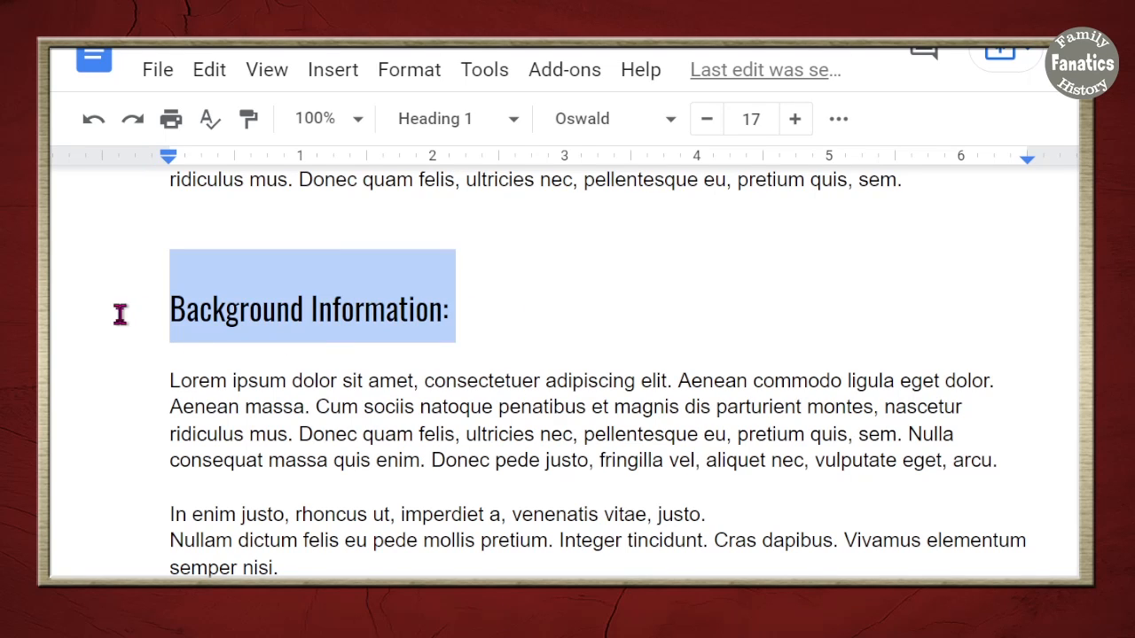
pyautogui.click(837, 118)
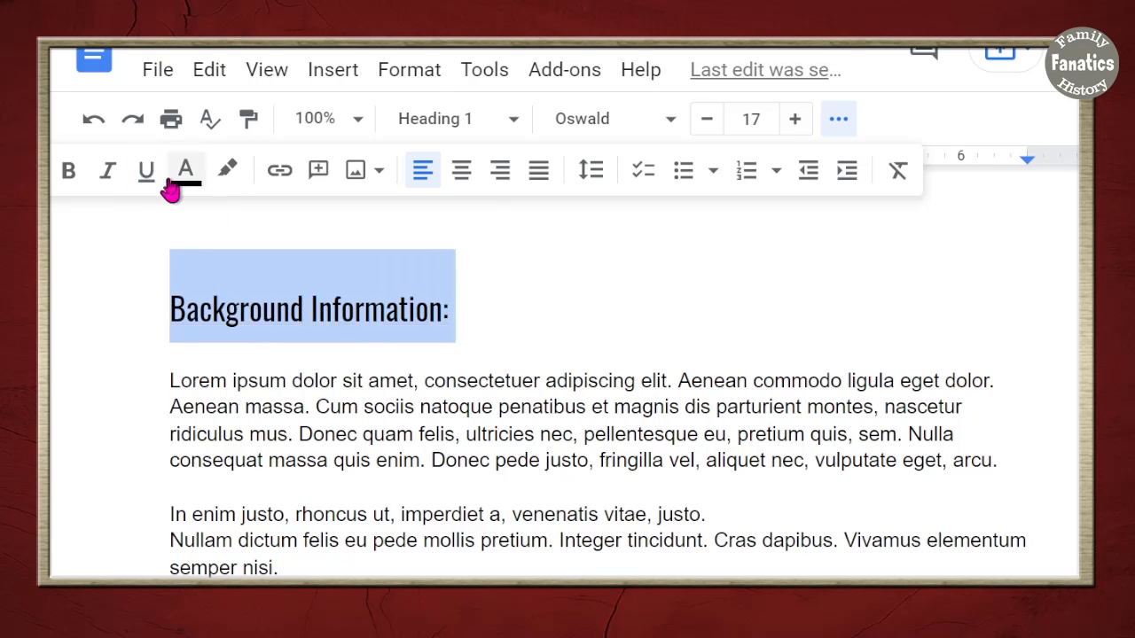
pyautogui.click(185, 169)
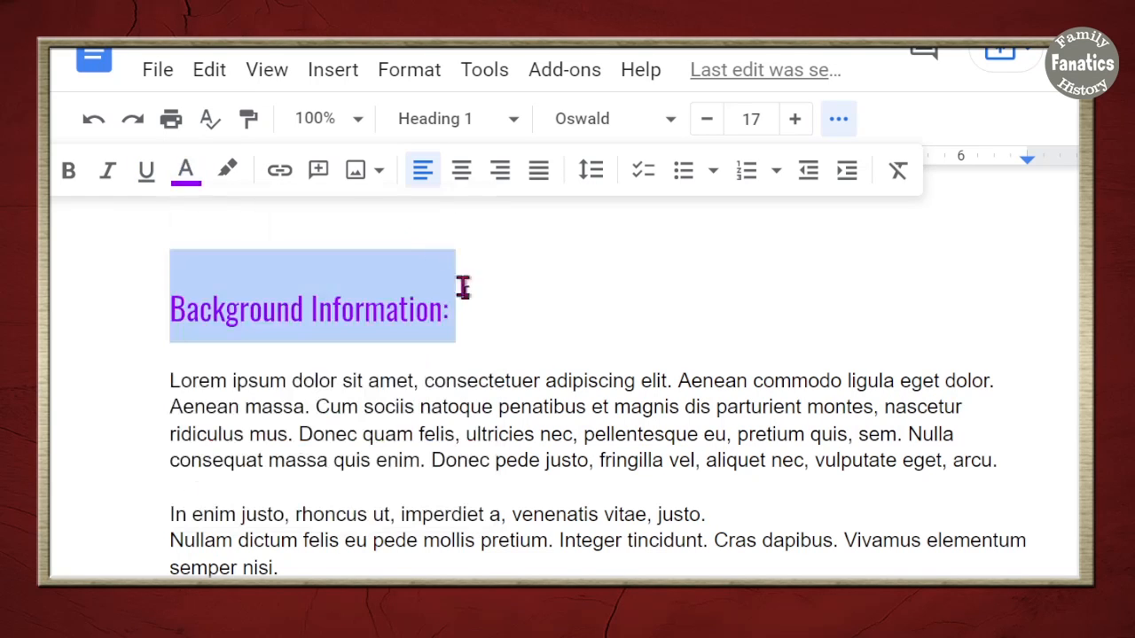
pyautogui.click(145, 169)
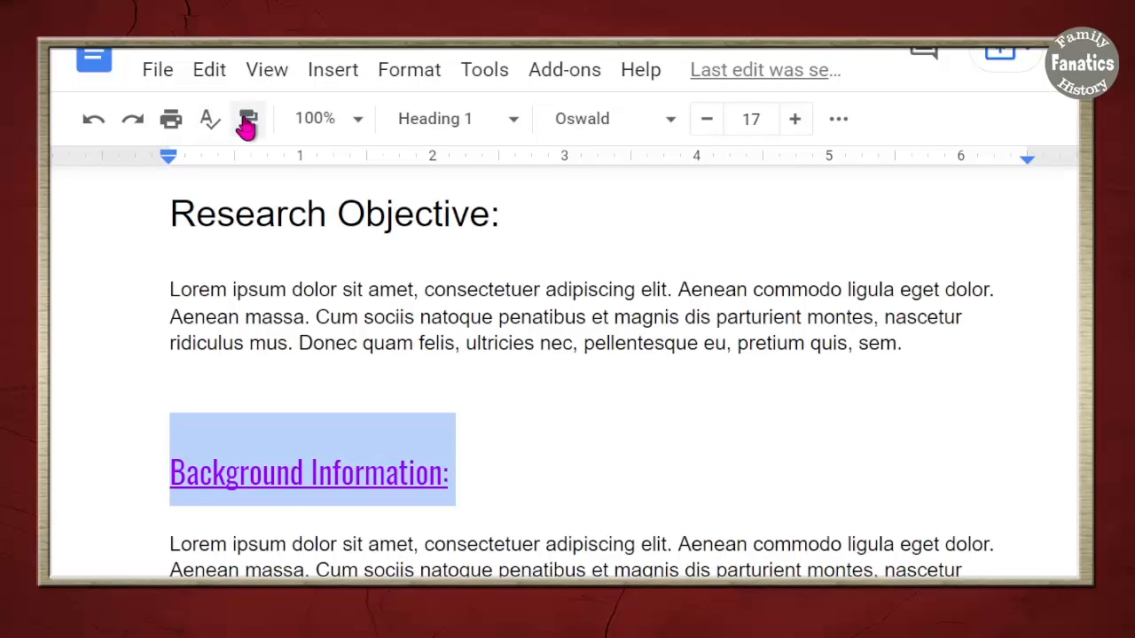
# Copy the Background Information heading's formatting, reselect it, and open the paragraph style list
pyautogui.click(248, 119)
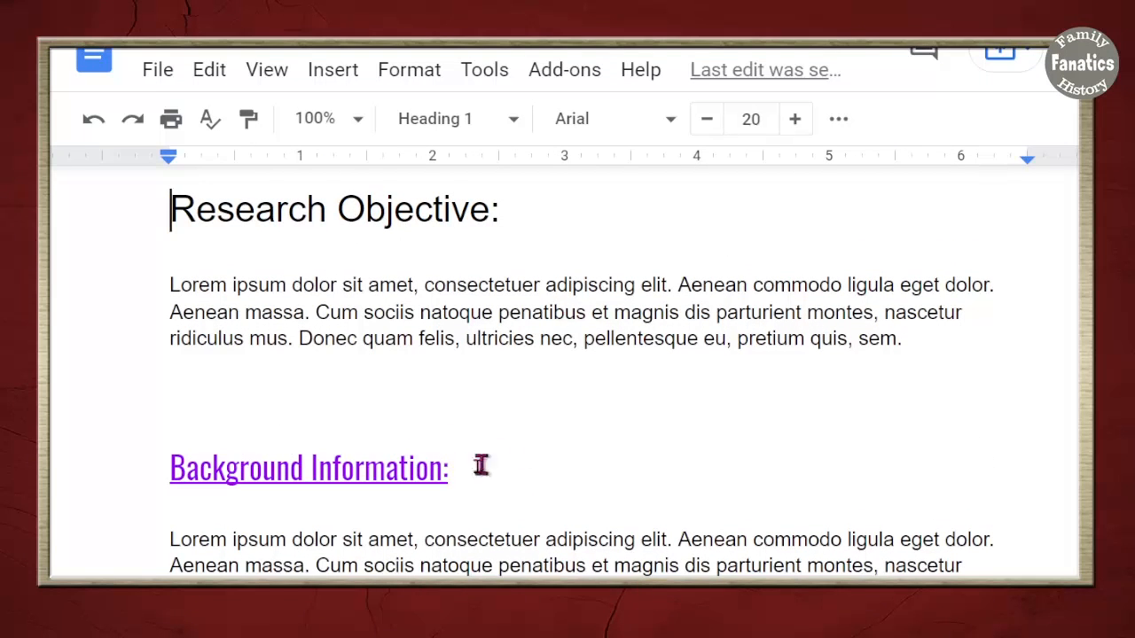
pyautogui.tripleClick(309, 467)
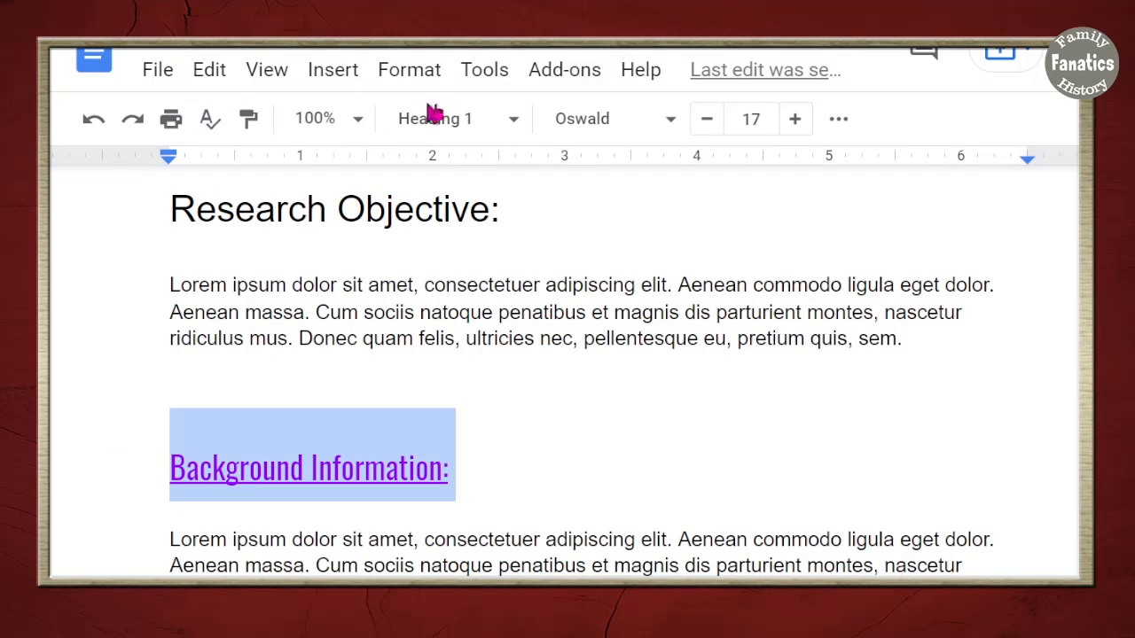
pyautogui.click(443, 118)
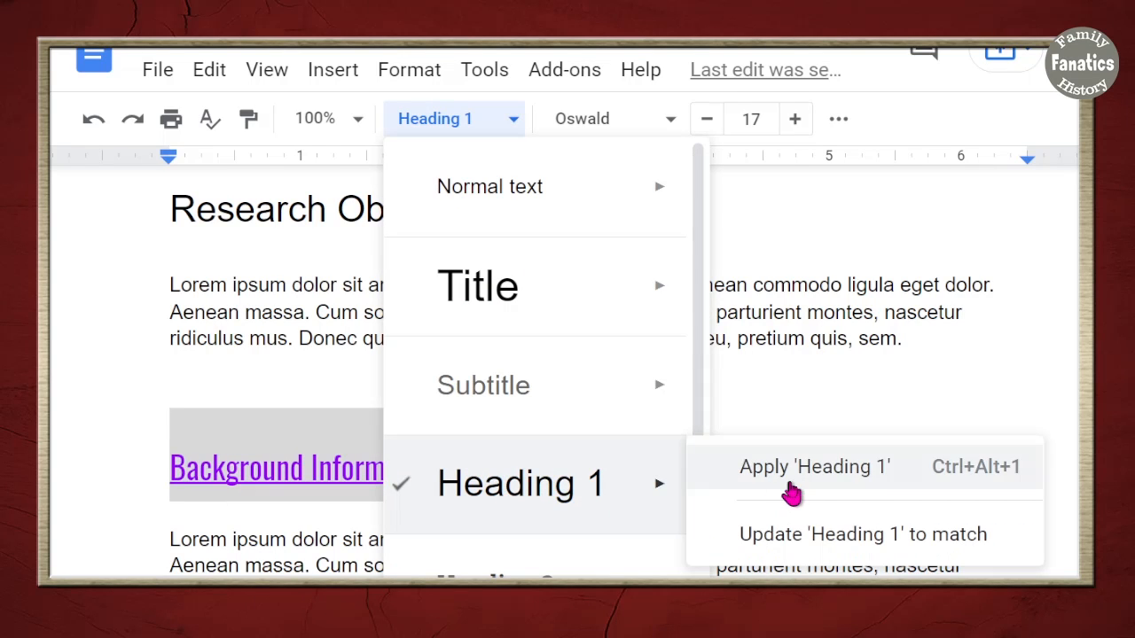
pyautogui.moveTo(780, 541)
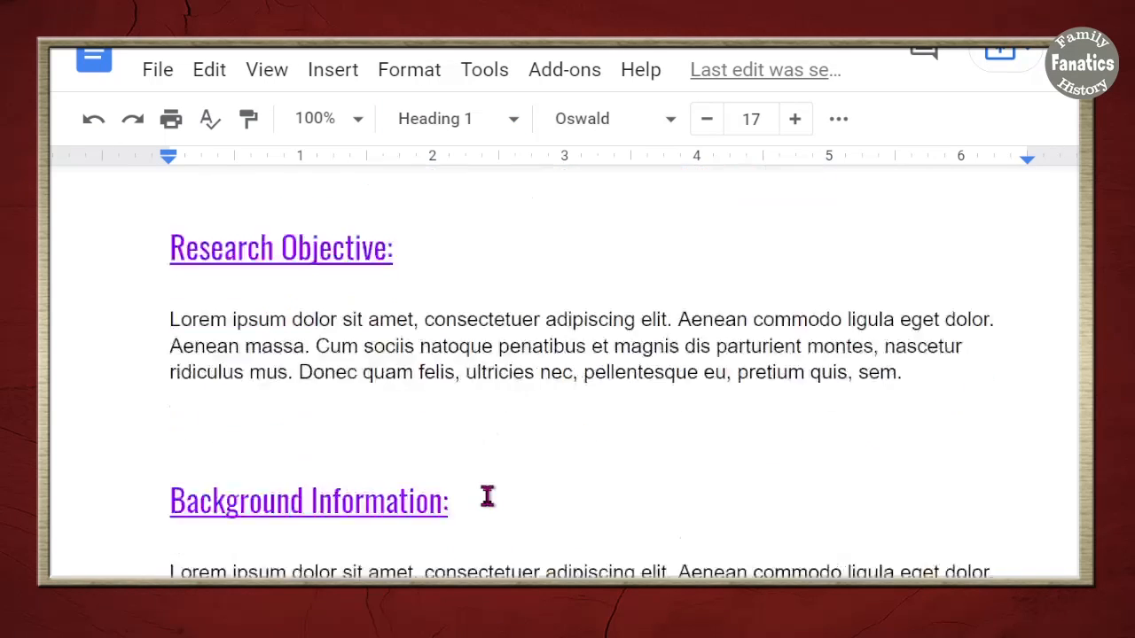
# Make Conclusions and Further Research Suggestions Heading 1 headings
pyautogui.scroll(-3)
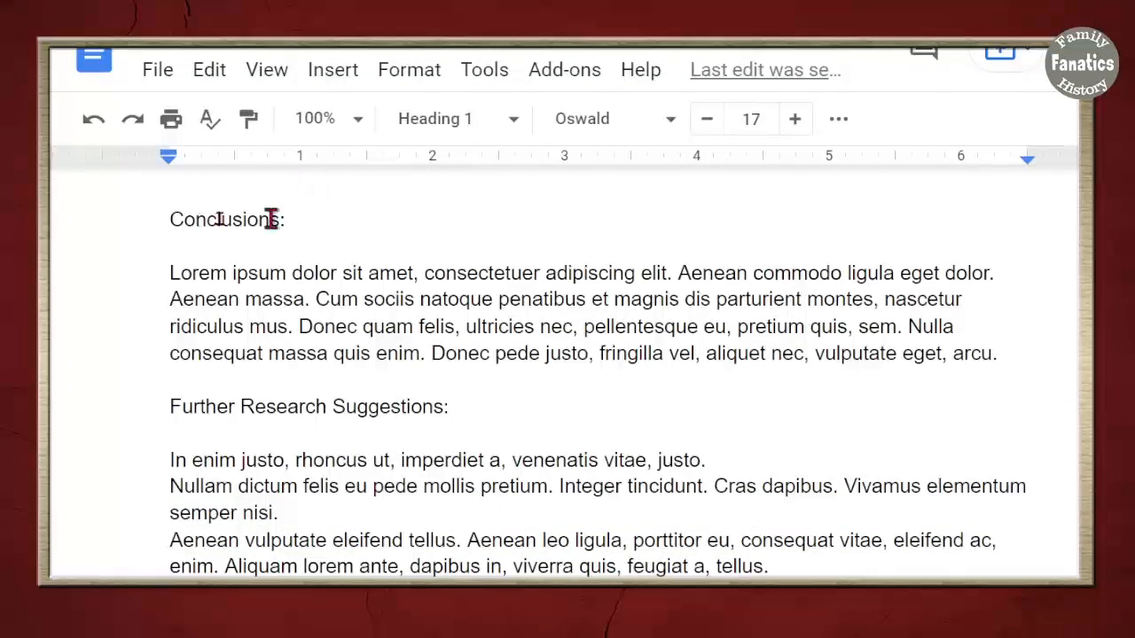
pyautogui.click(454, 118)
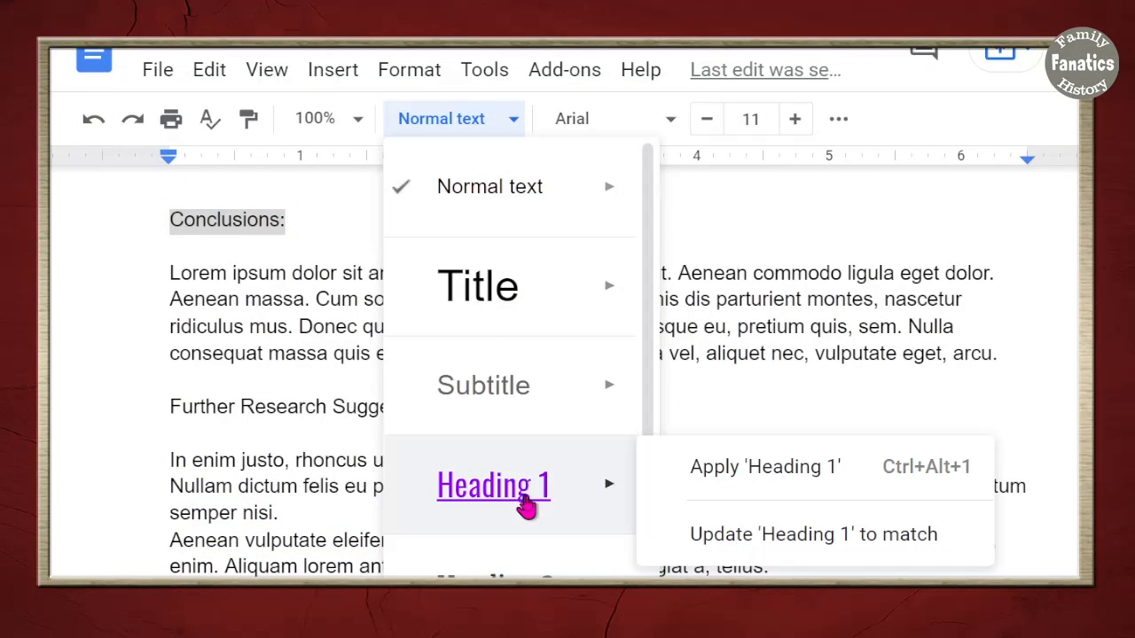
pyautogui.click(764, 466)
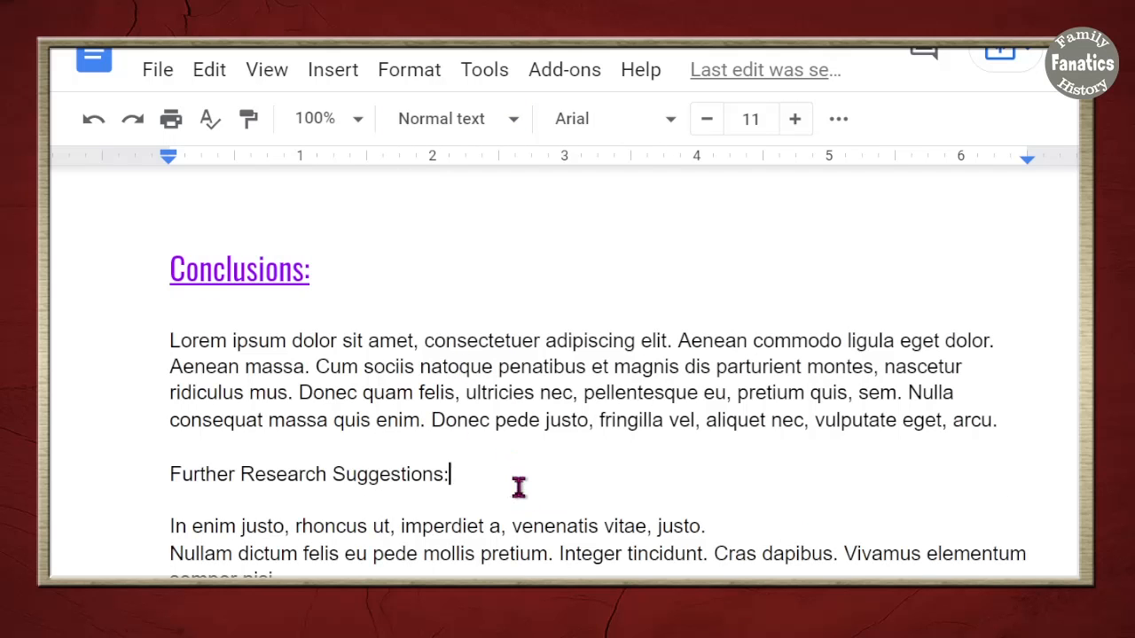
pyautogui.click(453, 118)
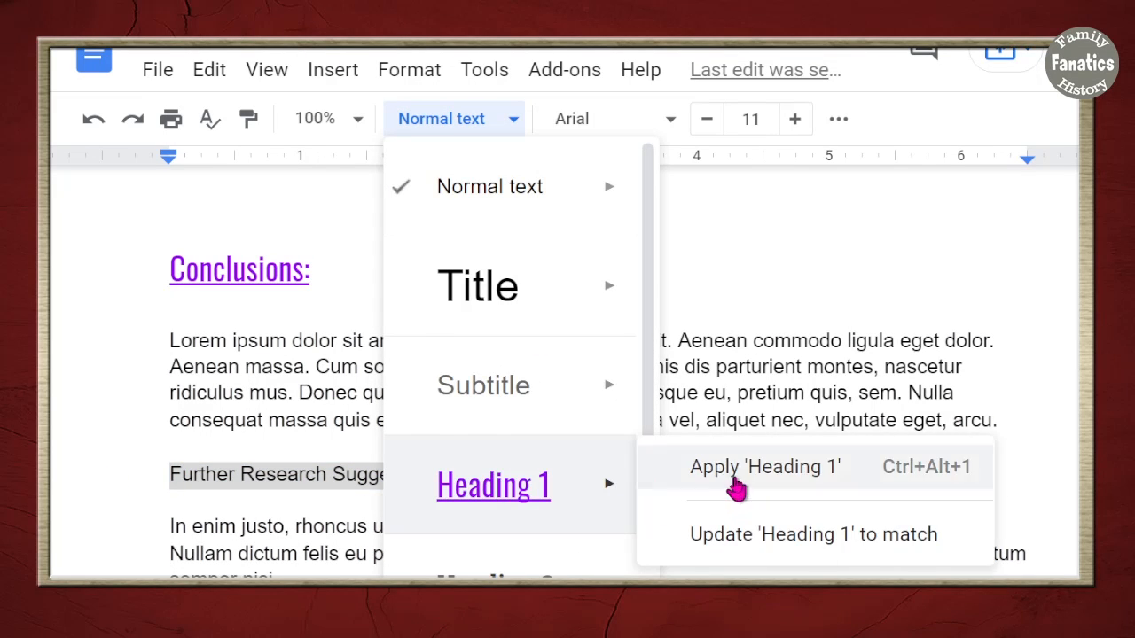
pyautogui.click(765, 466)
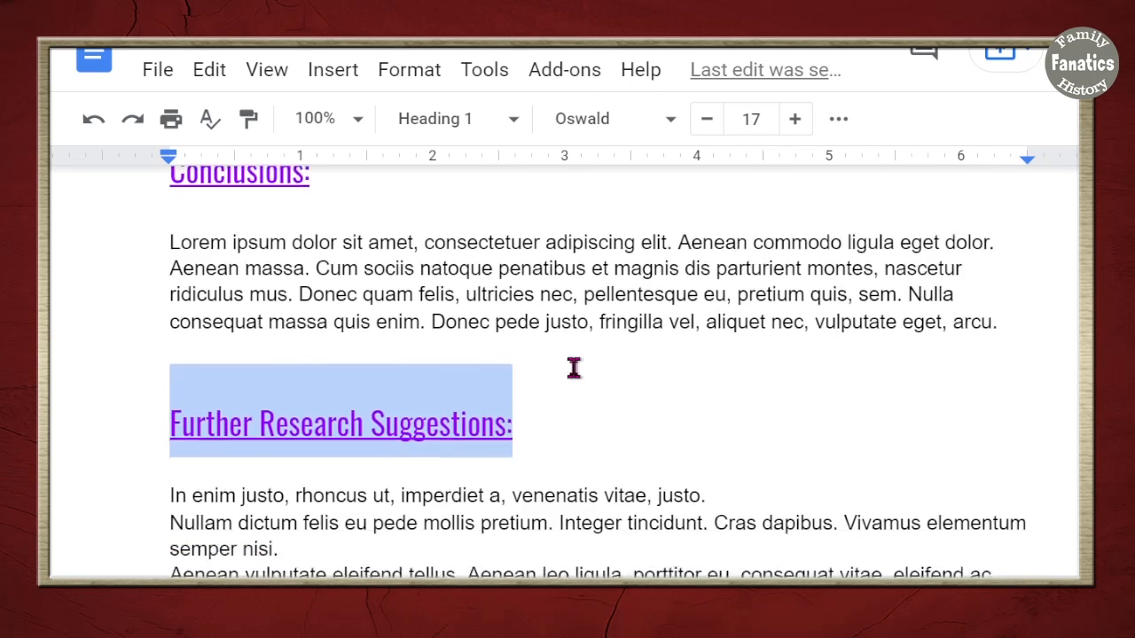
# Colour Further Research Suggestions dark green and update Heading 1 to match
pyautogui.click(836, 118)
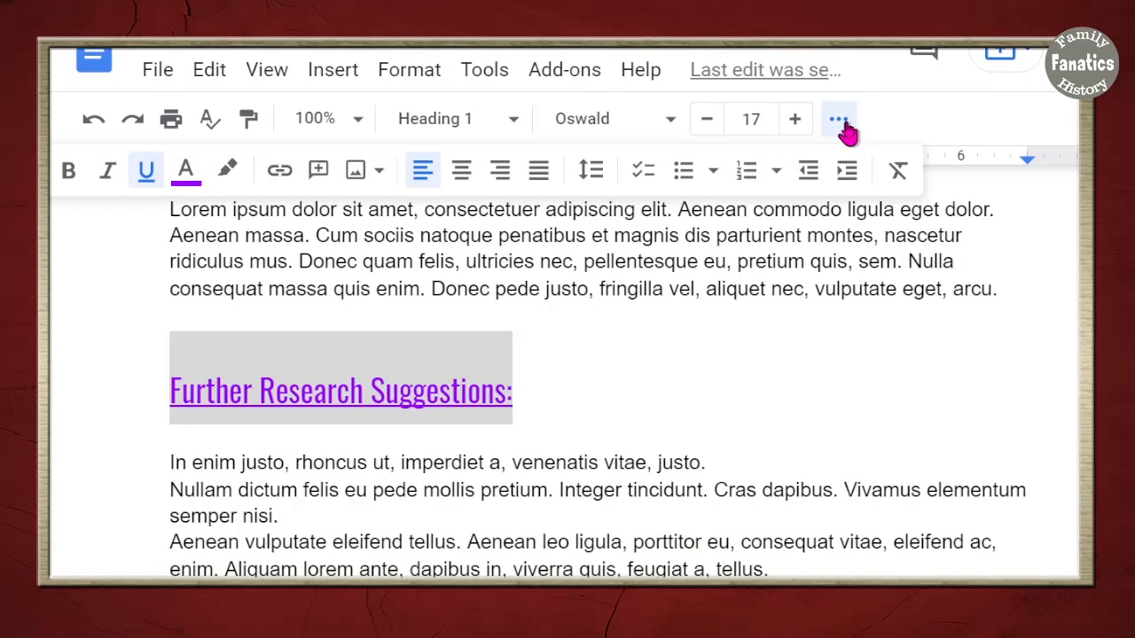
pyautogui.click(186, 169)
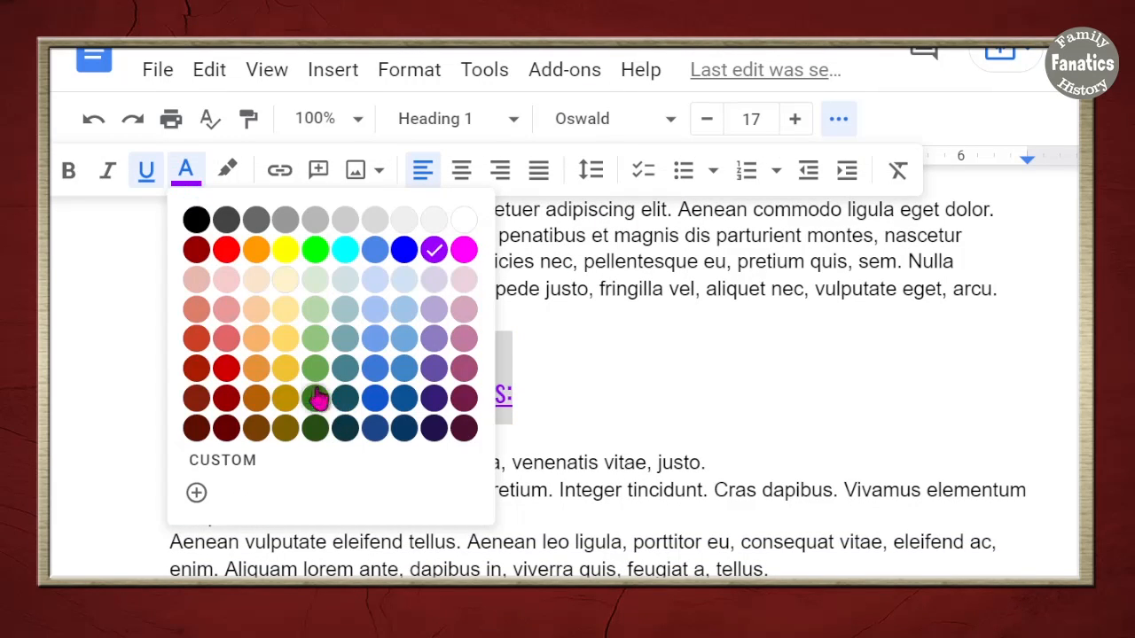
pyautogui.click(316, 398)
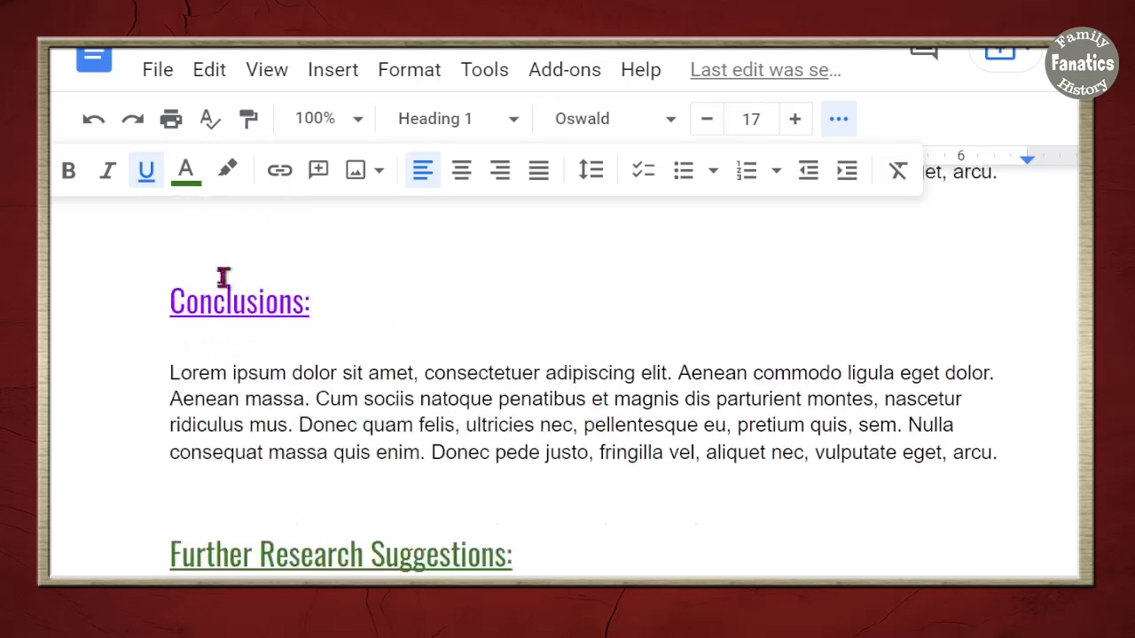
pyautogui.scroll(-3)
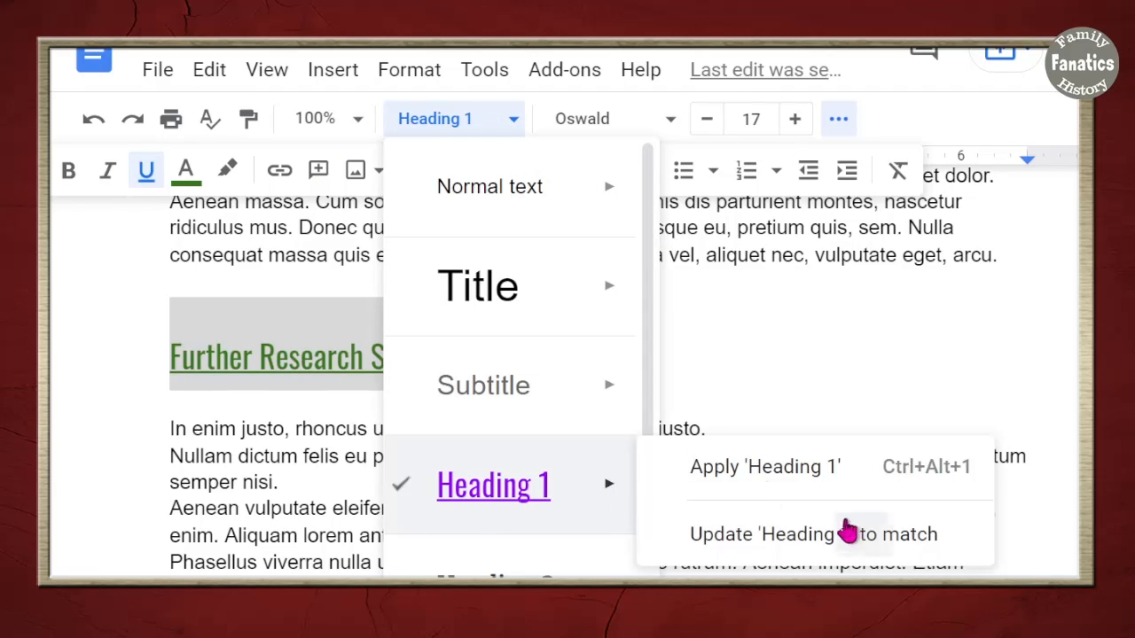
pyautogui.click(812, 534)
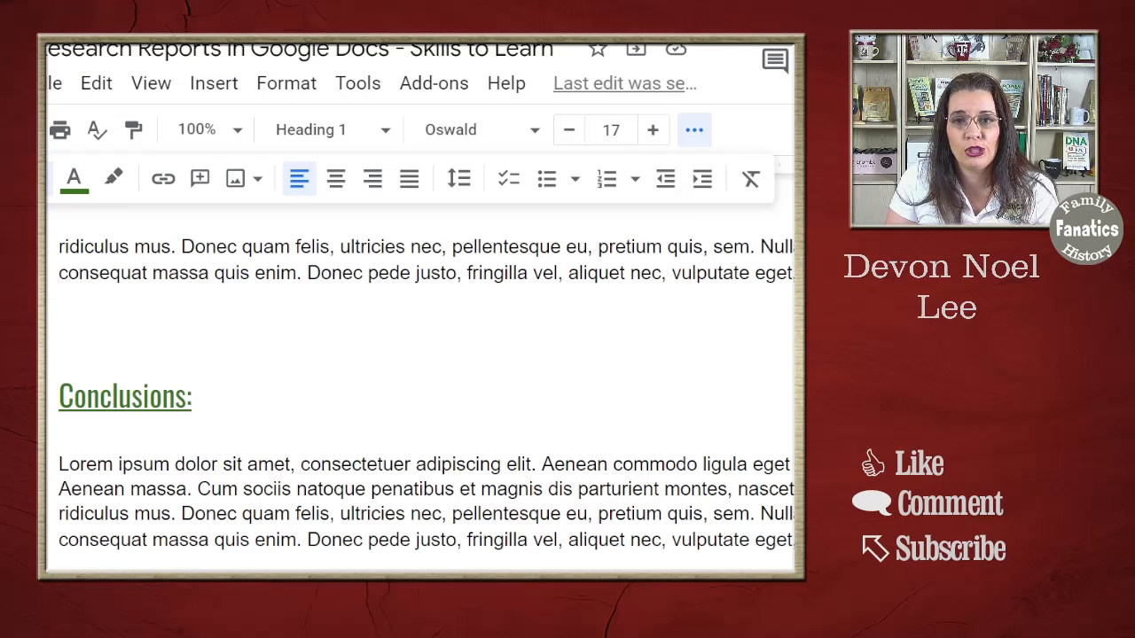
pyautogui.click(311, 130)
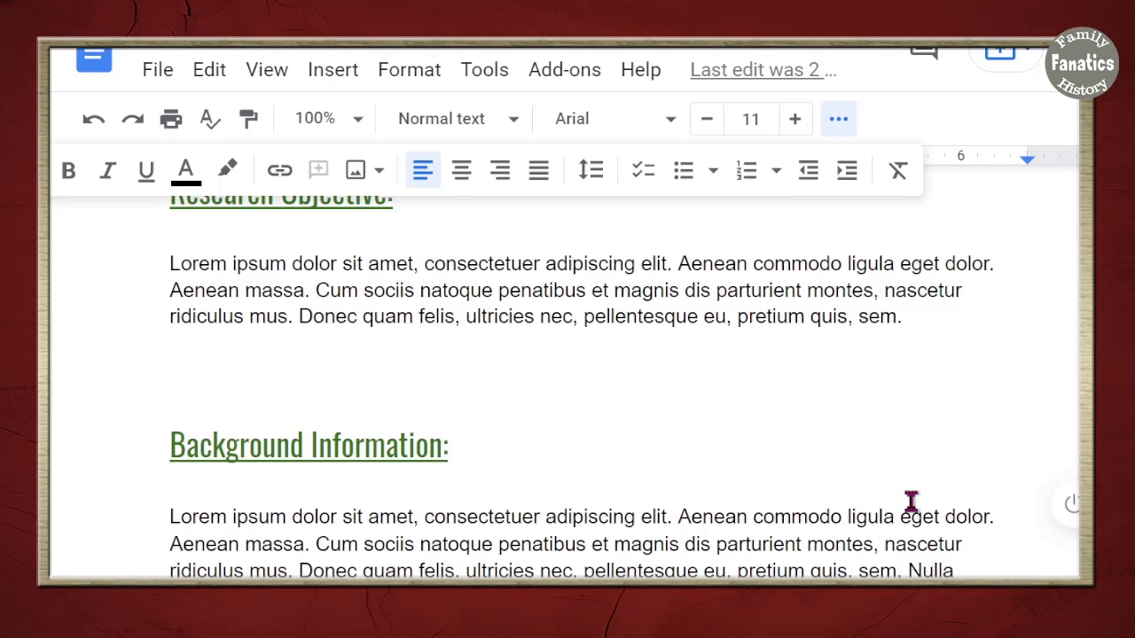
# Add space after the selected Research Objective body paragraph
pyautogui.moveTo(359, 349); pyautogui.dragTo(900, 349)
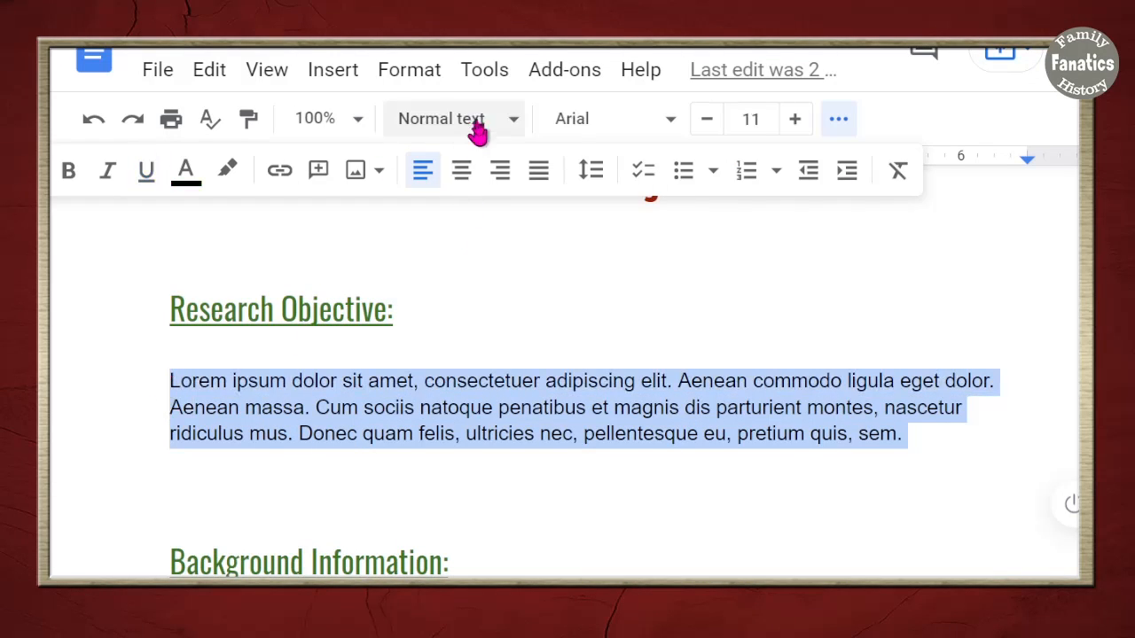
pyautogui.click(408, 69)
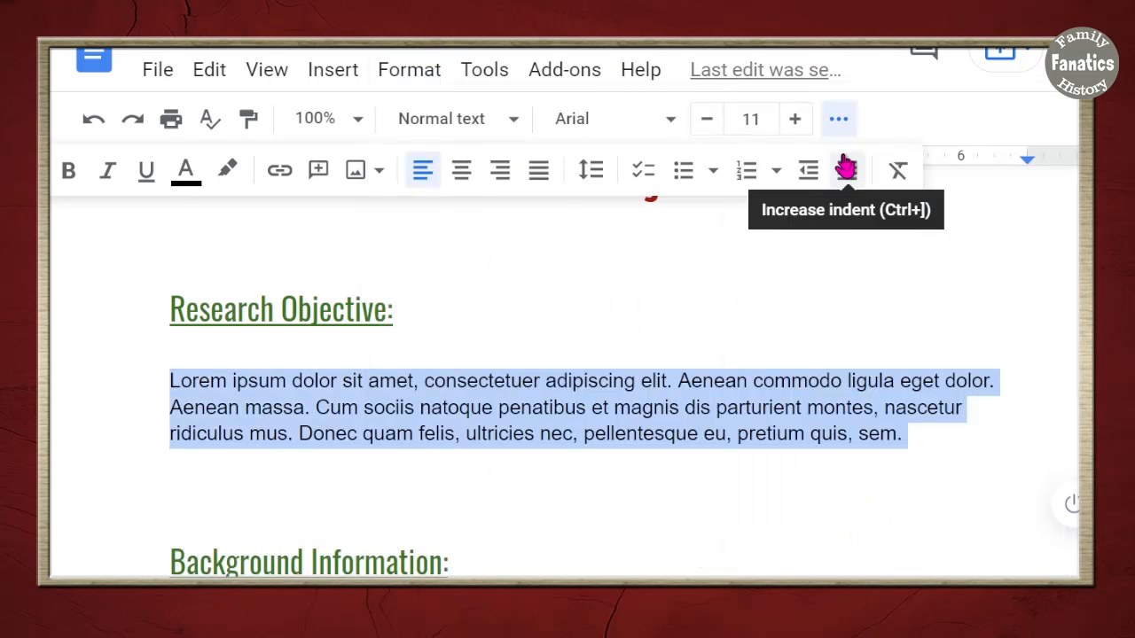
pyautogui.click(409, 69)
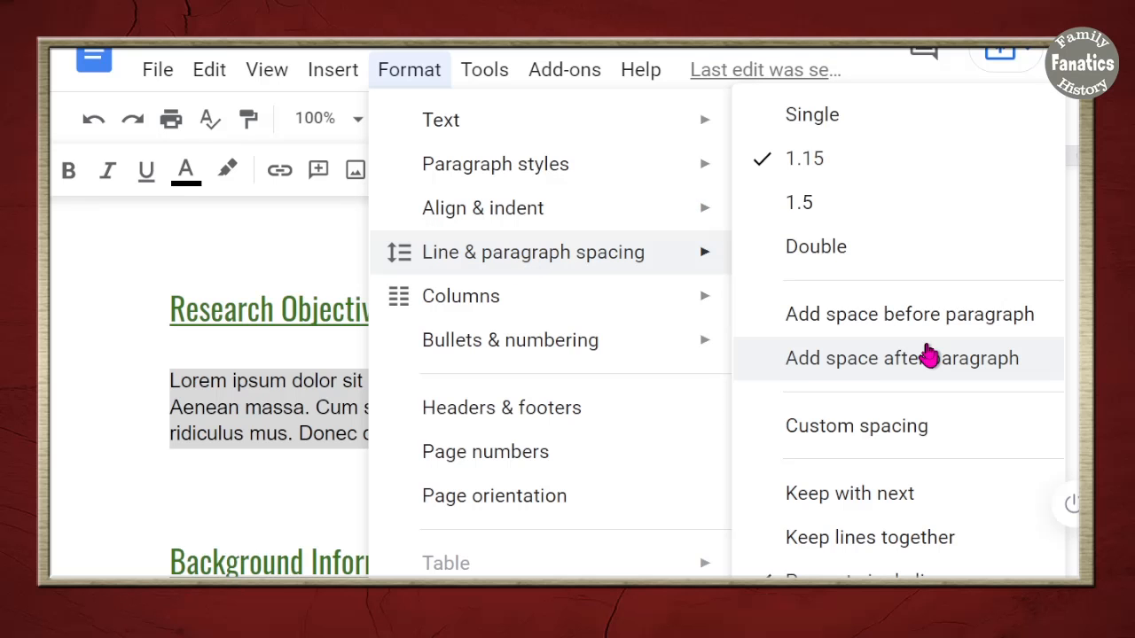
pyautogui.click(903, 358)
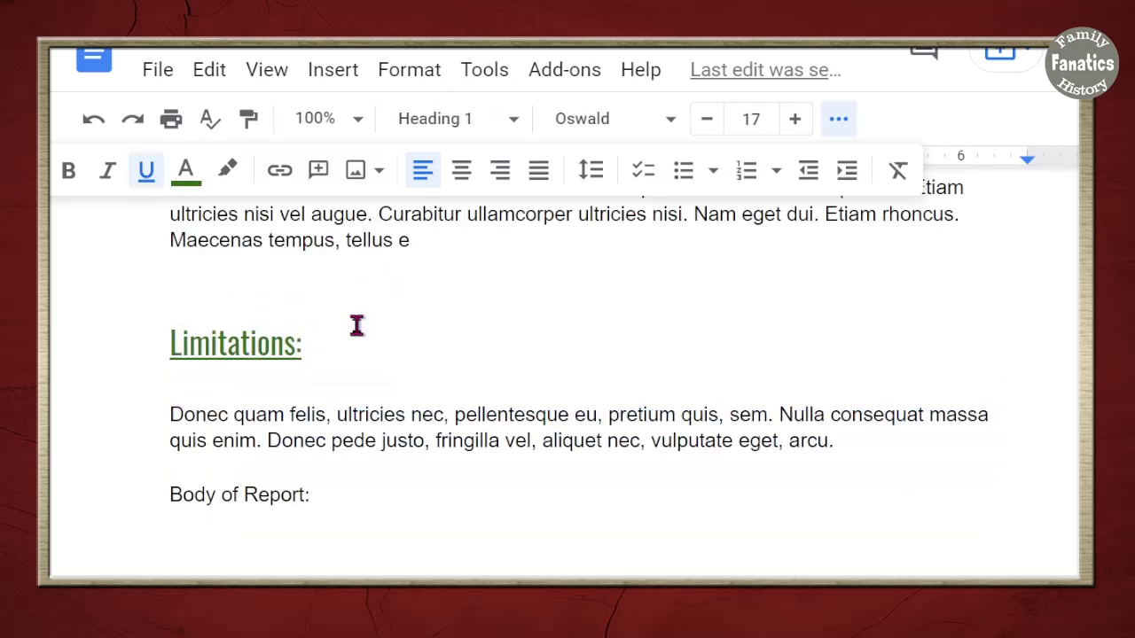
pyautogui.moveTo(370, 384)
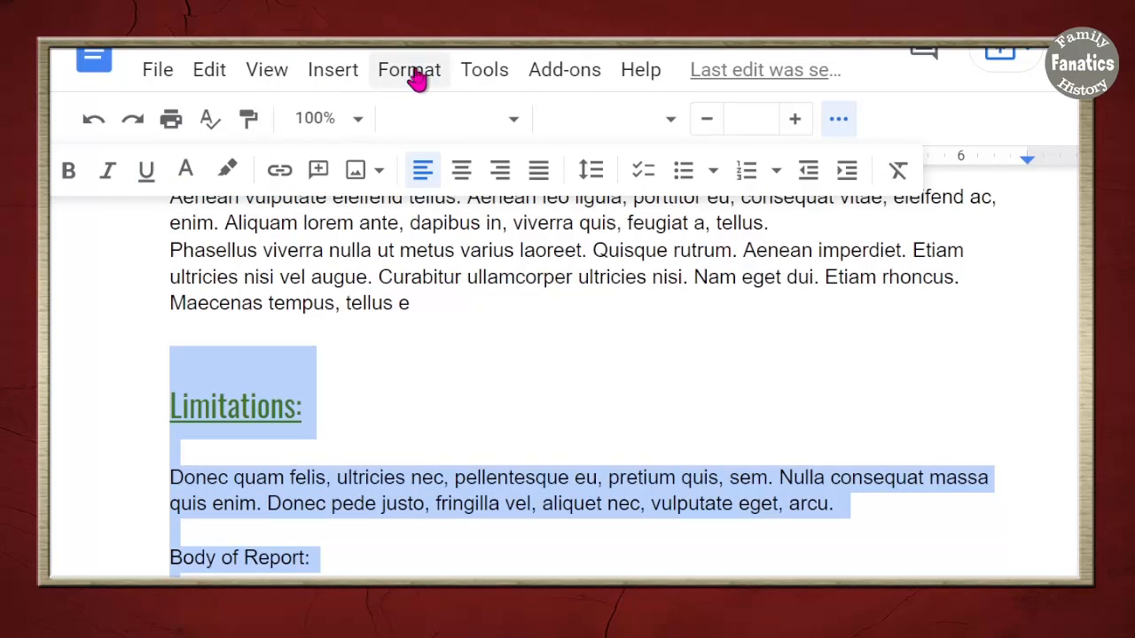
pyautogui.click(408, 70)
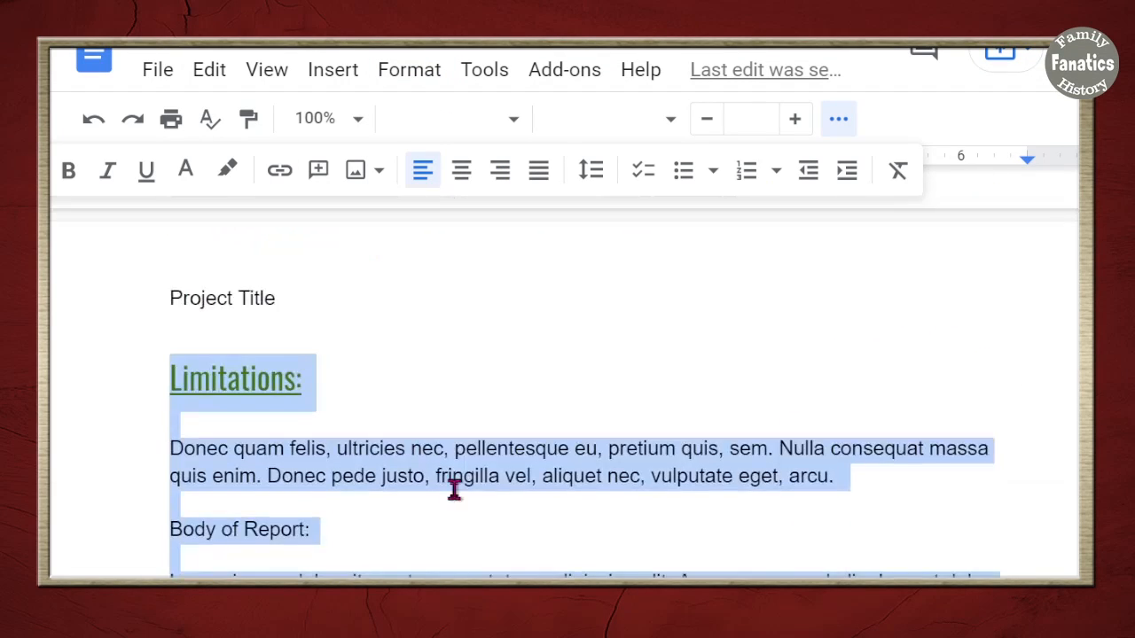
pyautogui.scroll(-3)
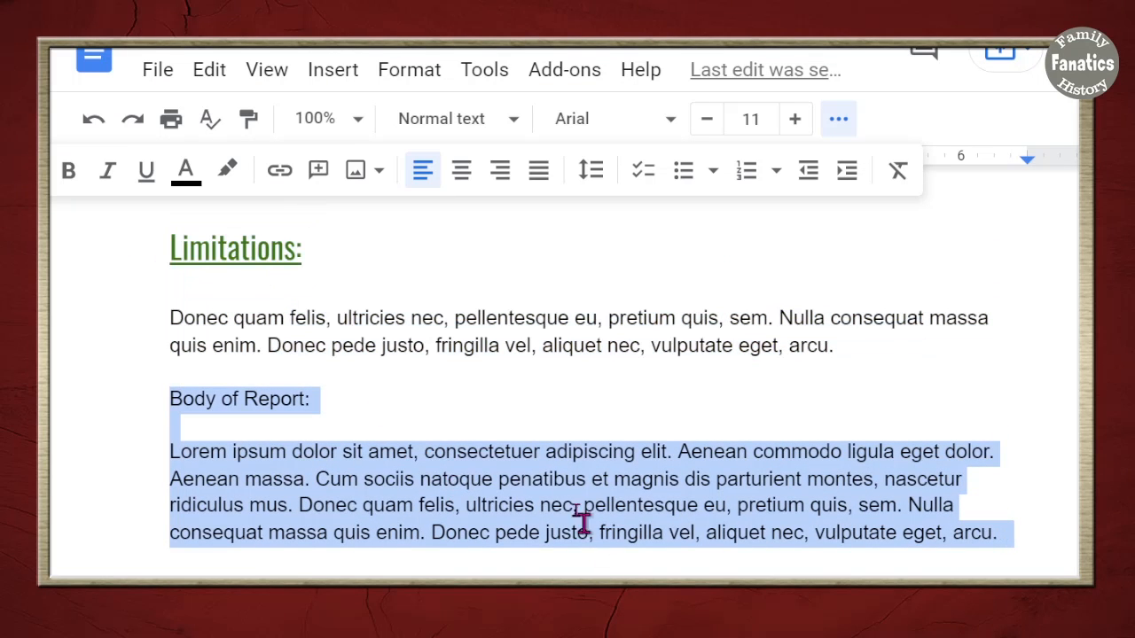
pyautogui.press('Delete')
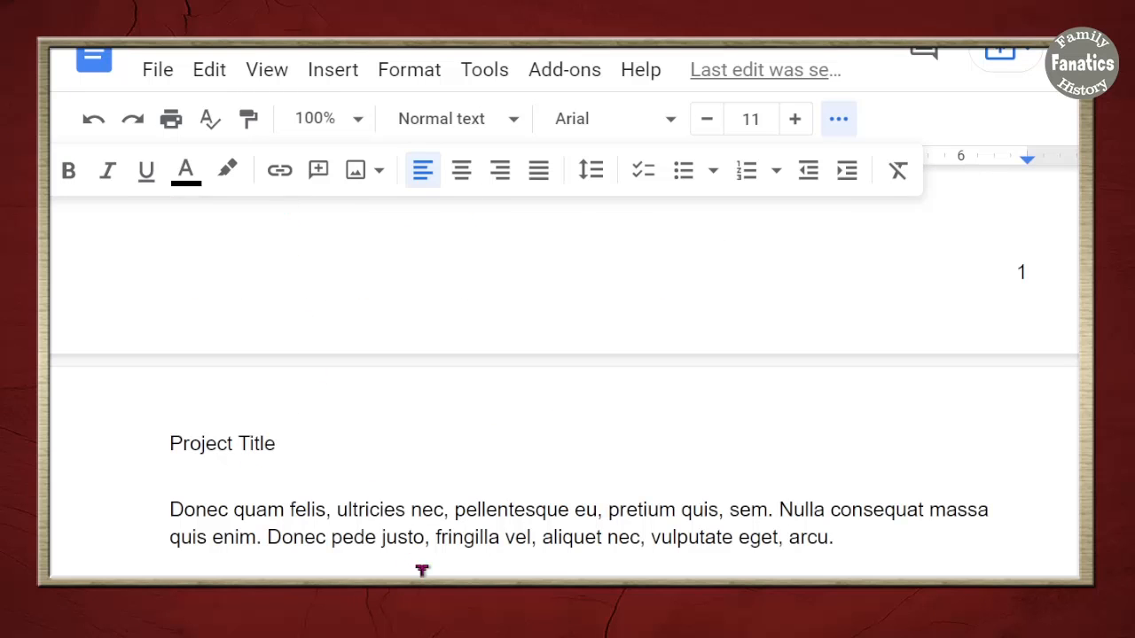
pyautogui.moveTo(169, 510); pyautogui.dragTo(834, 537)
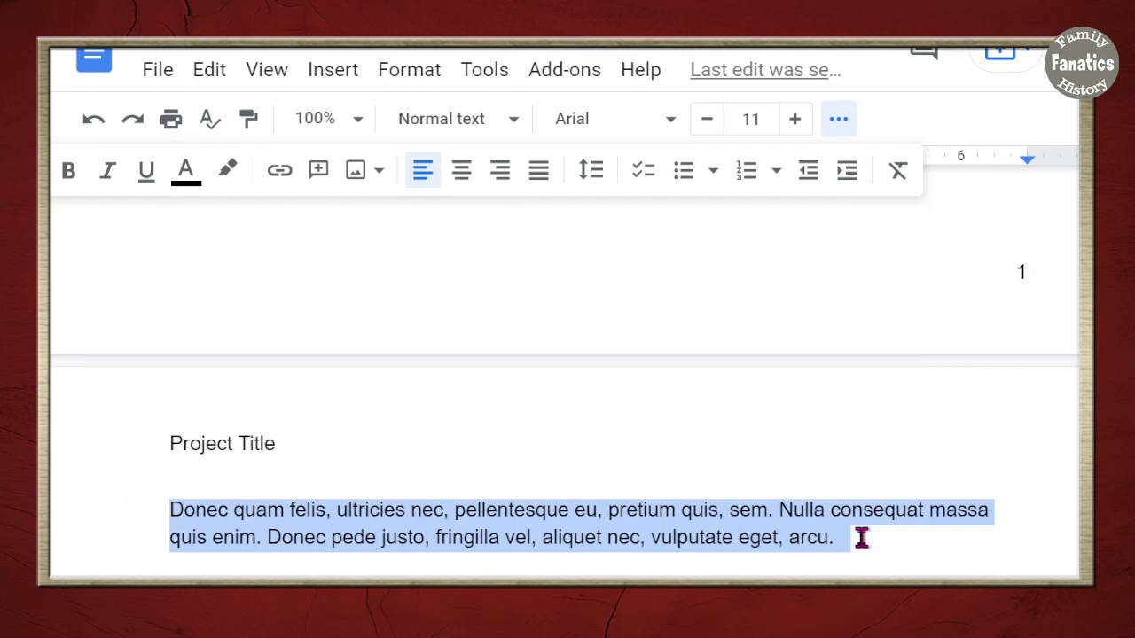
pyautogui.scroll(-3)
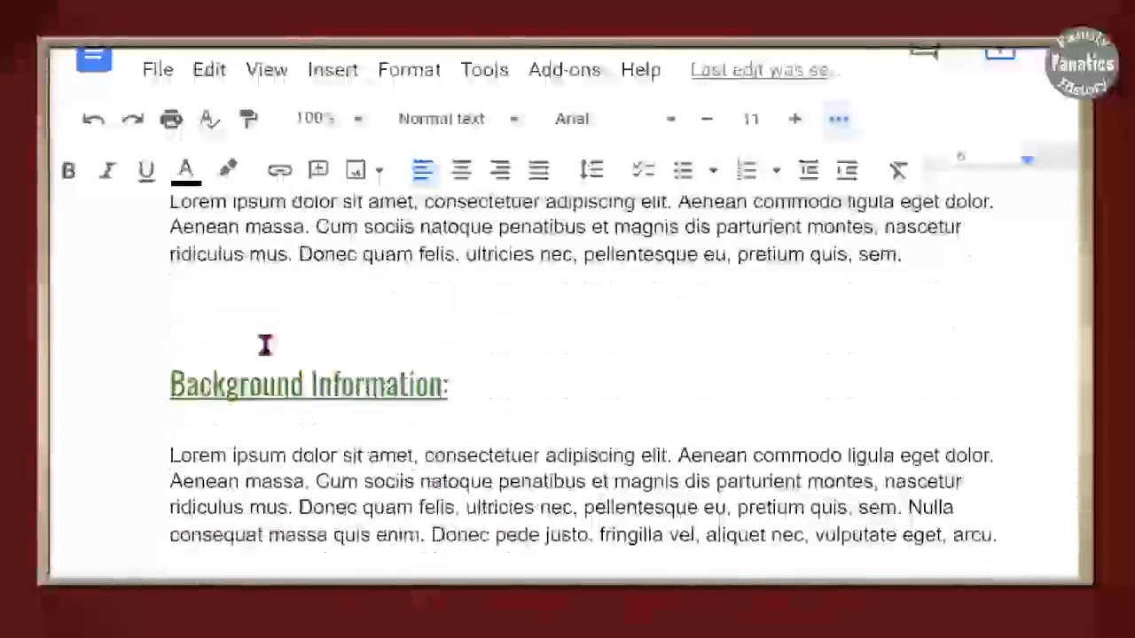
pyautogui.moveTo(265, 344); pyautogui.dragTo(1019, 539)
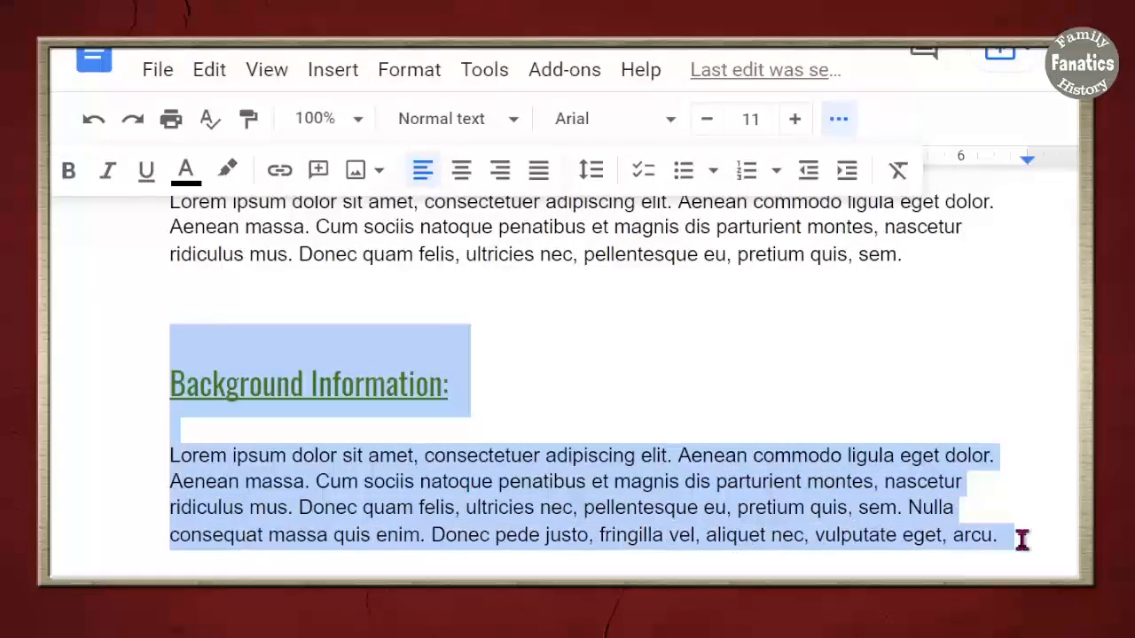
pyautogui.click(409, 69)
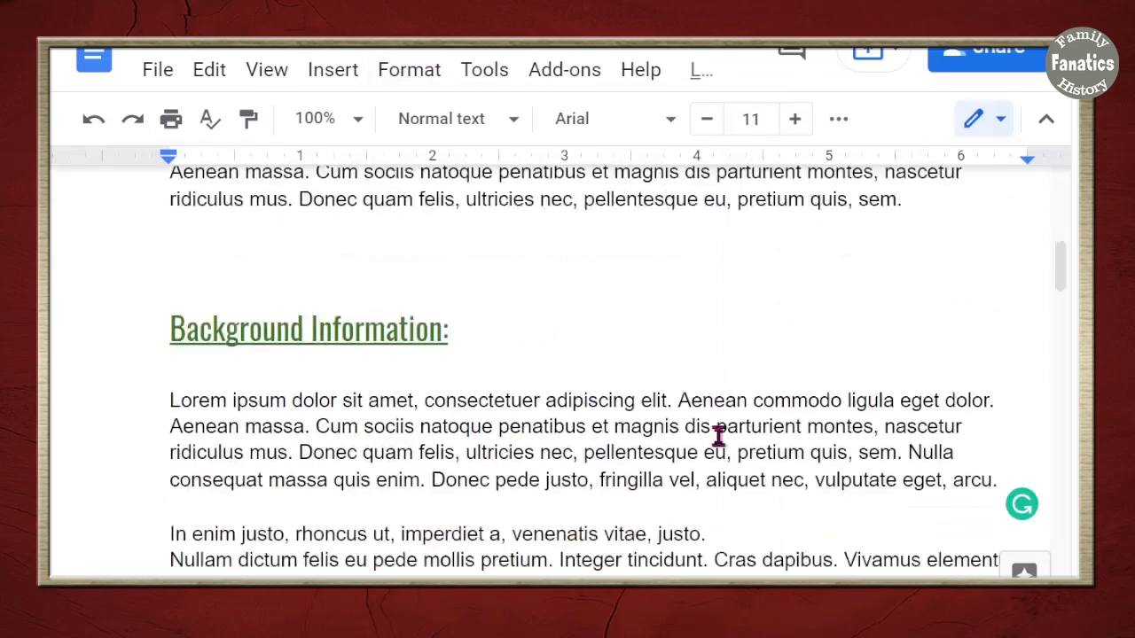
pyautogui.scroll(-3)
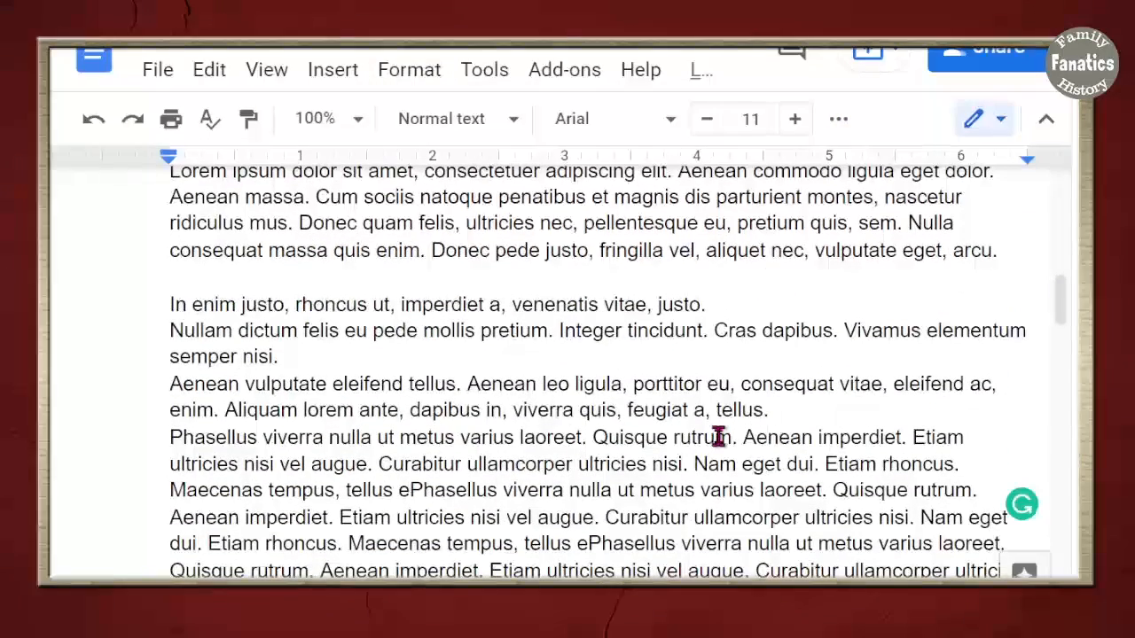
pyautogui.scroll(-3)
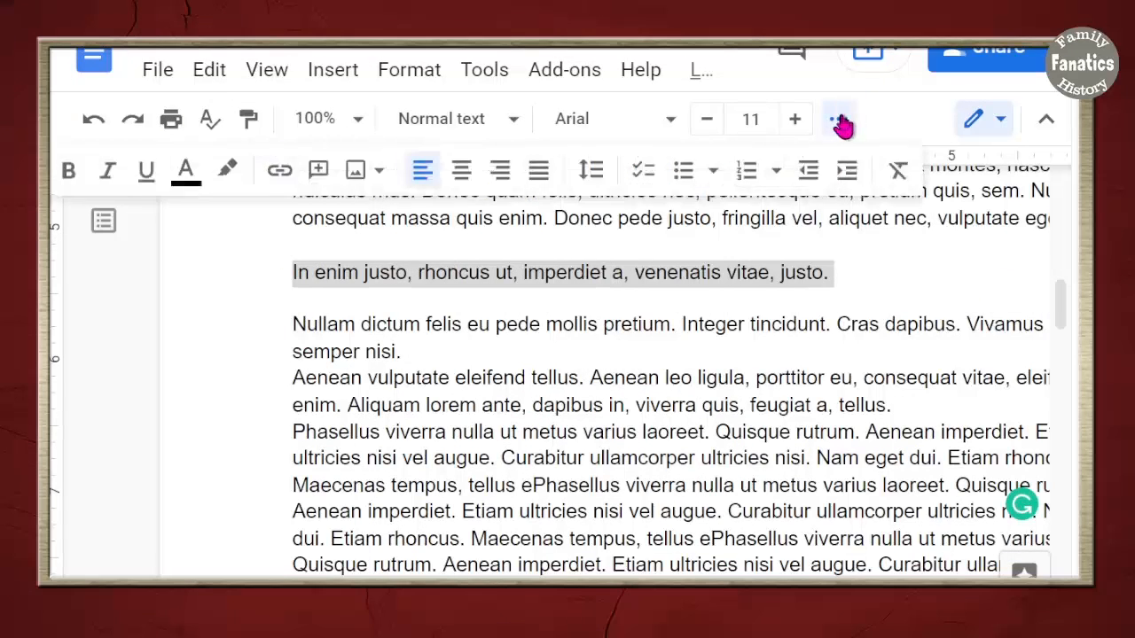
pyautogui.click(683, 170)
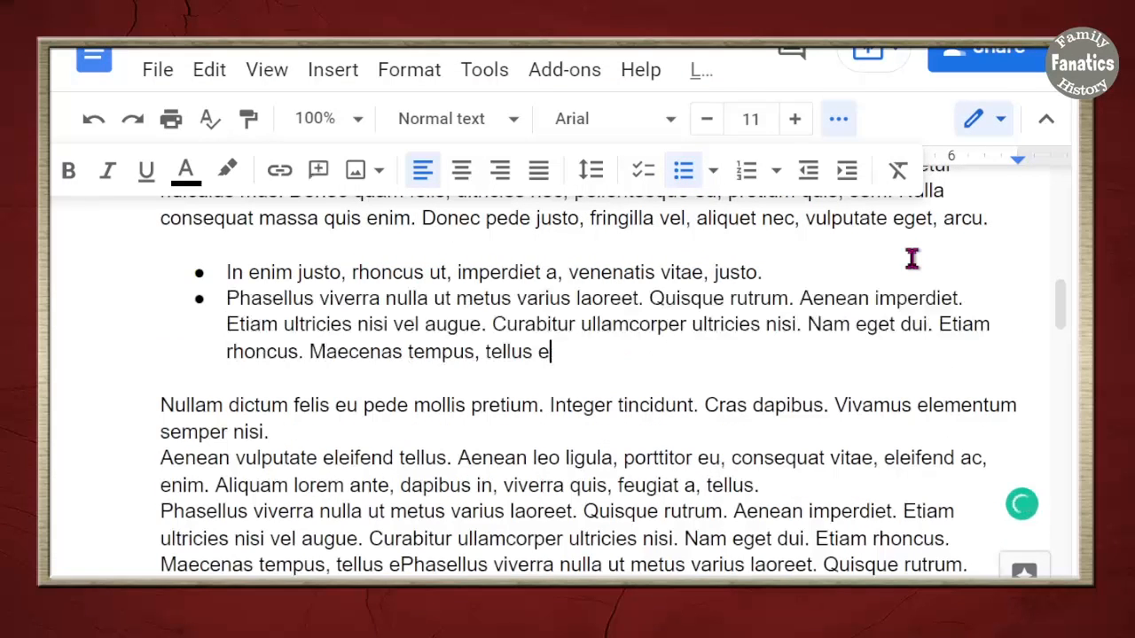
pyautogui.press('enter')
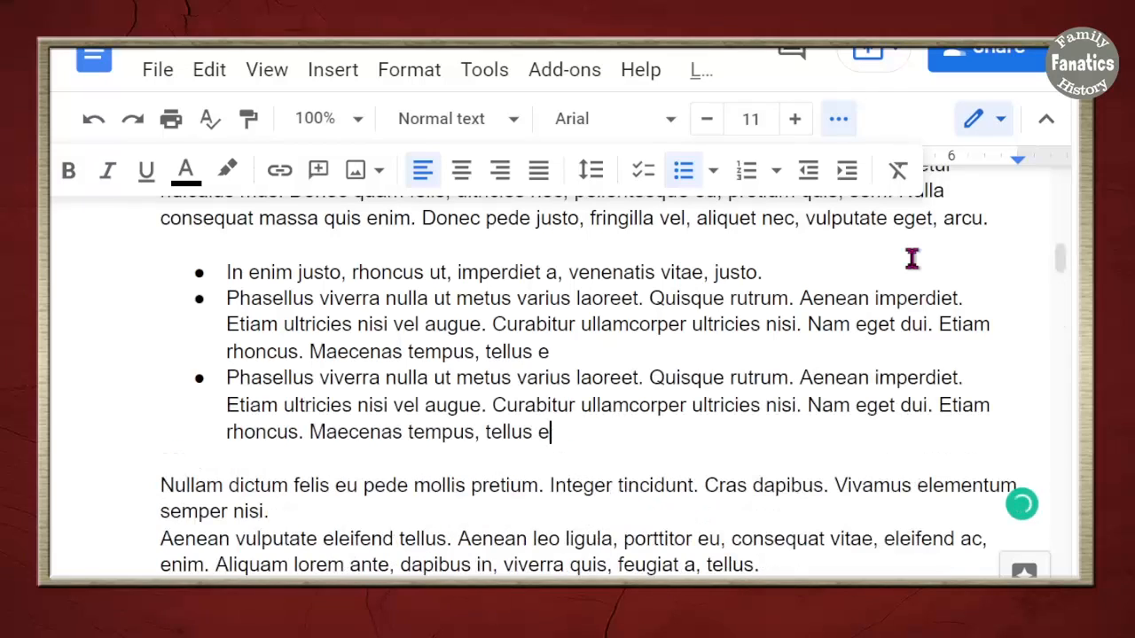
pyautogui.press('enter')
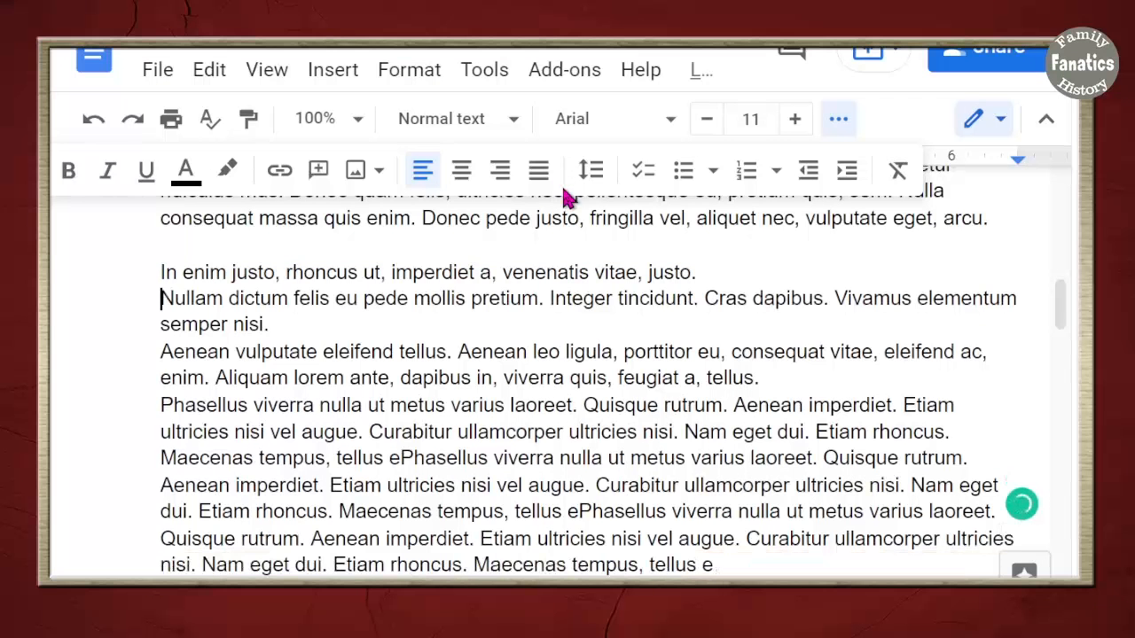
# Bullet the four lorem ipsum paragraphs, then switch them to a numbered list
pyautogui.moveTo(161, 272); pyautogui.dragTo(783, 554)
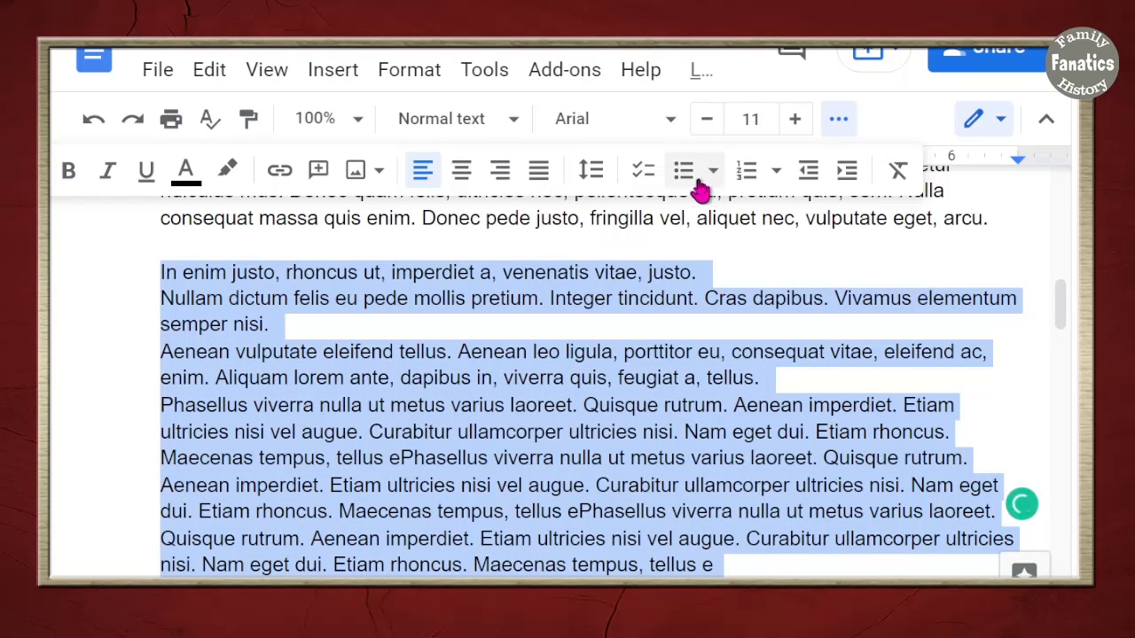
pyautogui.click(683, 169)
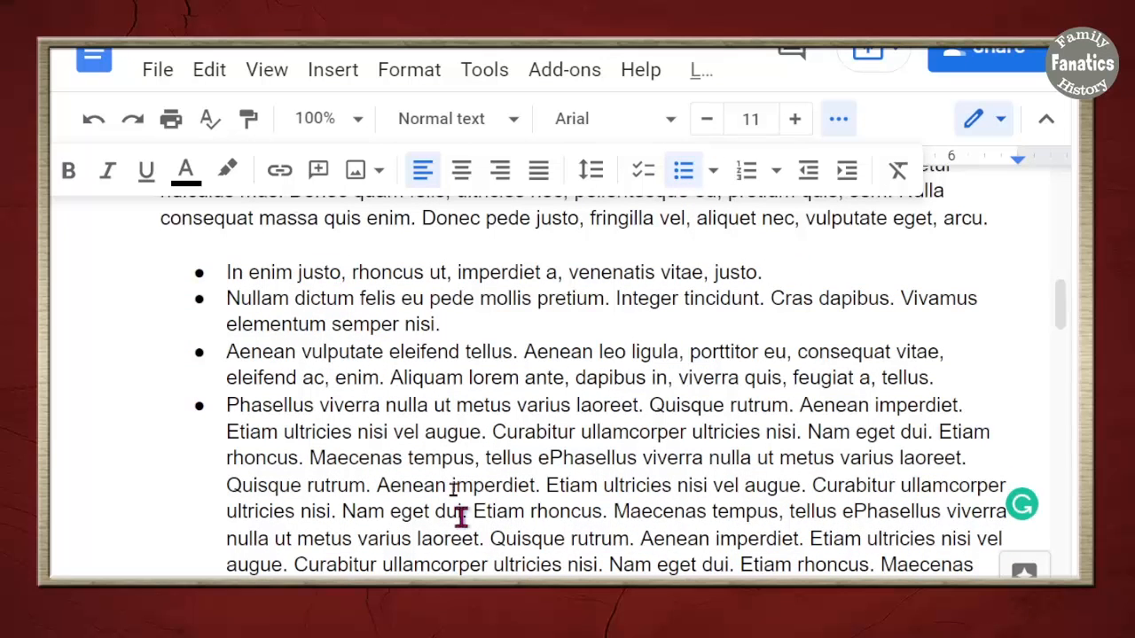
pyautogui.moveTo(227, 272); pyautogui.dragTo(434, 564)
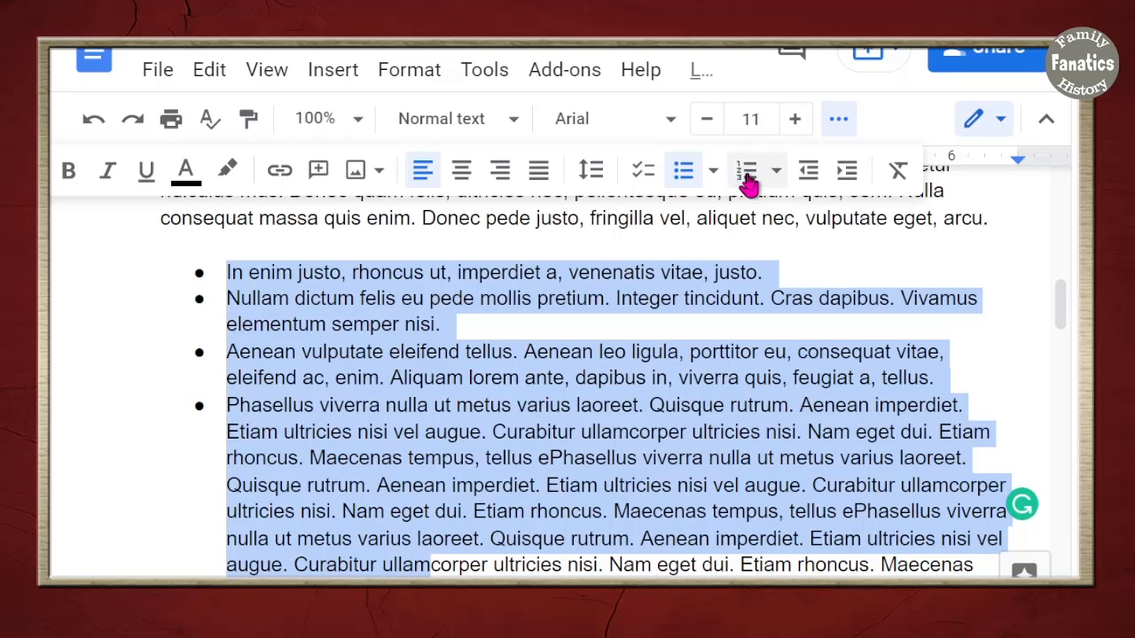
pyautogui.click(747, 169)
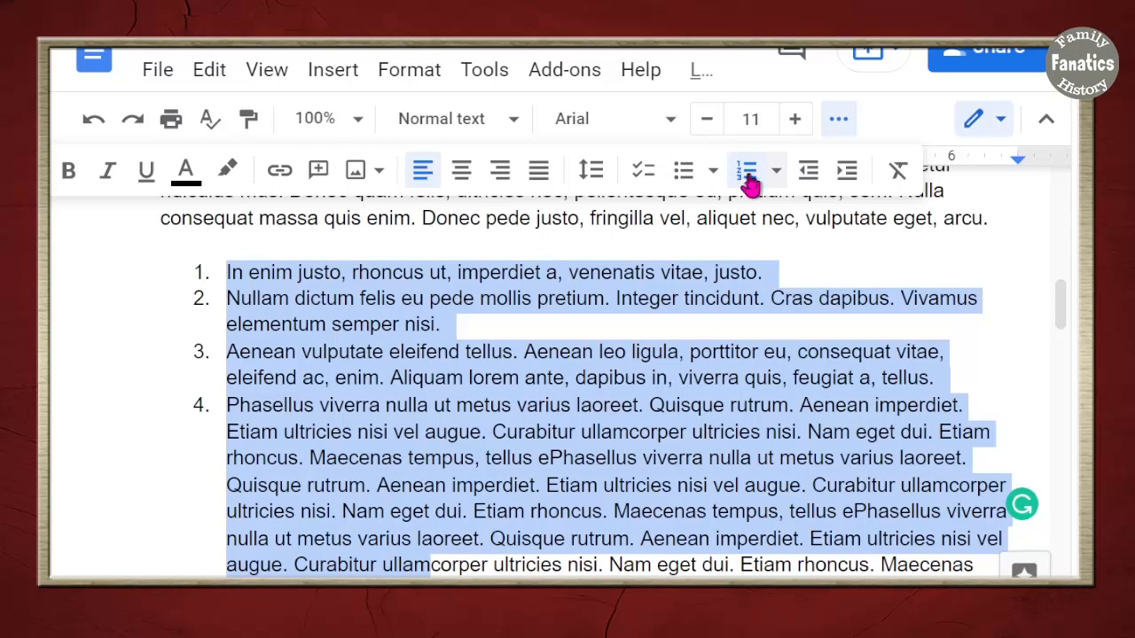
# Remove the numbering and apply the arrow-and-diamond bullet preset
pyautogui.click(773, 169)
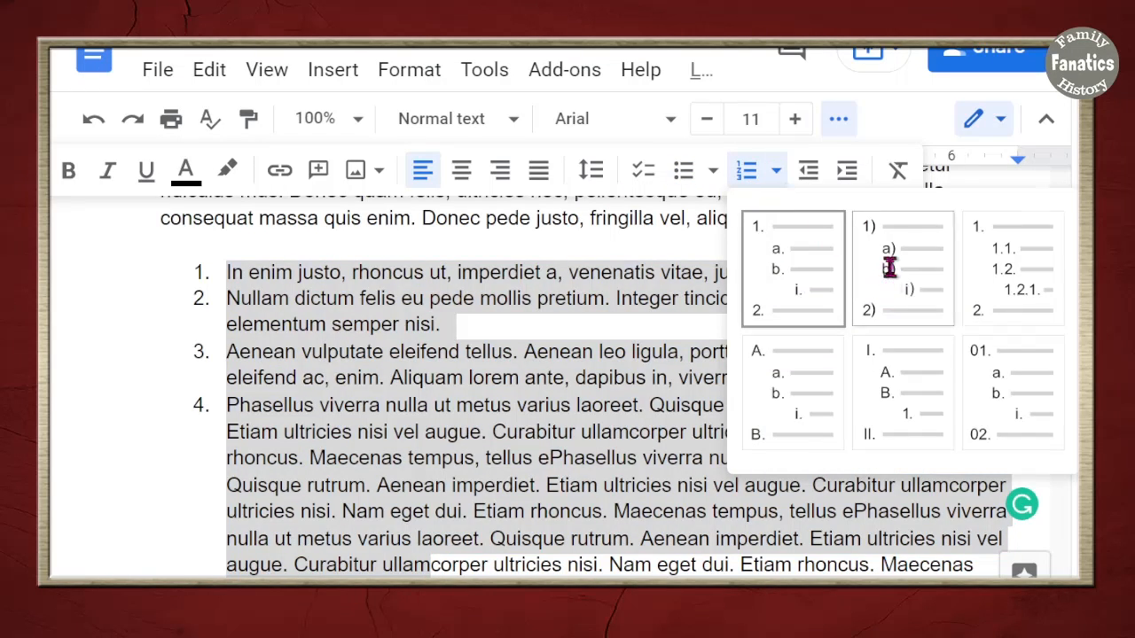
pyautogui.click(903, 267)
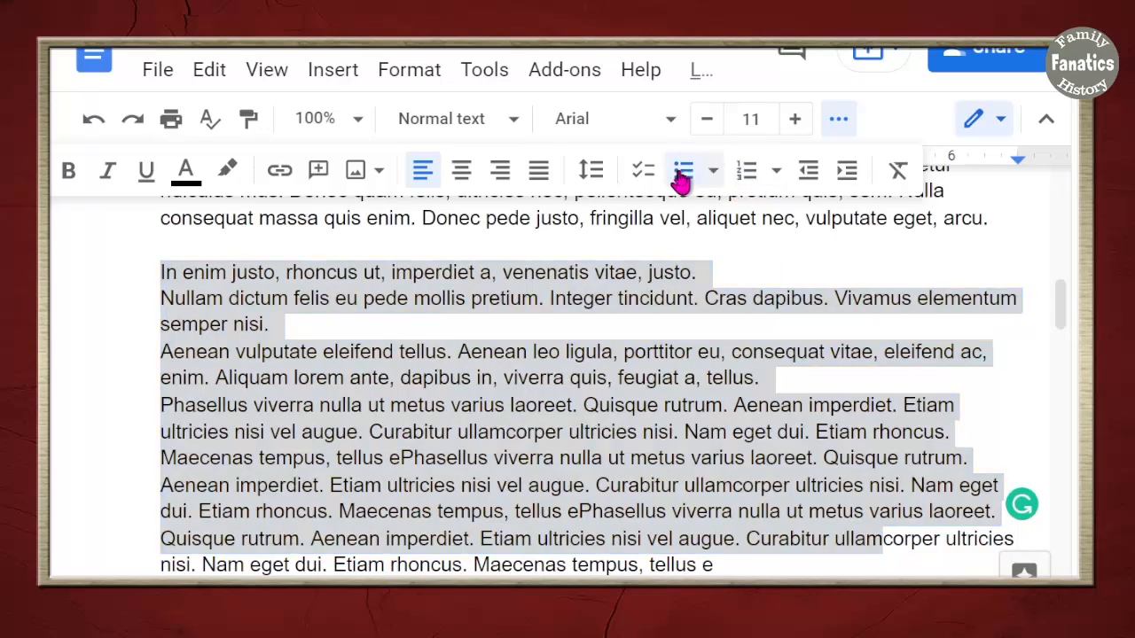
pyautogui.click(683, 170)
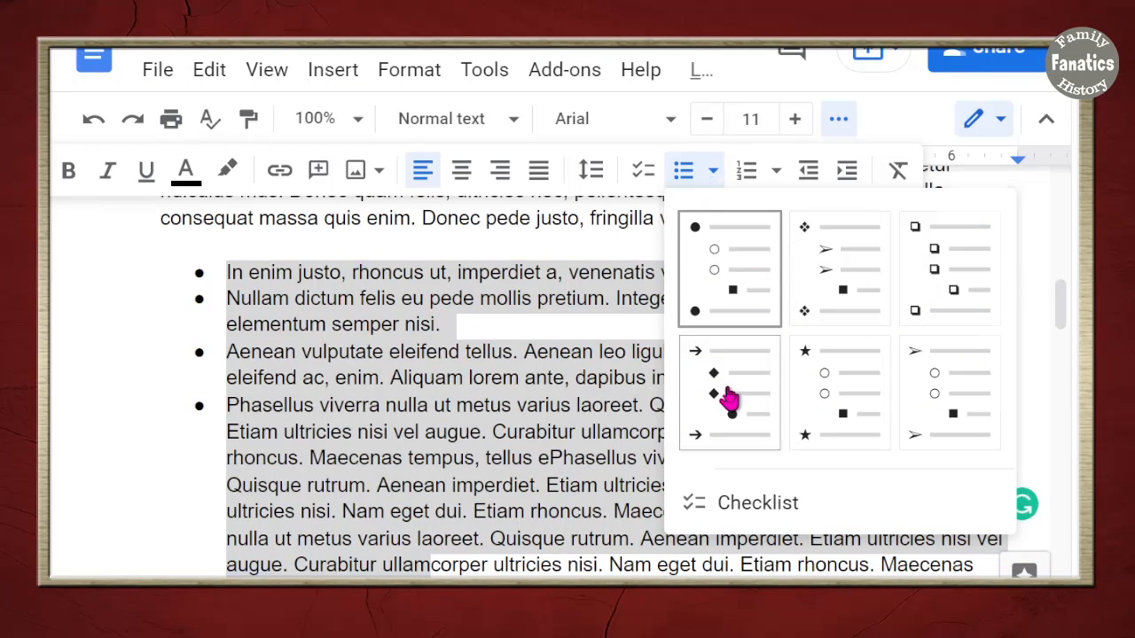
pyautogui.click(729, 392)
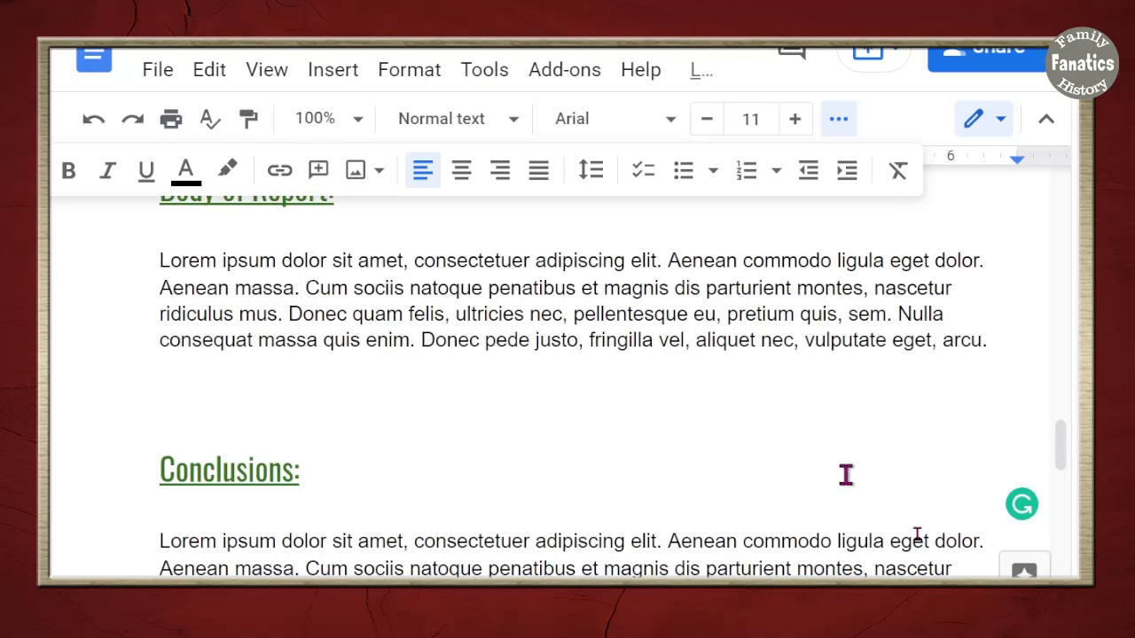
# Insert a footnote reading 'Citation goes here'
pyautogui.click(332, 69)
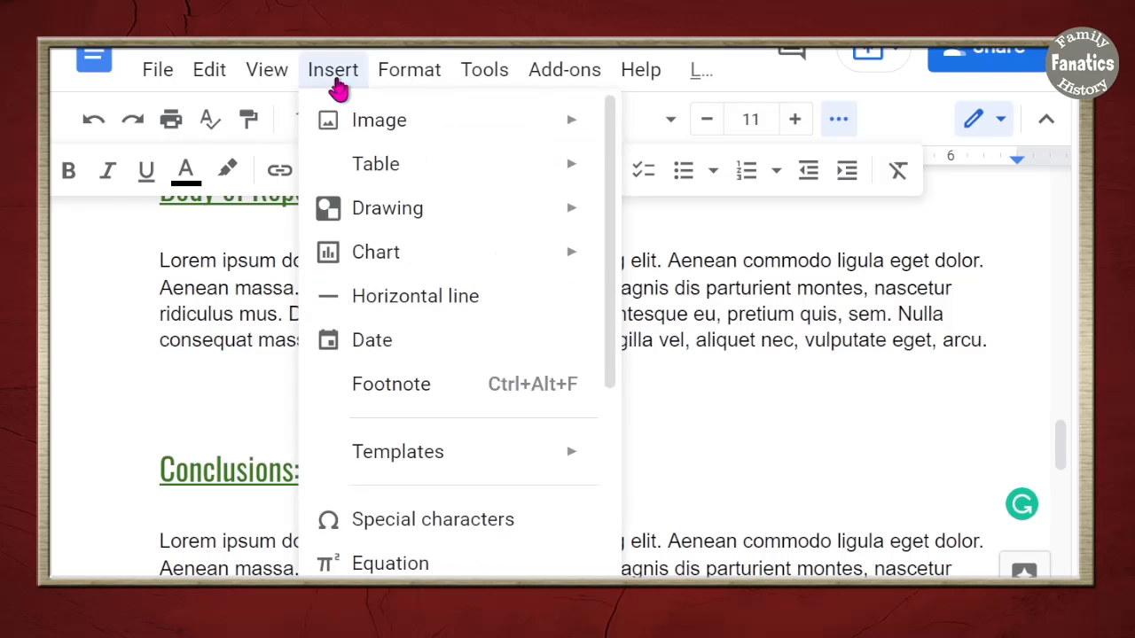
pyautogui.moveTo(525, 406)
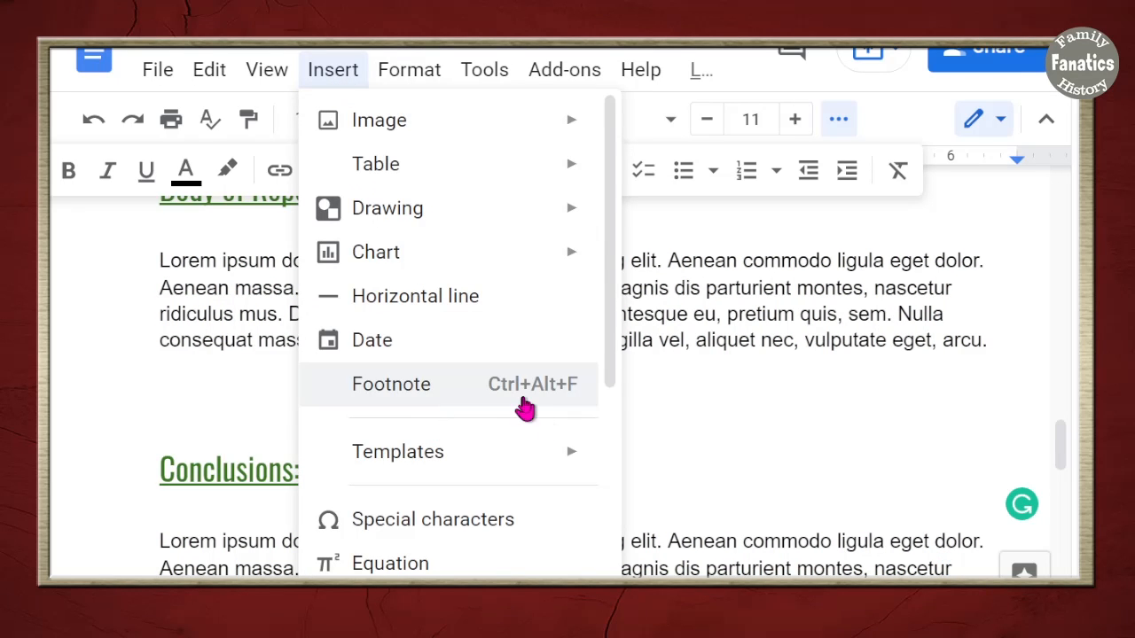
pyautogui.moveTo(510, 406)
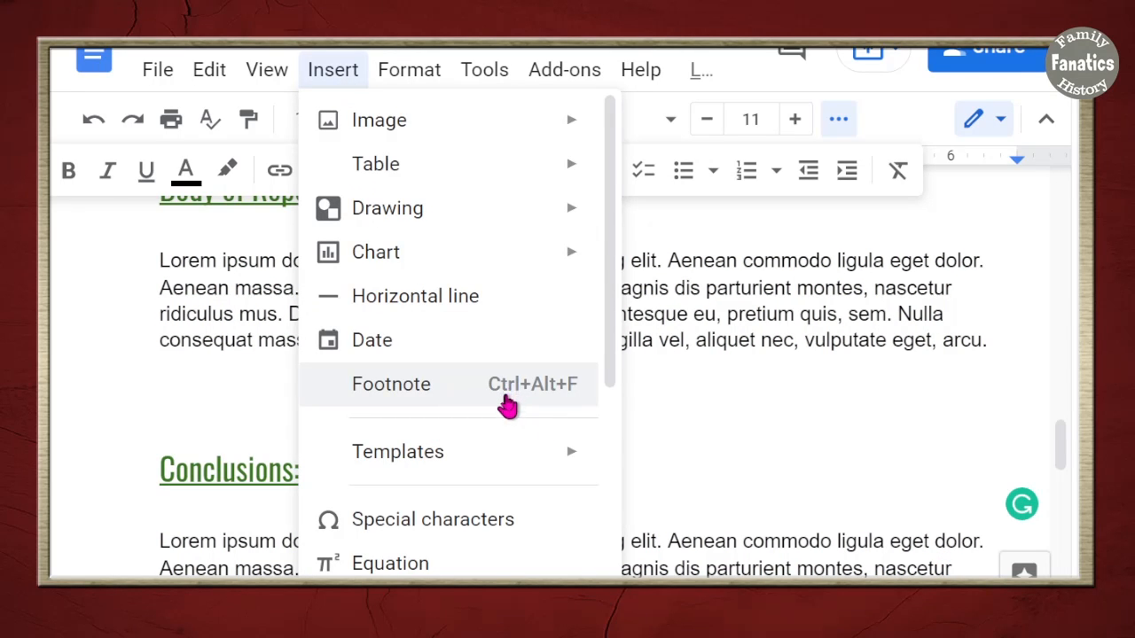
pyautogui.moveTo(565, 400)
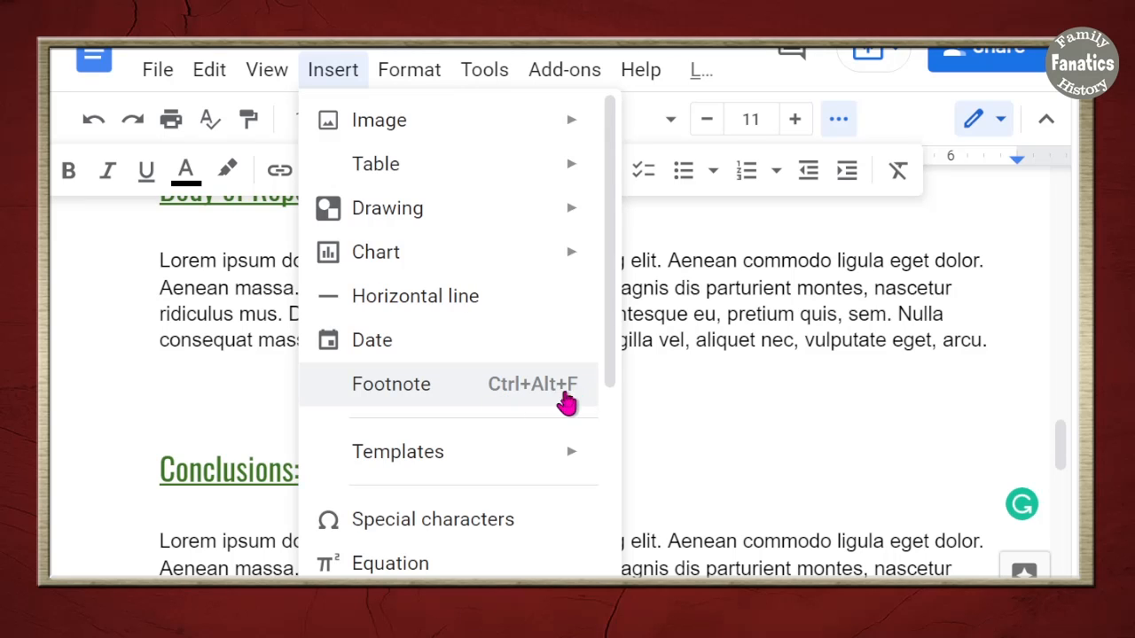
pyautogui.click(391, 384)
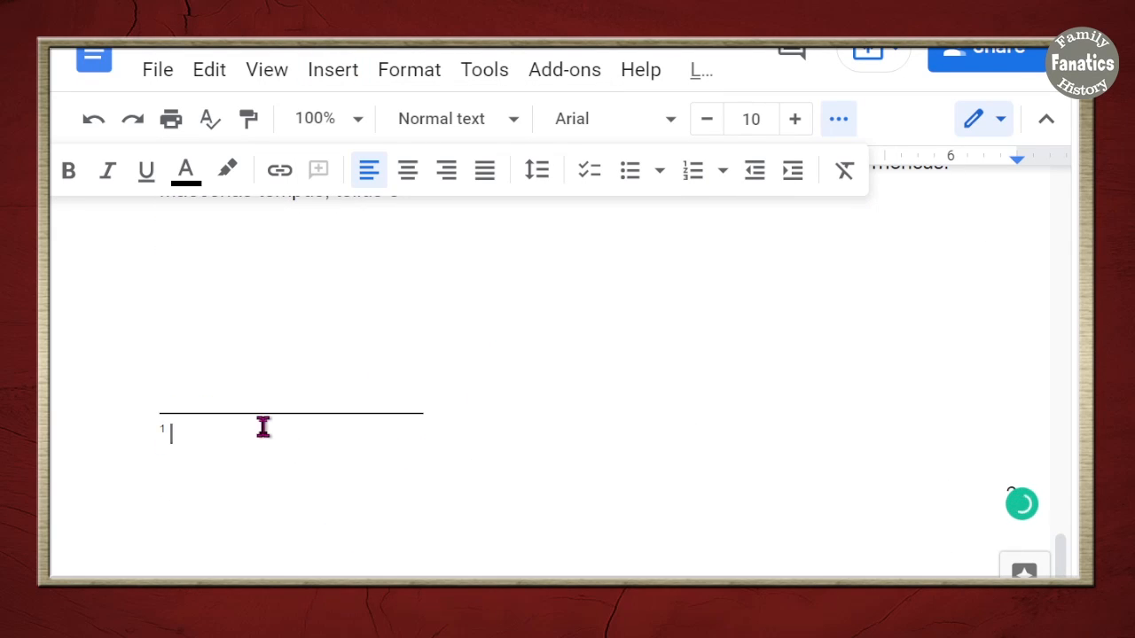
pyautogui.write('C')
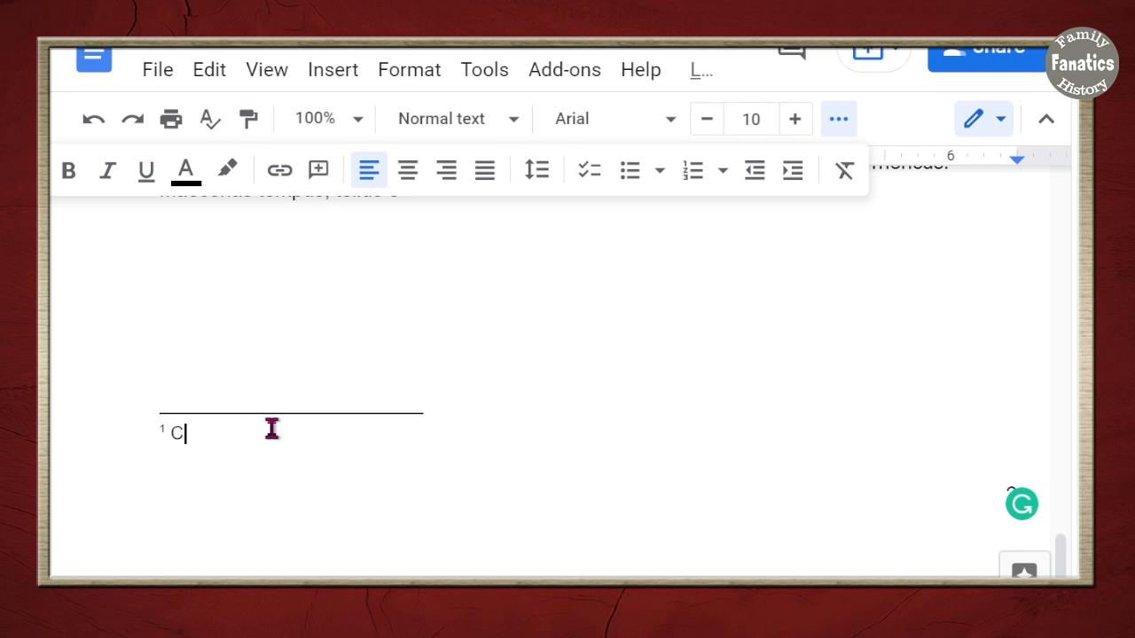
pyautogui.write('itation goes here')
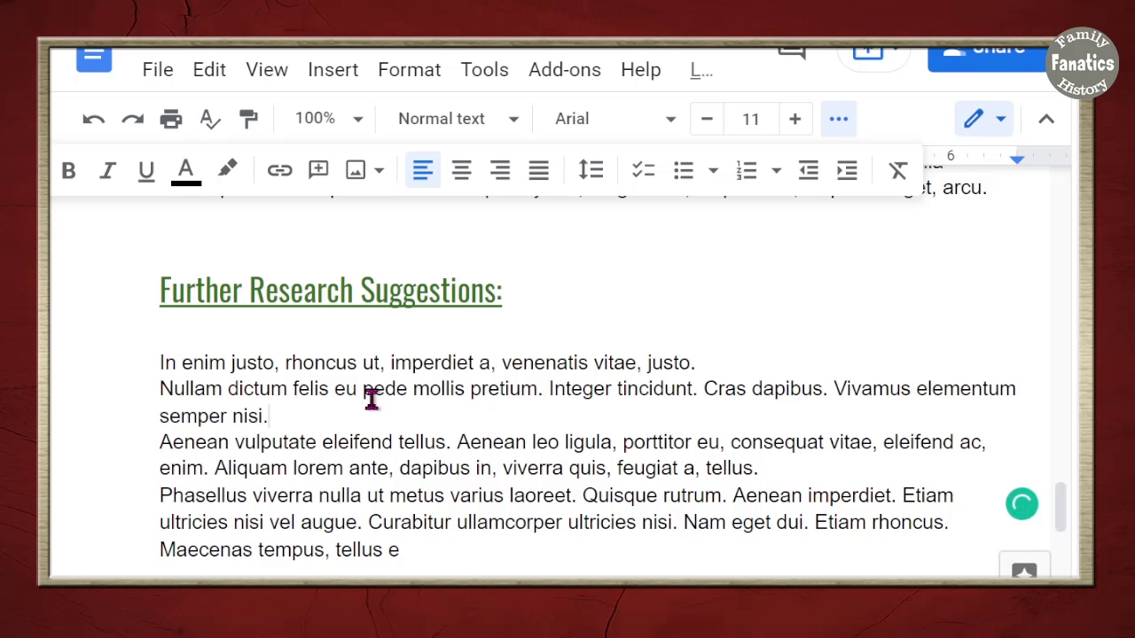
# Add another footnote after the first sentence of the report body
pyautogui.scroll(-3)
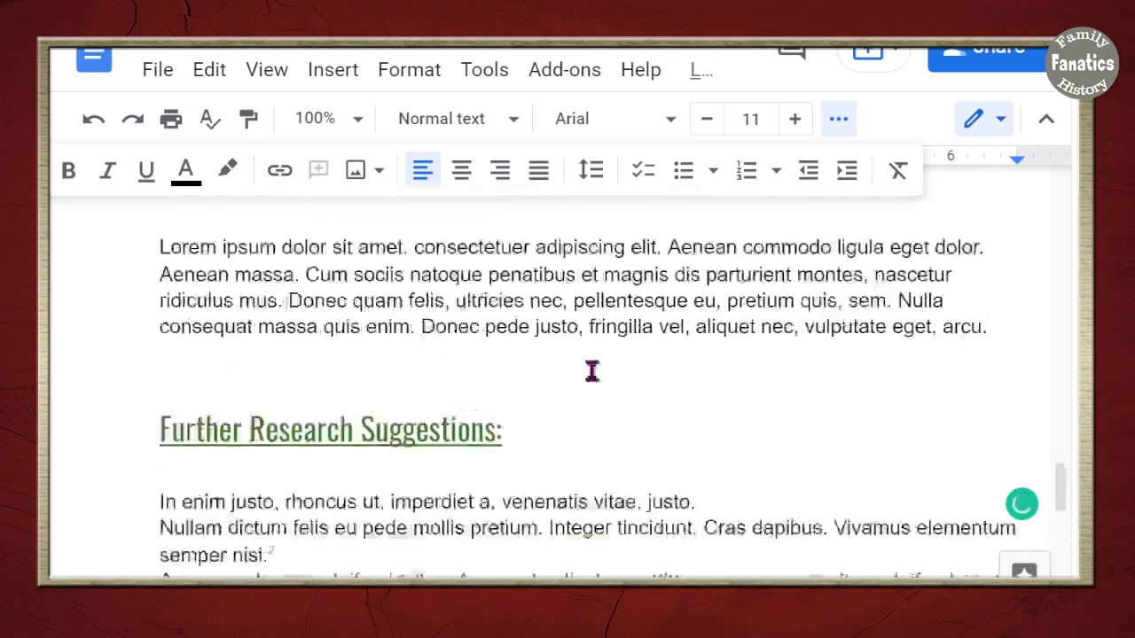
pyautogui.scroll(-3)
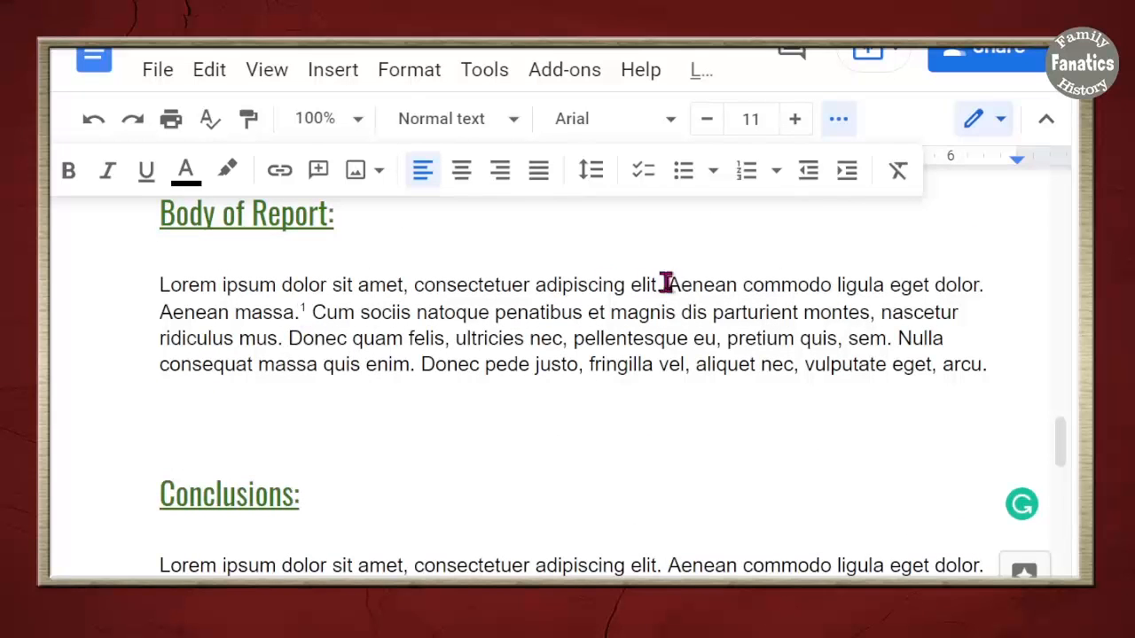
pyautogui.moveTo(702, 273)
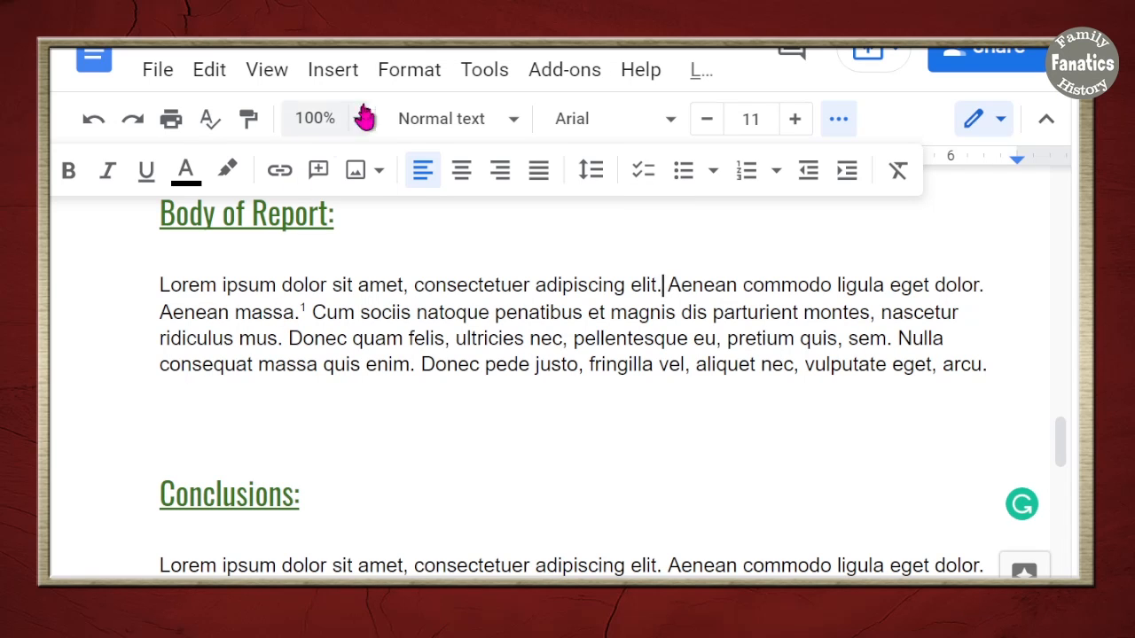
pyautogui.click(332, 69)
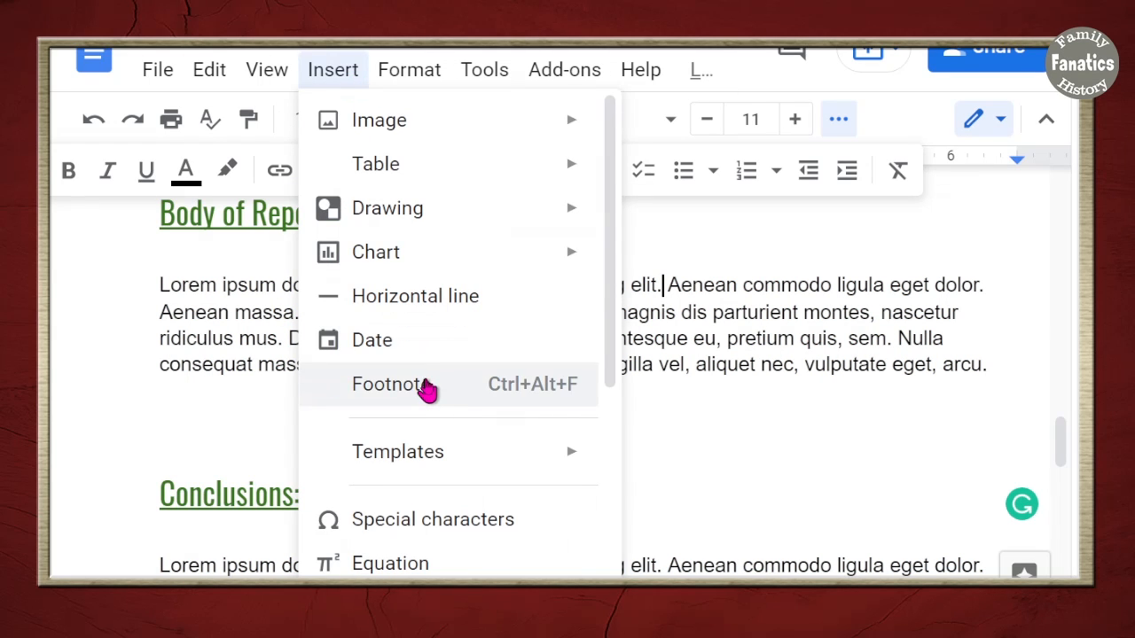
pyautogui.click(388, 384)
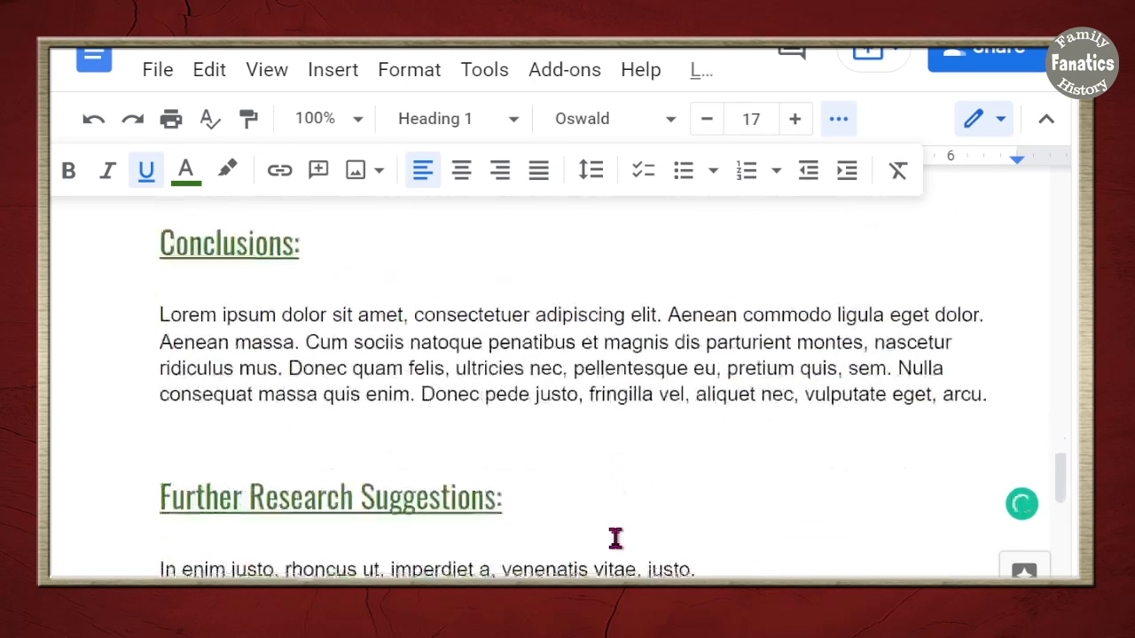
pyautogui.scroll(-3)
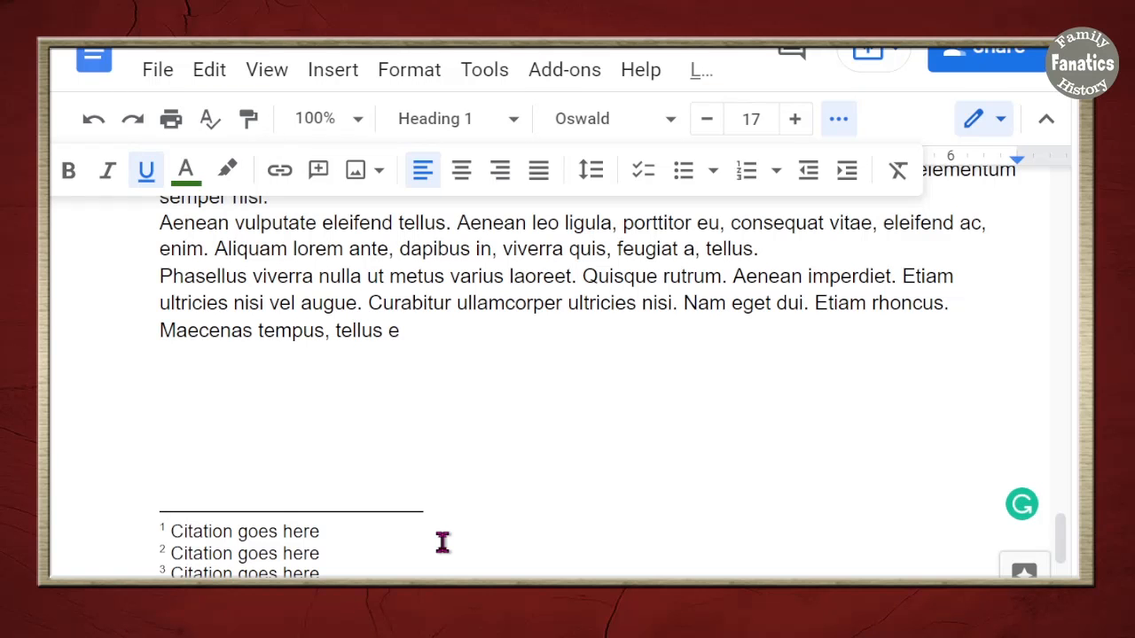
# Shrink the second footnote's text size and set it in Caveat
pyautogui.scroll(-3)
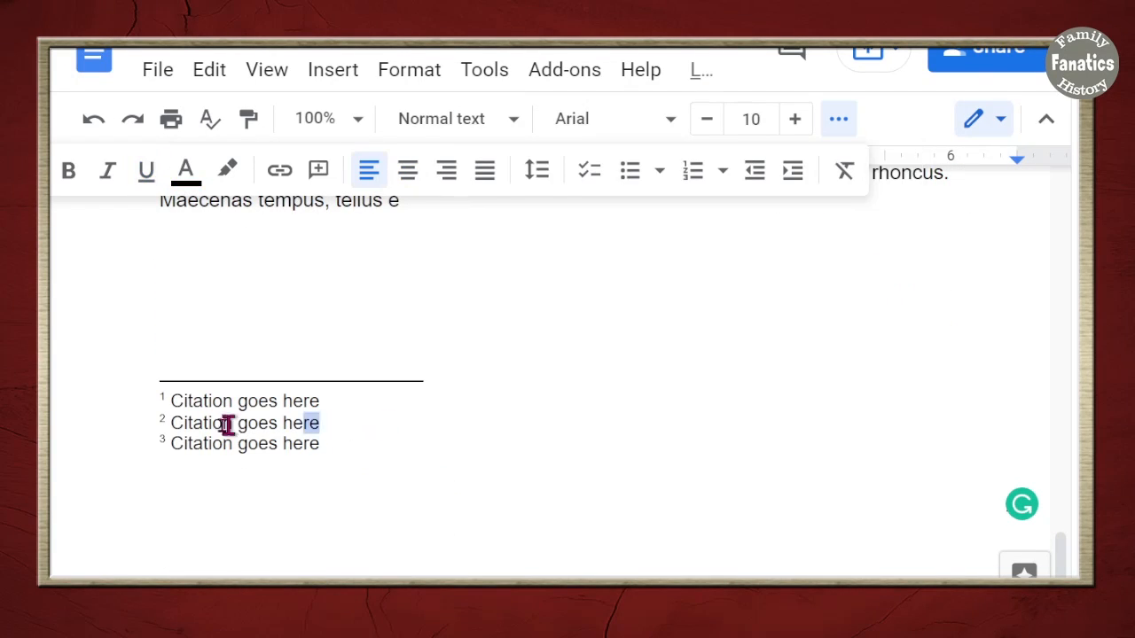
pyautogui.tripleClick(246, 423)
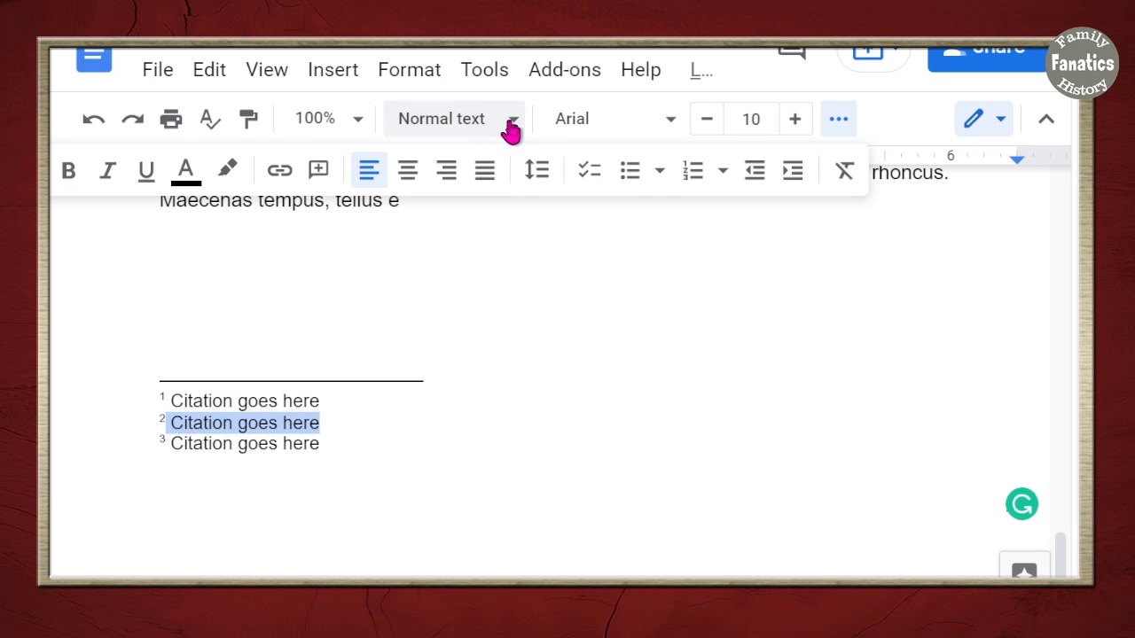
pyautogui.click(454, 118)
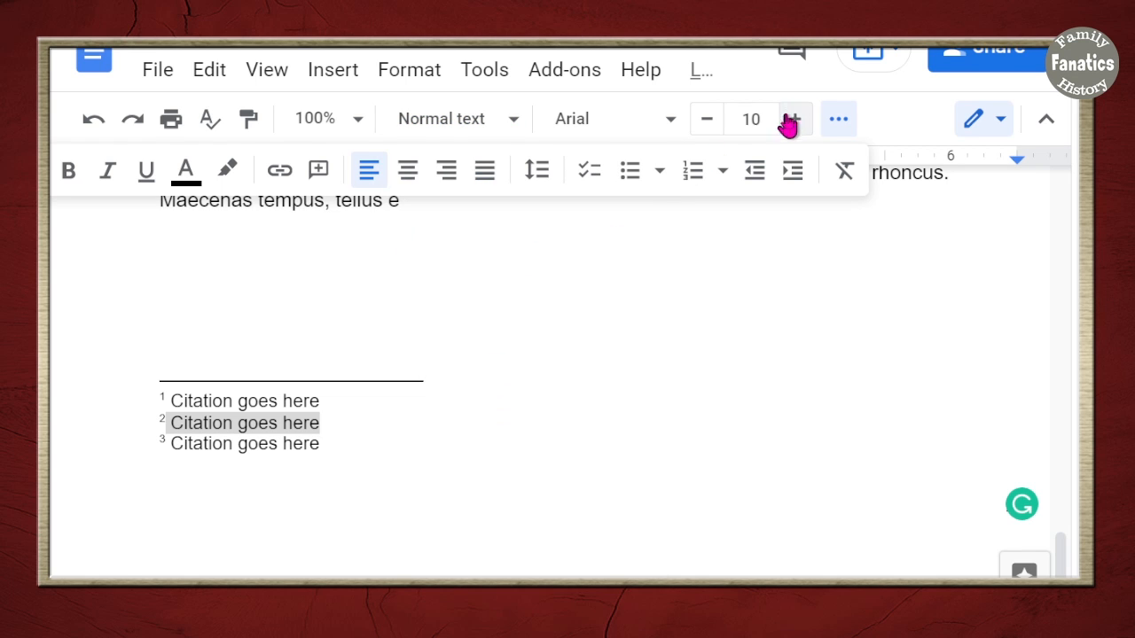
pyautogui.moveTo(706, 118)
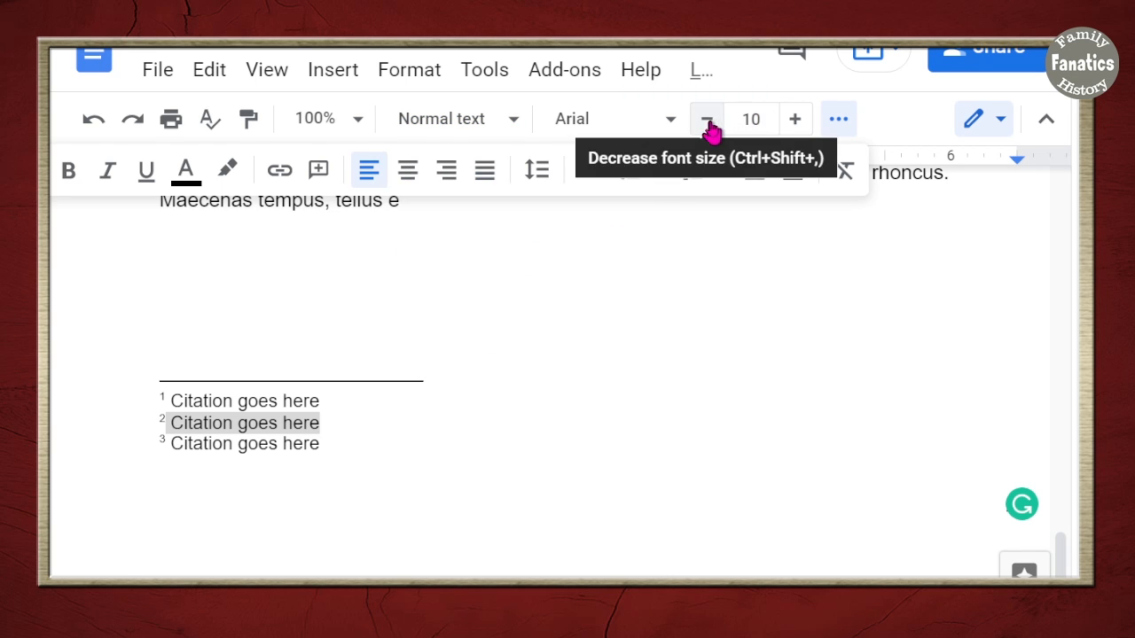
pyautogui.click(706, 118)
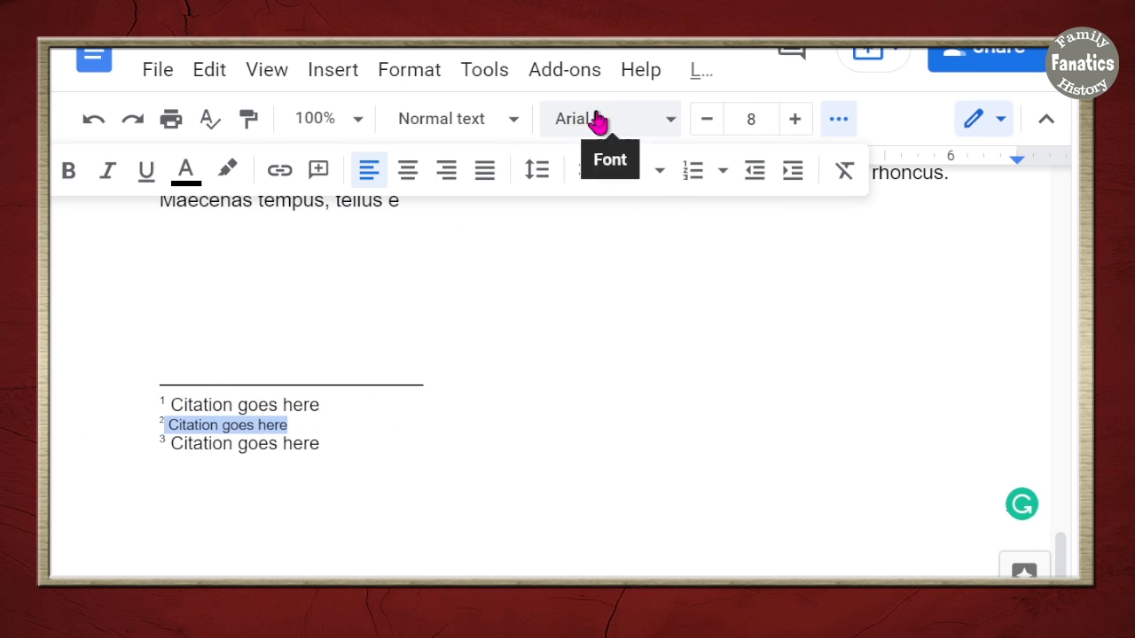
pyautogui.click(609, 118)
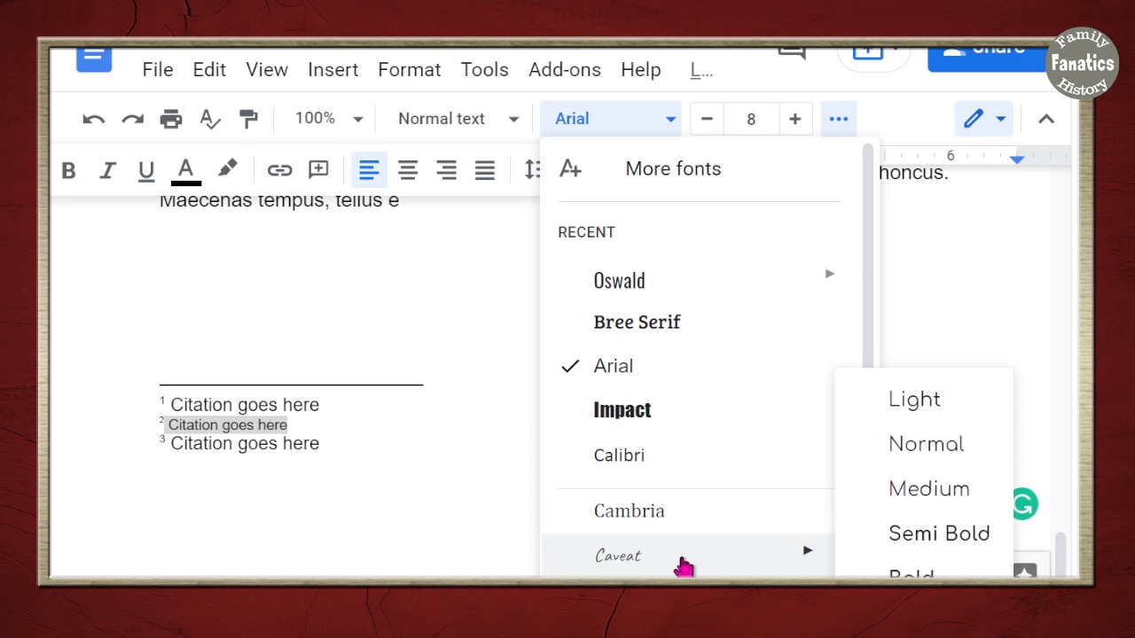
pyautogui.click(618, 556)
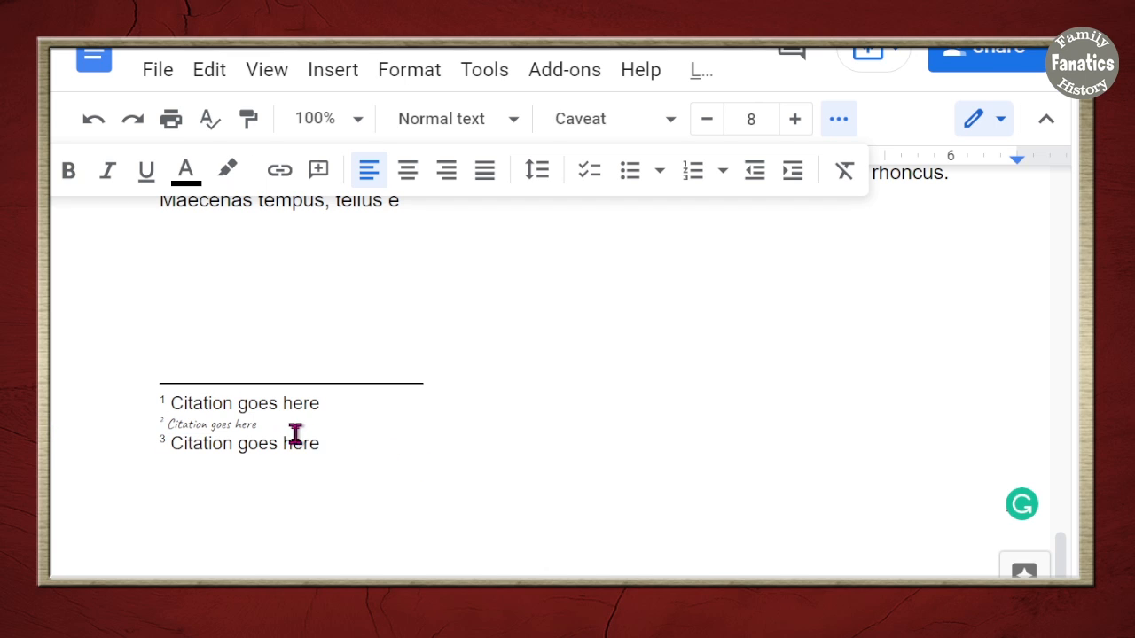
# Paint the second footnote's formatting onto the first and third footnotes
pyautogui.doubleClick(210, 423)
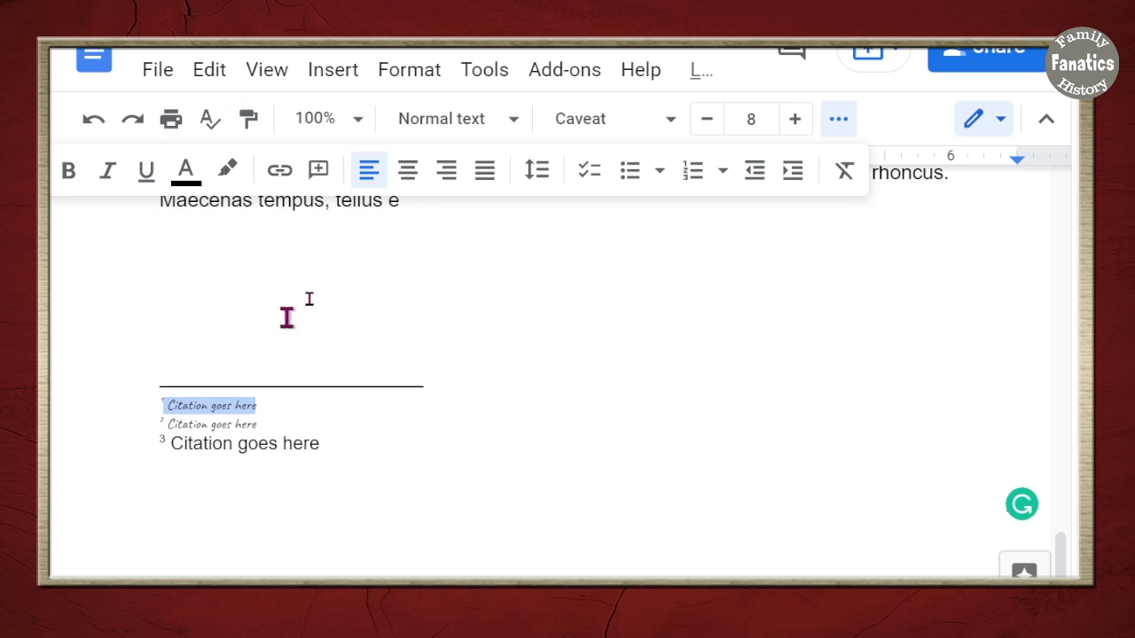
pyautogui.click(248, 119)
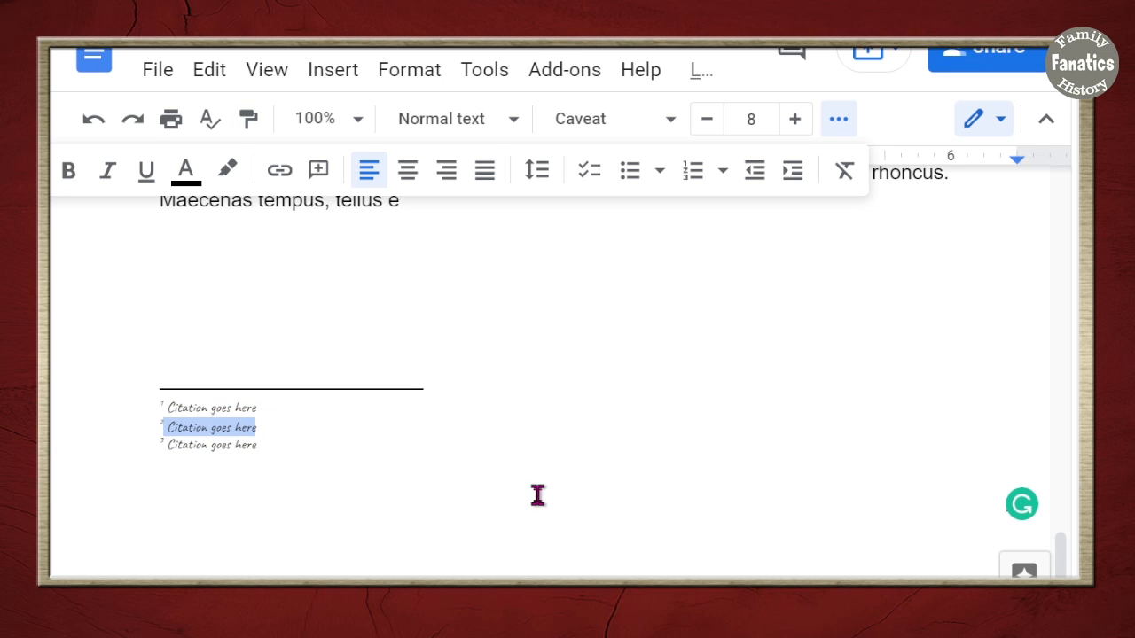
pyautogui.moveTo(248, 118)
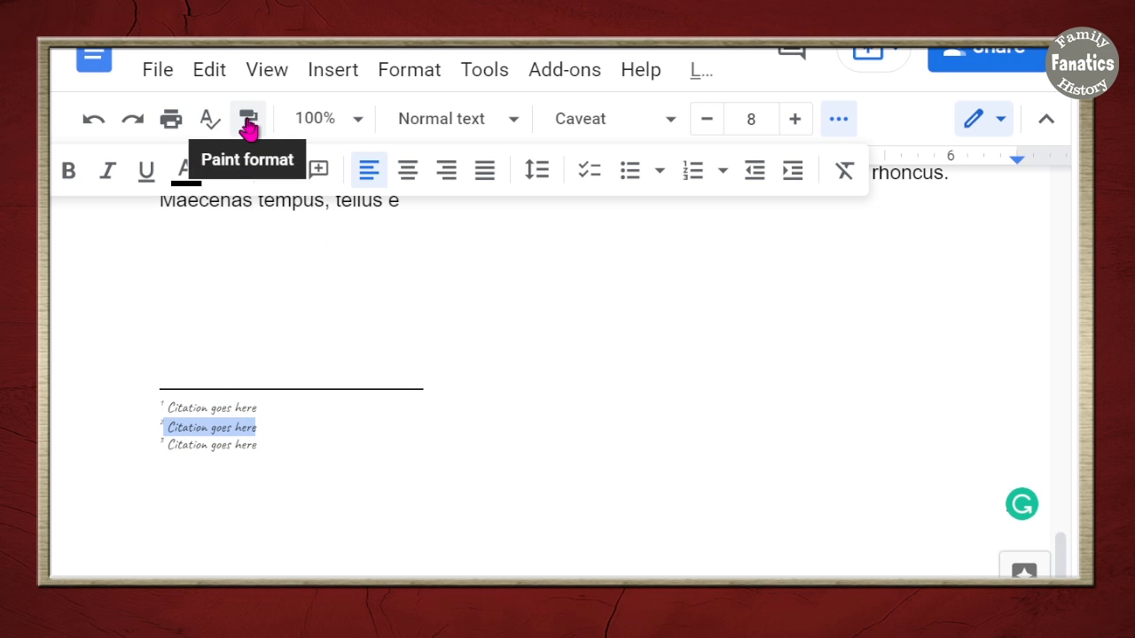
pyautogui.click(248, 118)
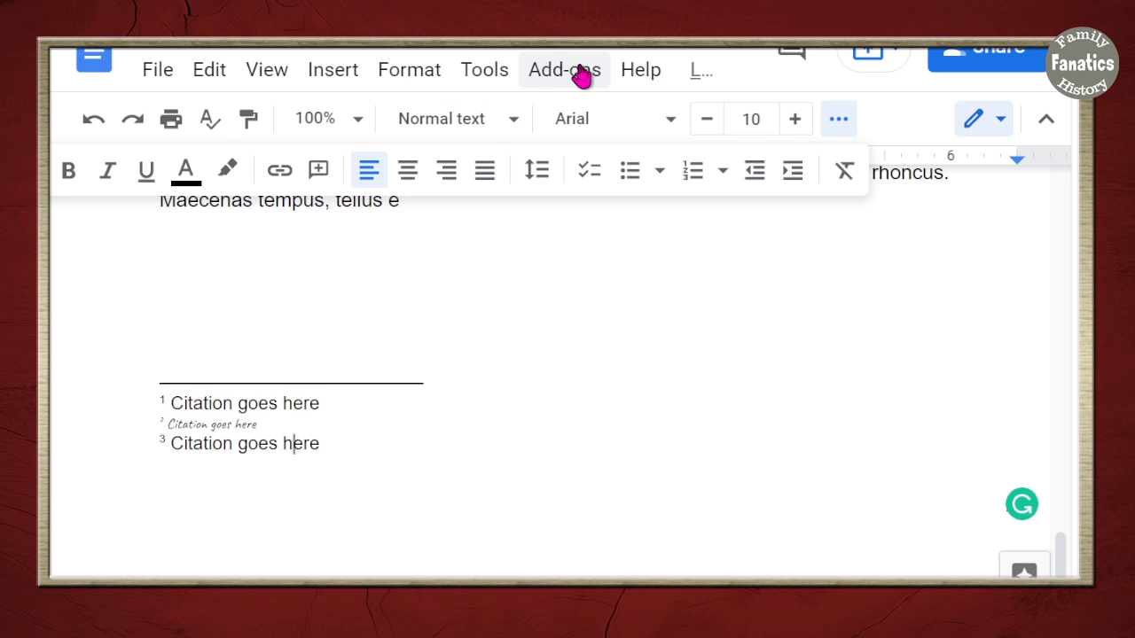
pyautogui.click(563, 70)
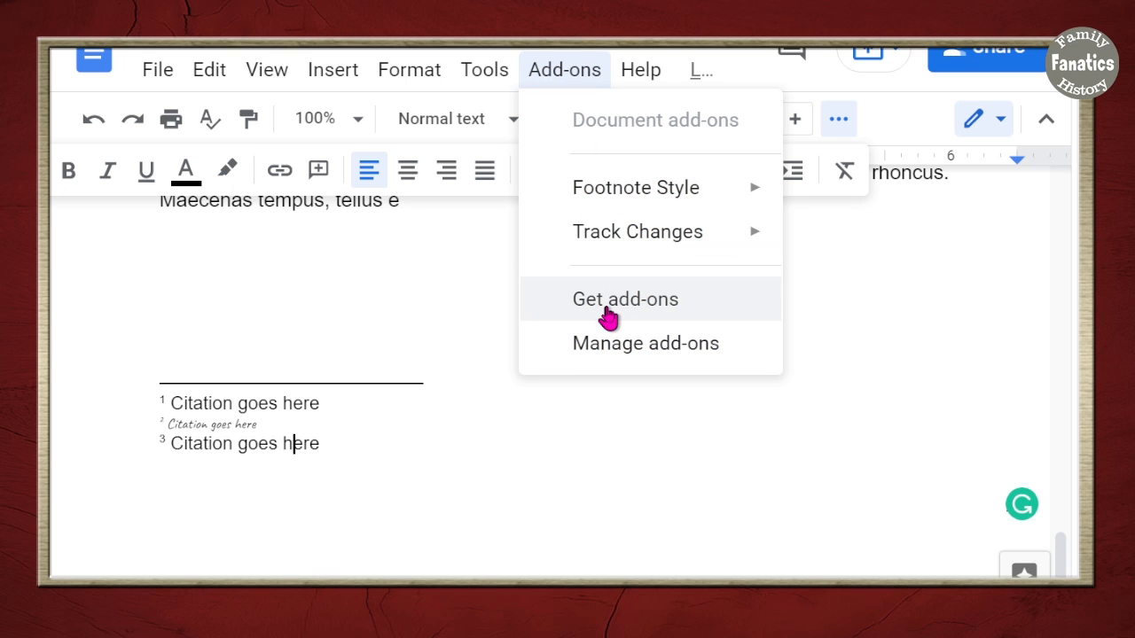
pyautogui.click(624, 298)
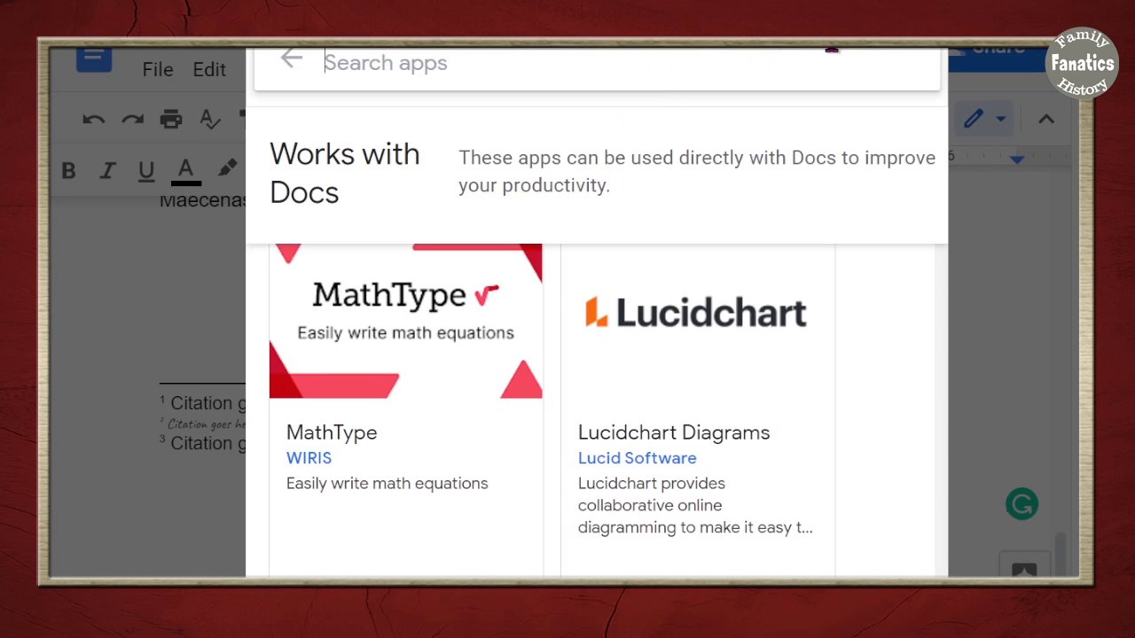
pyautogui.write('footnote')
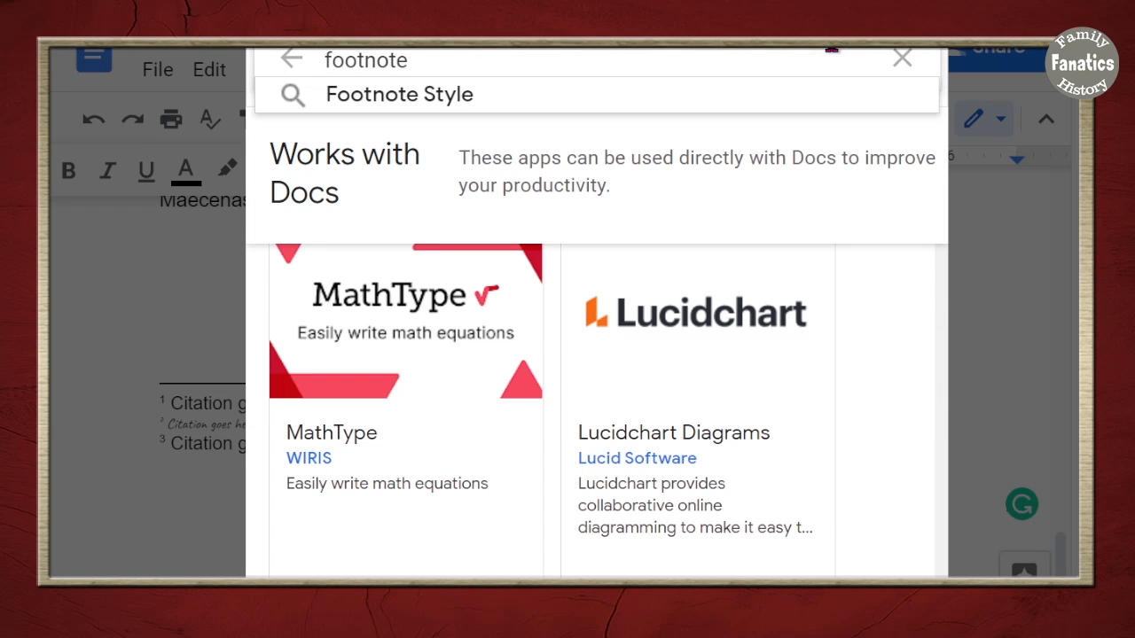
pyautogui.click(398, 94)
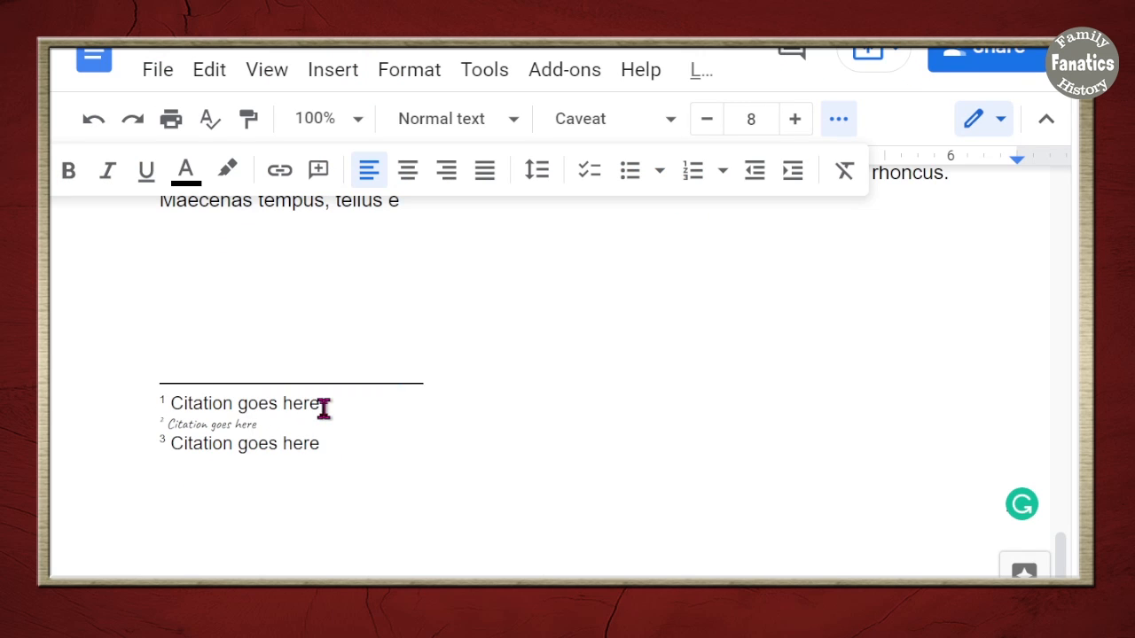
# Match all footnotes to the second footnote using the Footnote Style add-on
pyautogui.doubleClick(209, 423)
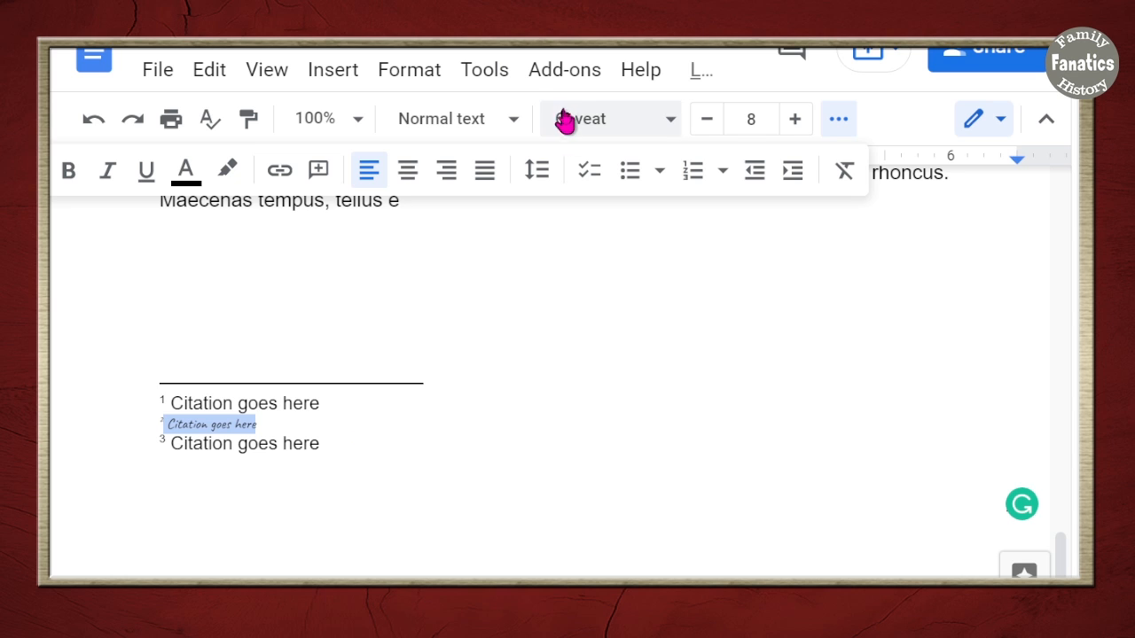
pyautogui.click(563, 69)
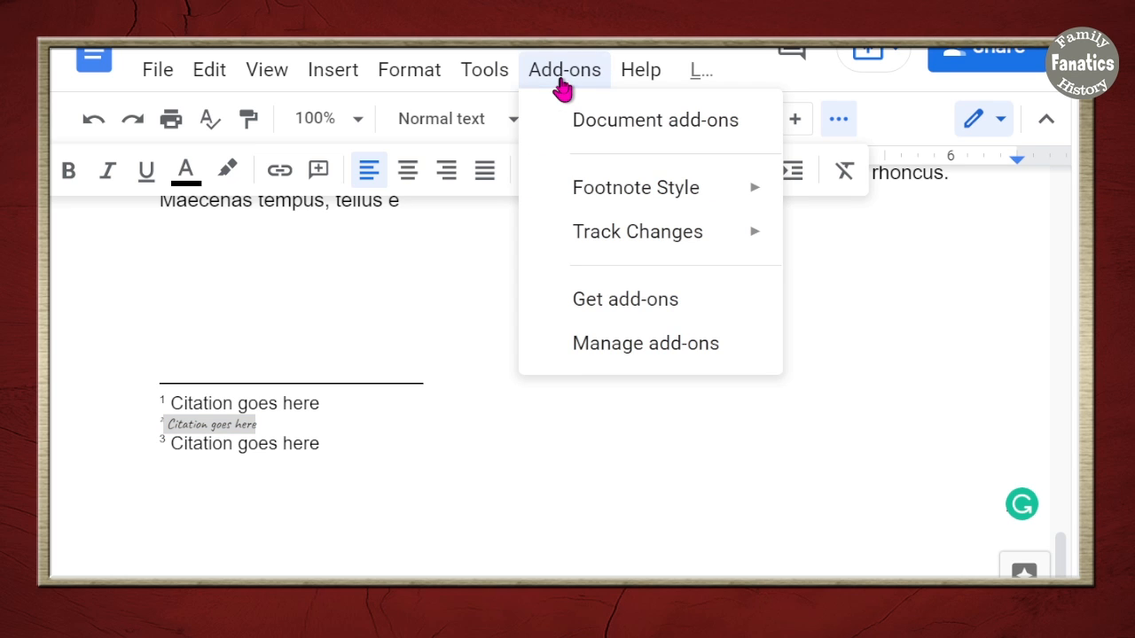
pyautogui.moveTo(634, 187)
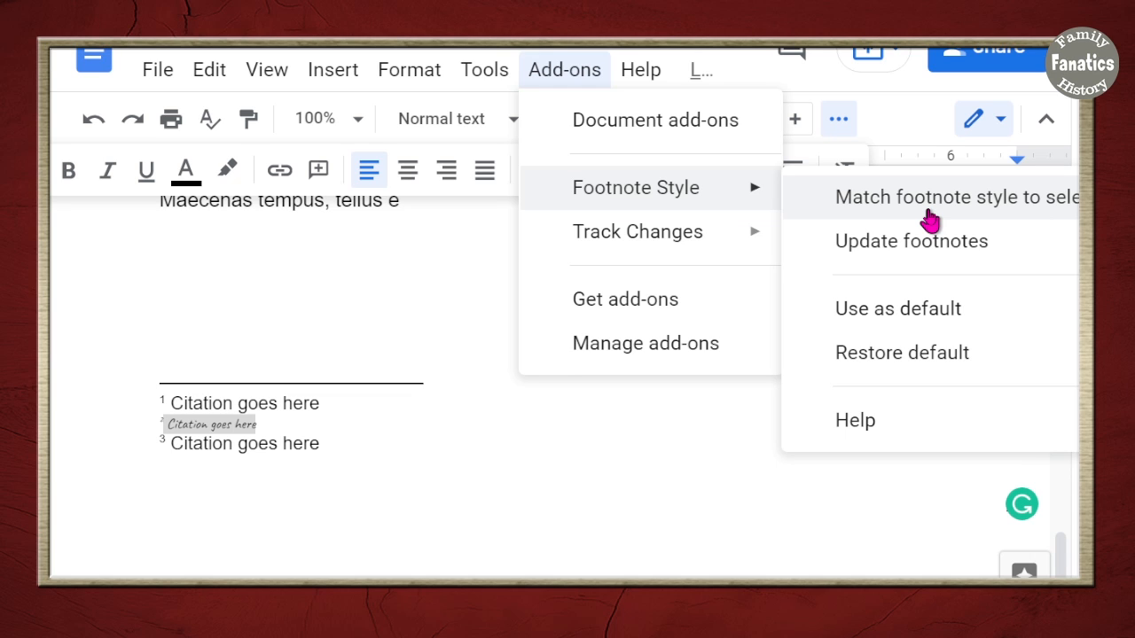
pyautogui.click(956, 197)
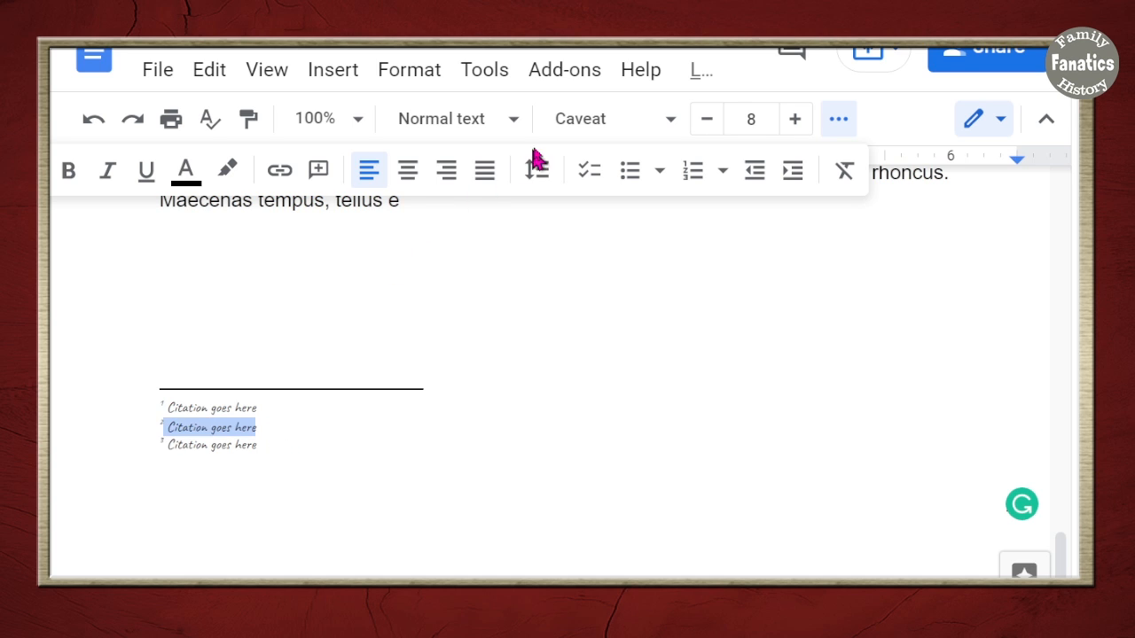
# Reselect footnote 2 and rerun the add-on's match footnote style command
pyautogui.click(610, 118)
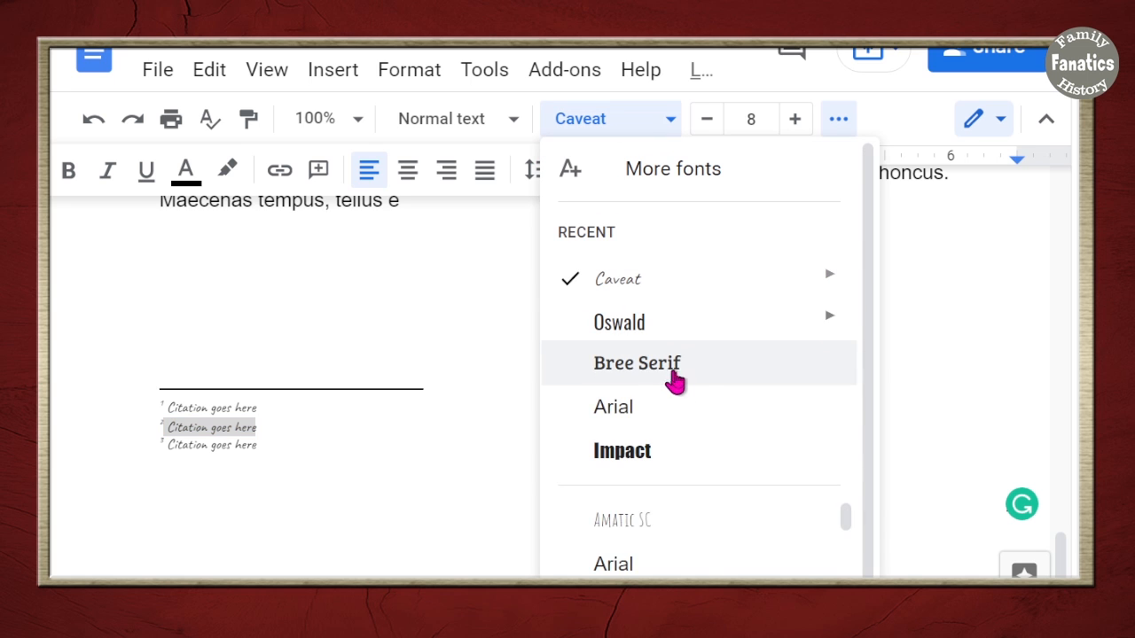
pyautogui.scroll(-3)
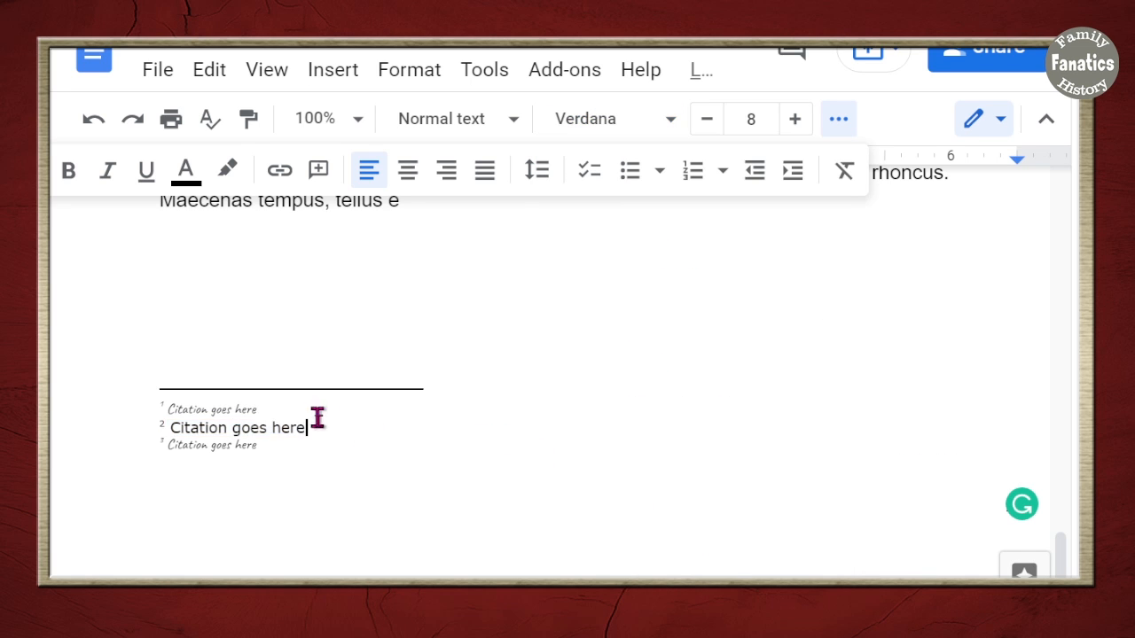
pyautogui.doubleClick(235, 427)
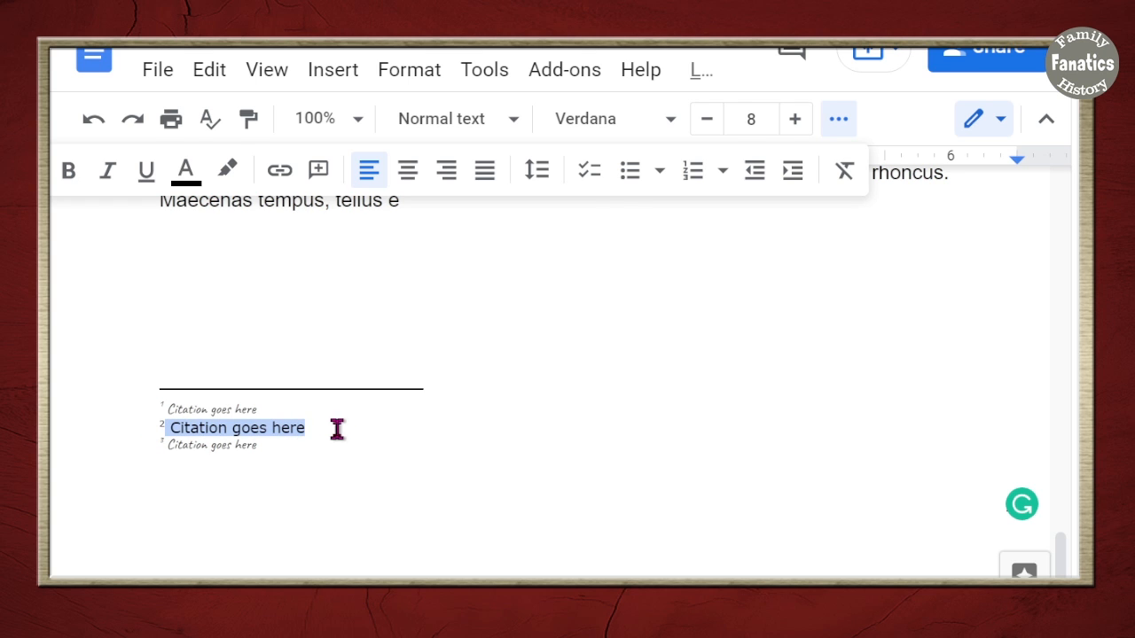
pyautogui.click(564, 69)
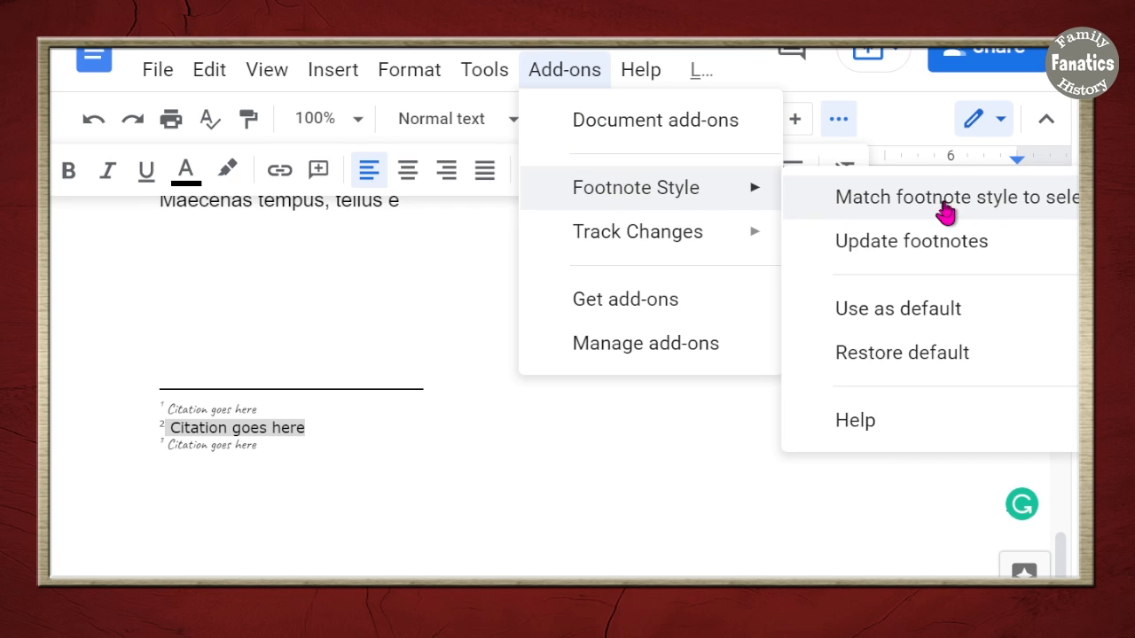
pyautogui.click(956, 196)
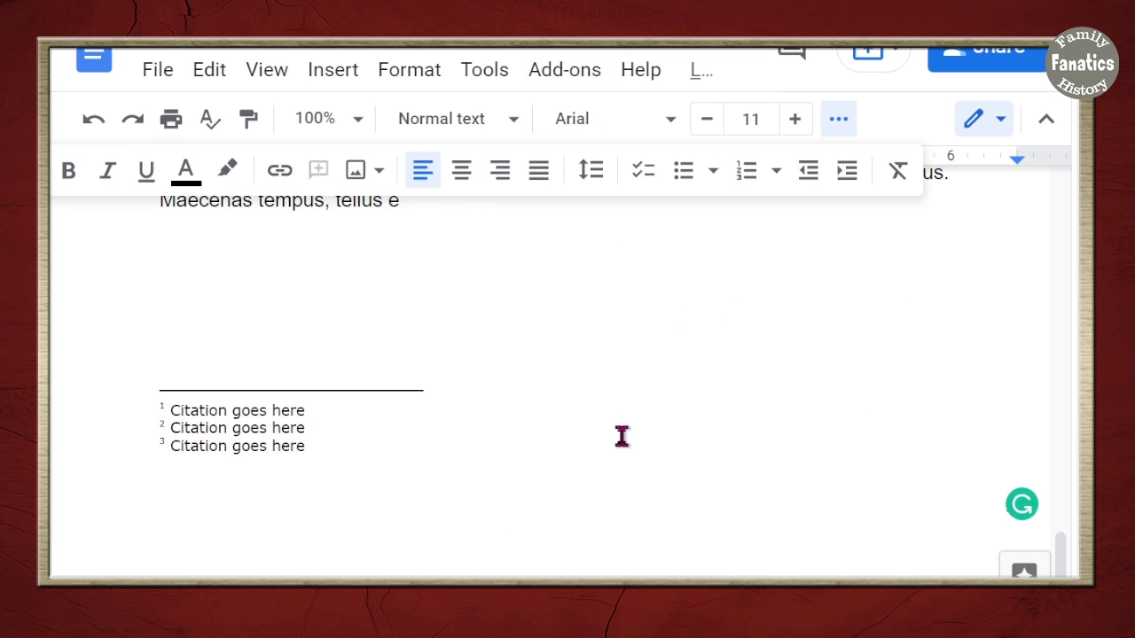
pyautogui.moveTo(348, 467)
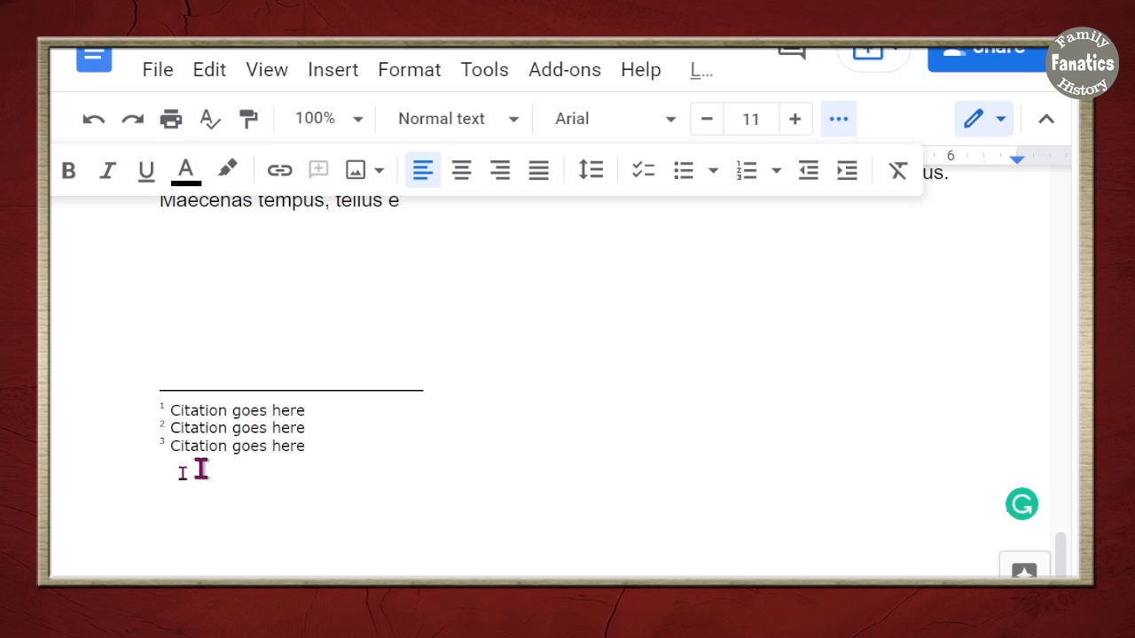
pyautogui.moveTo(326, 470)
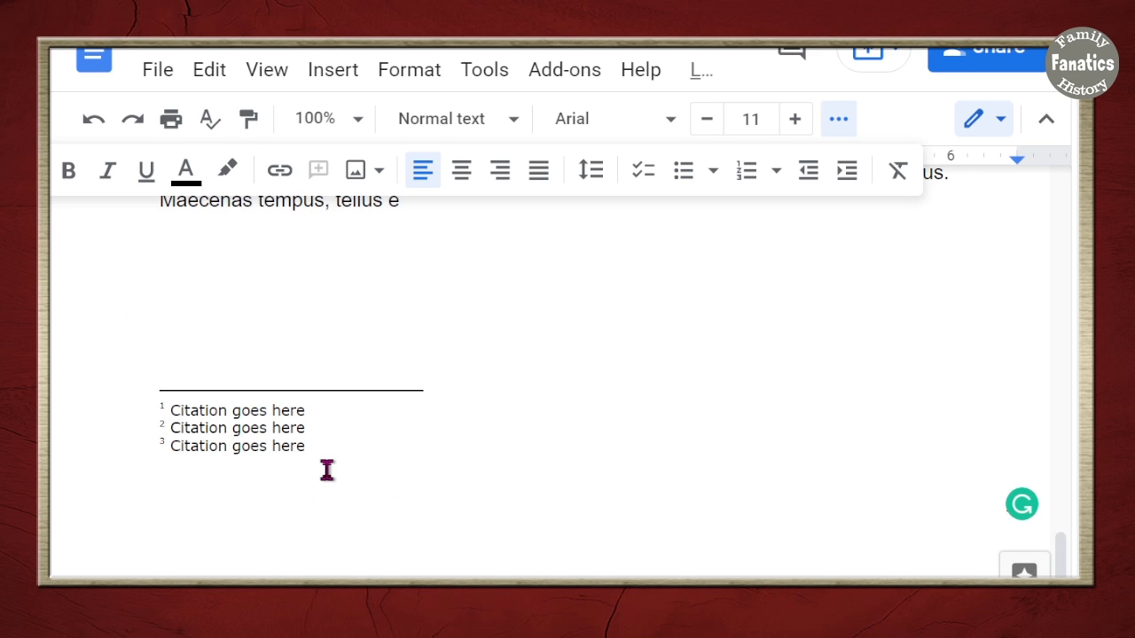
pyautogui.moveTo(319, 332)
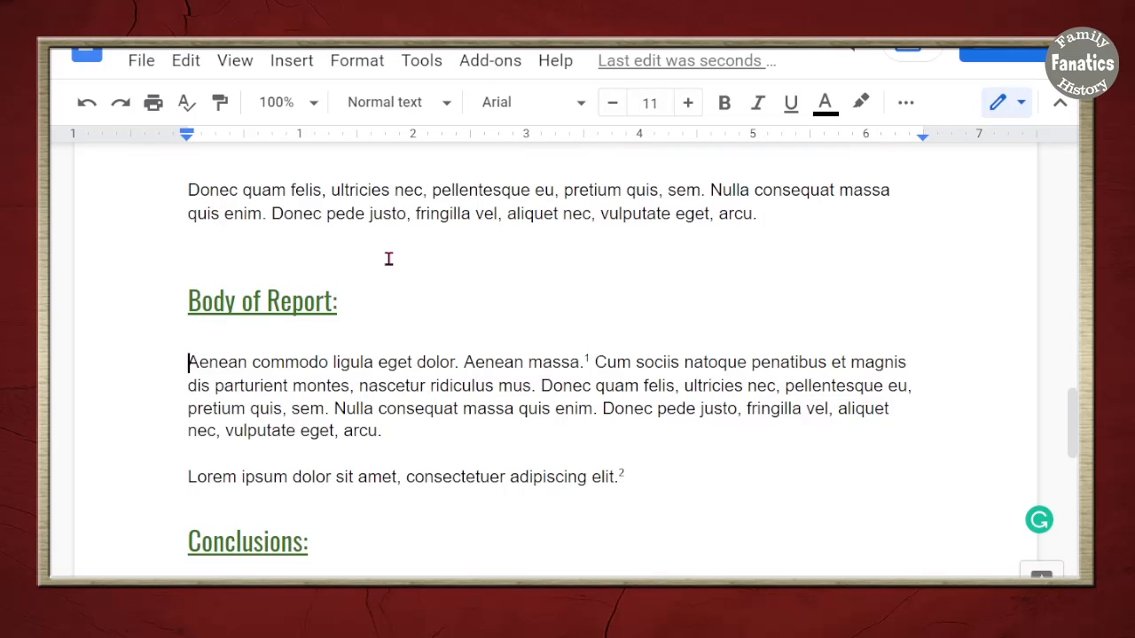
# Insert a new drawing with the black-and-white family photo and a caption box below it
pyautogui.click(291, 61)
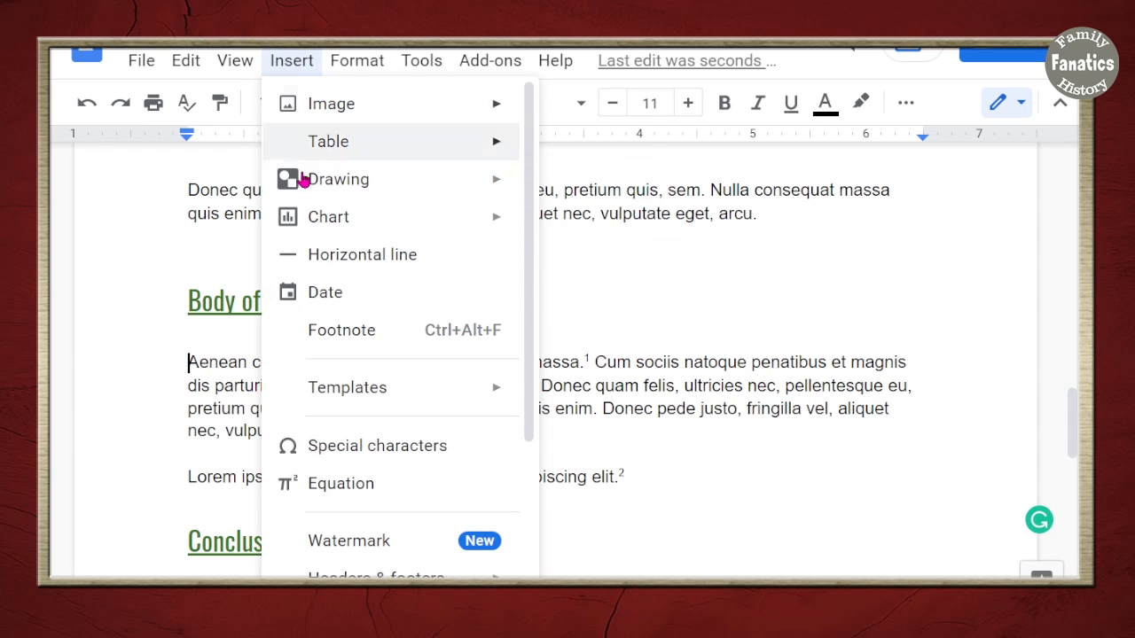
pyautogui.click(337, 179)
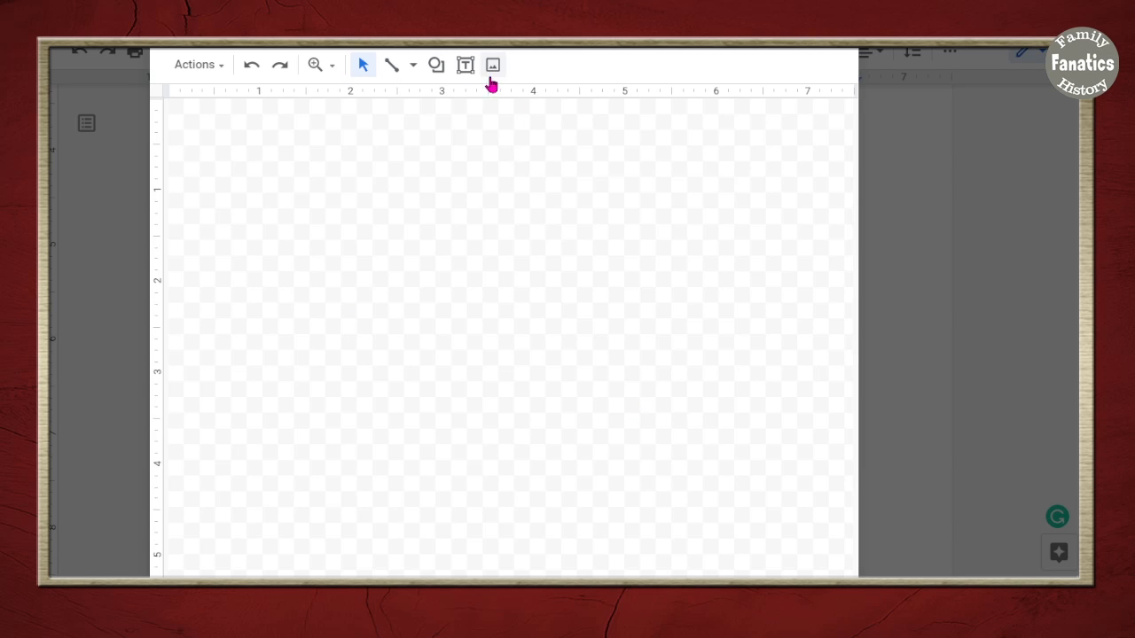
pyautogui.click(492, 65)
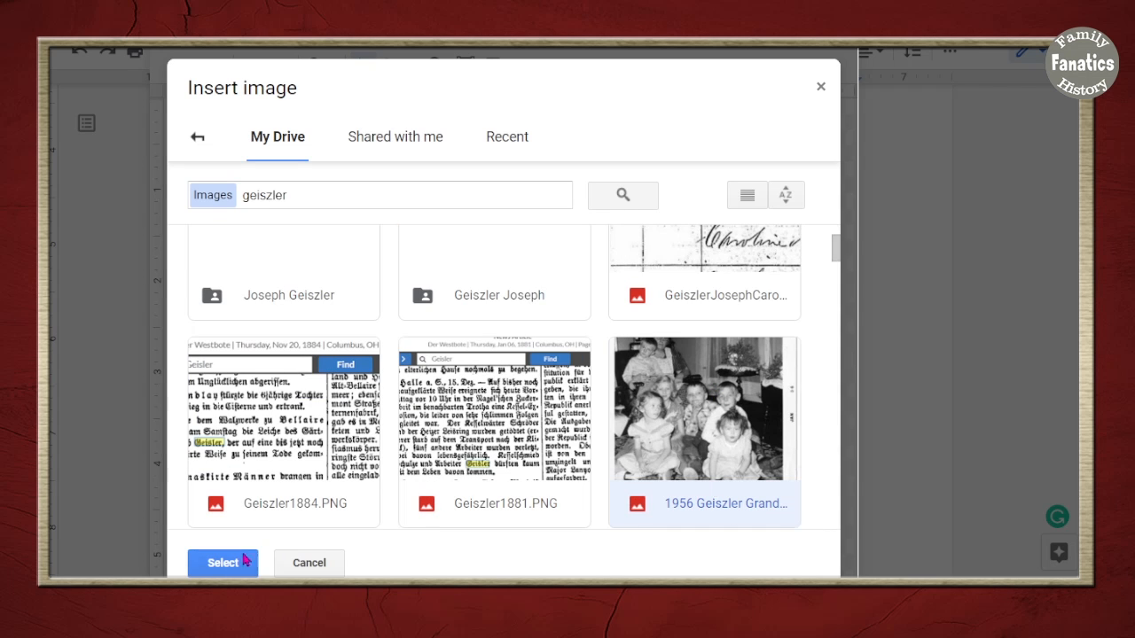
pyautogui.click(222, 562)
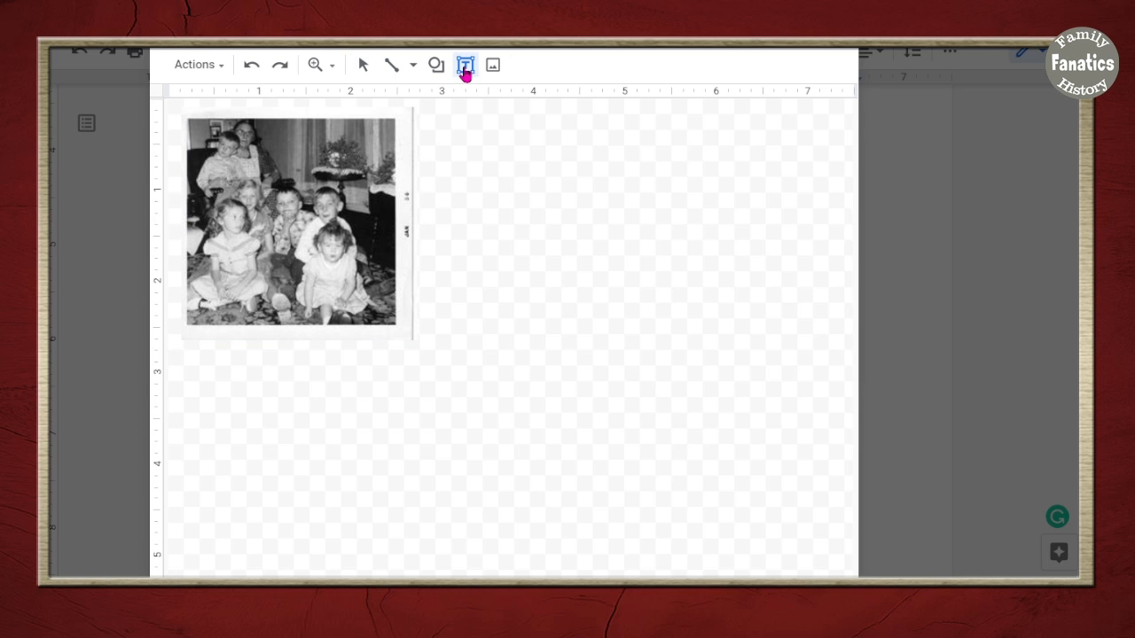
pyautogui.moveTo(181, 341); pyautogui.dragTo(321, 383)
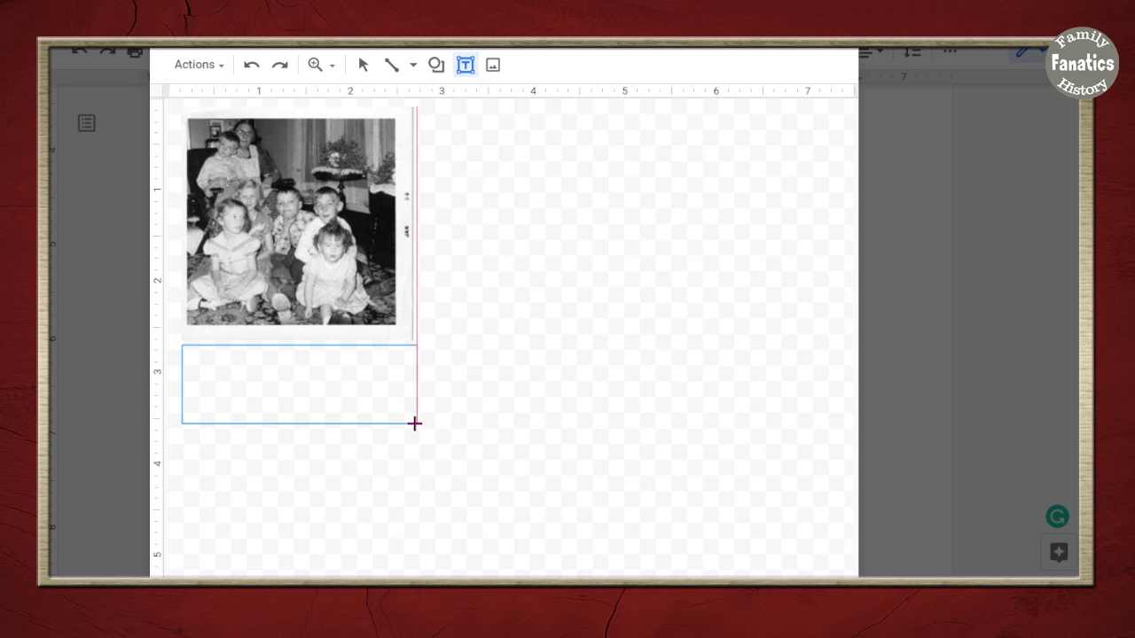
pyautogui.moveTo(182, 346); pyautogui.dragTo(417, 423)
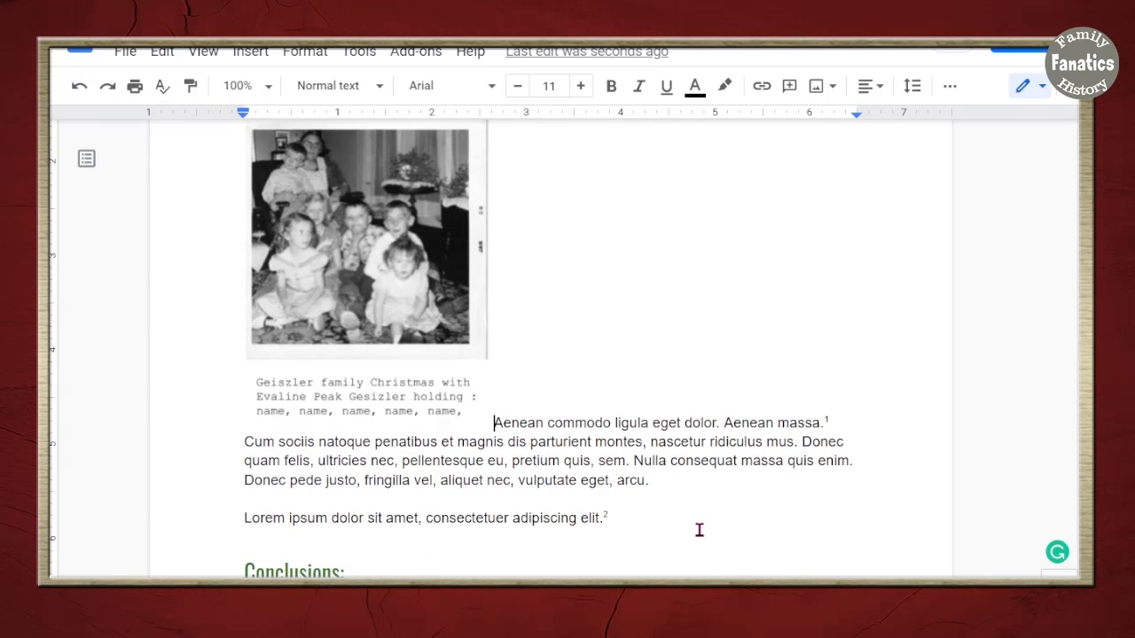
# Select the photo drawing and set it to wrap text
pyautogui.scroll(-3)
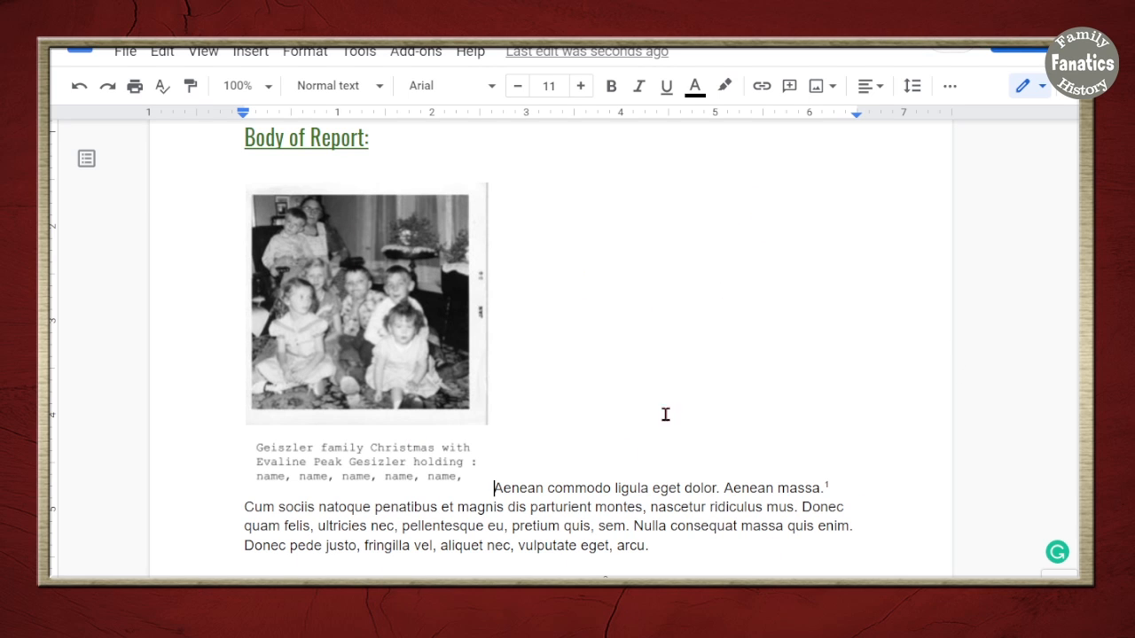
pyautogui.moveTo(407, 329)
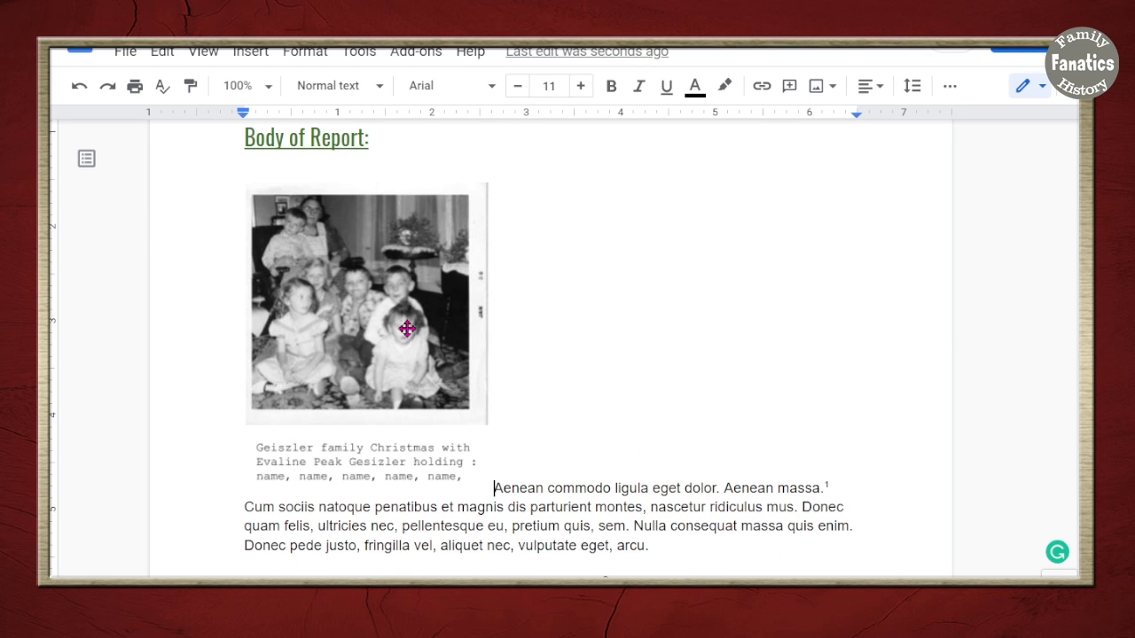
pyautogui.click(365, 302)
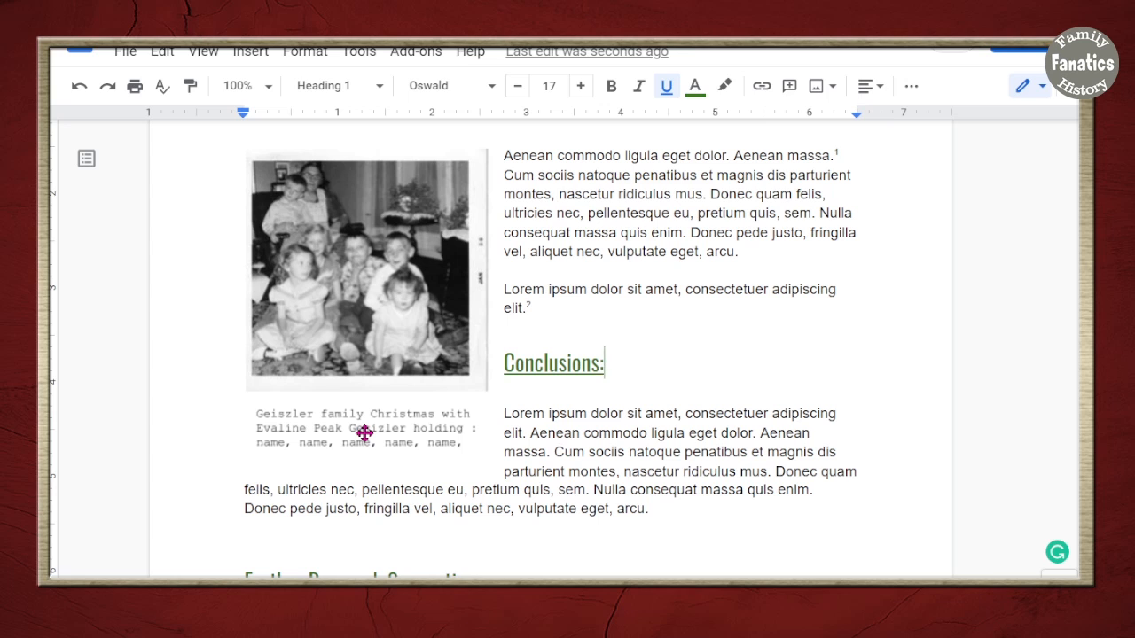
pyautogui.click(364, 270)
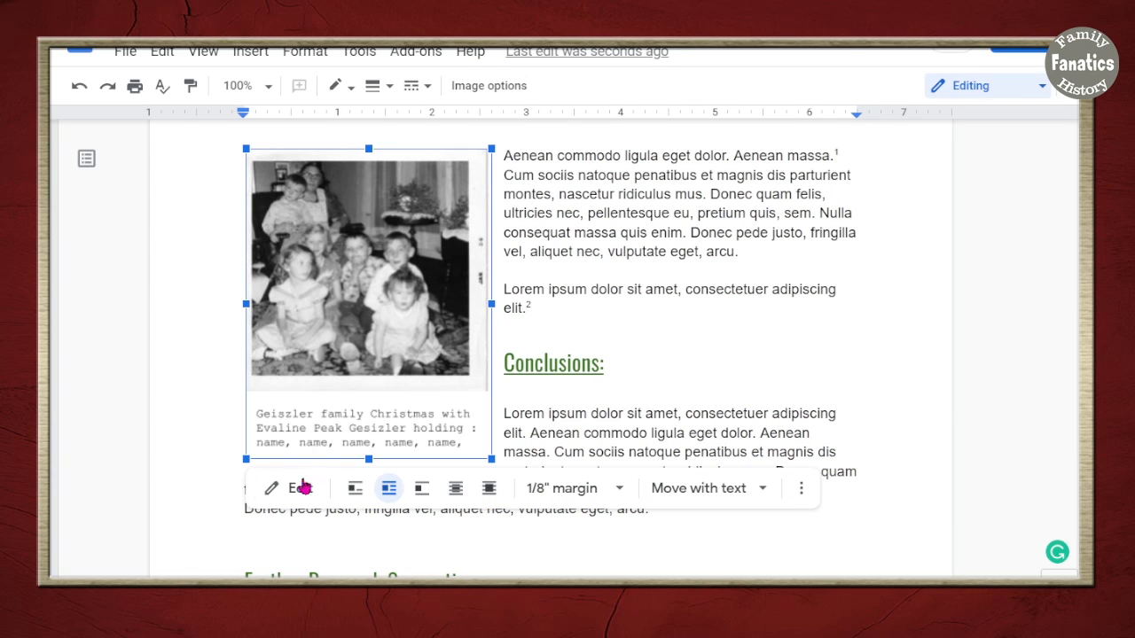
# In the drawing editor, correct the caption's misspelled surname to Geiszler
pyautogui.click(272, 488)
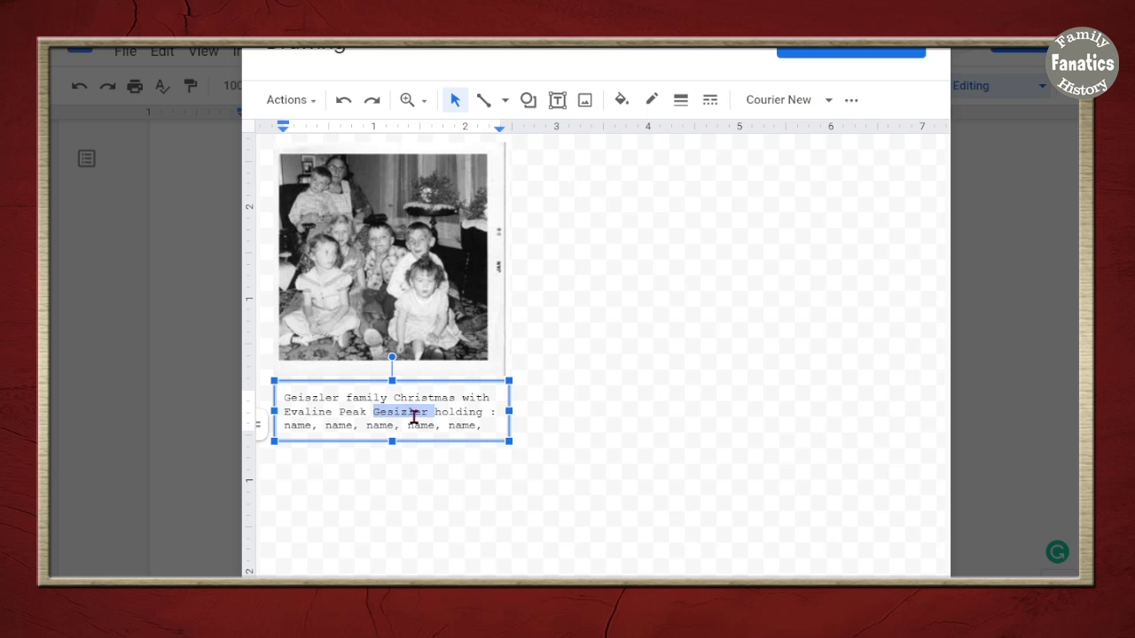
pyautogui.click(445, 412)
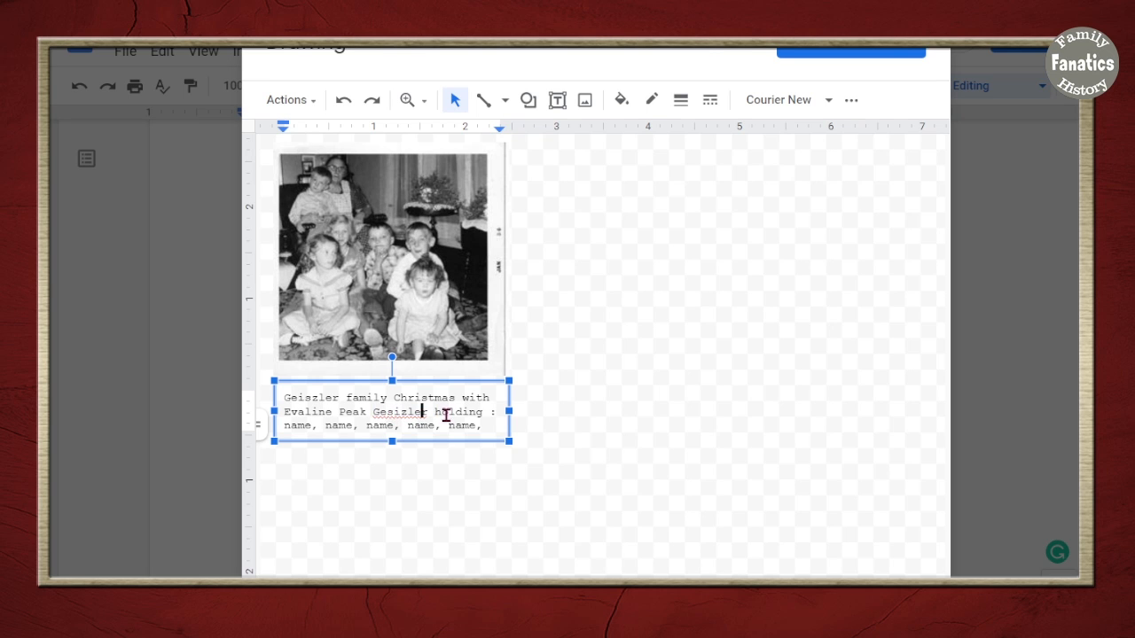
pyautogui.rightClick(399, 412)
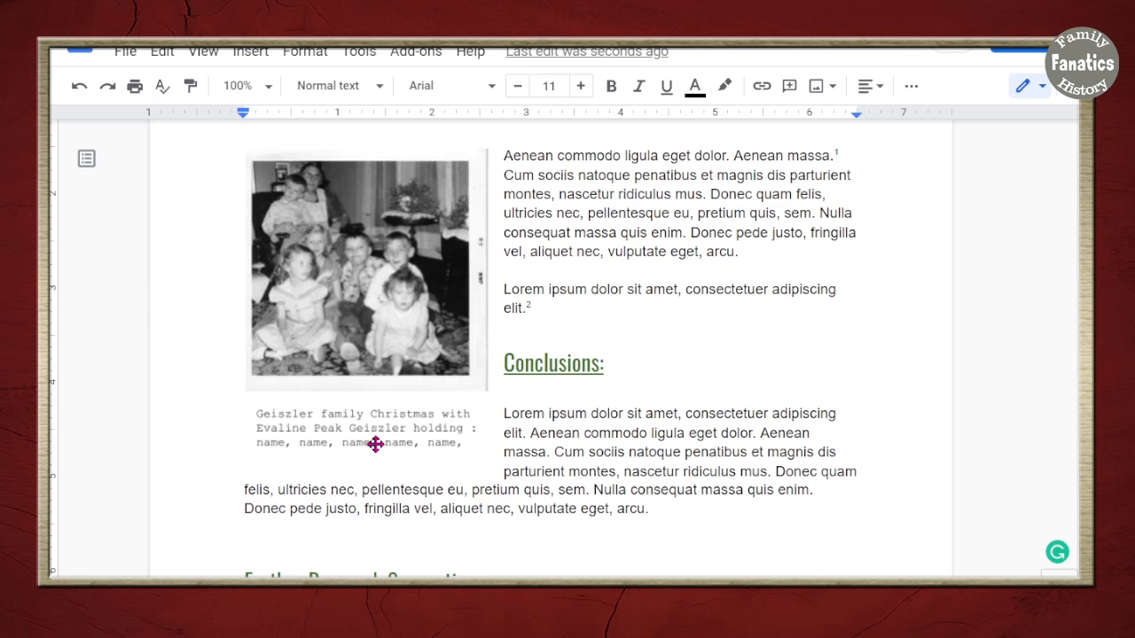
# Enlarge the photo drawing and narrow the caption by dragging its right indent
pyautogui.click(363, 270)
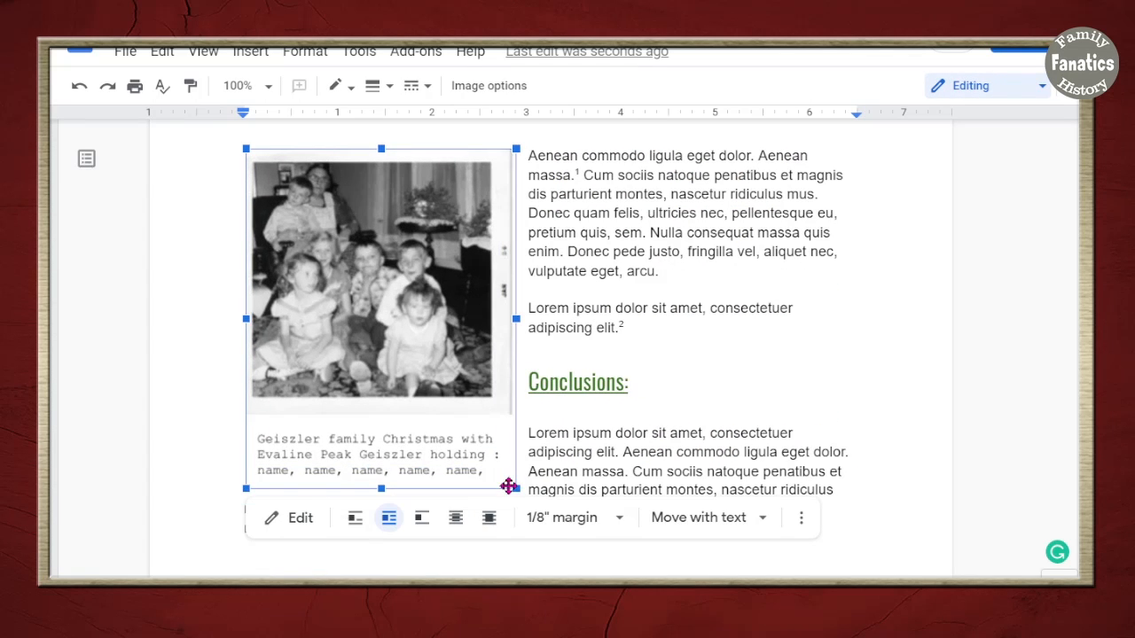
pyautogui.click(629, 527)
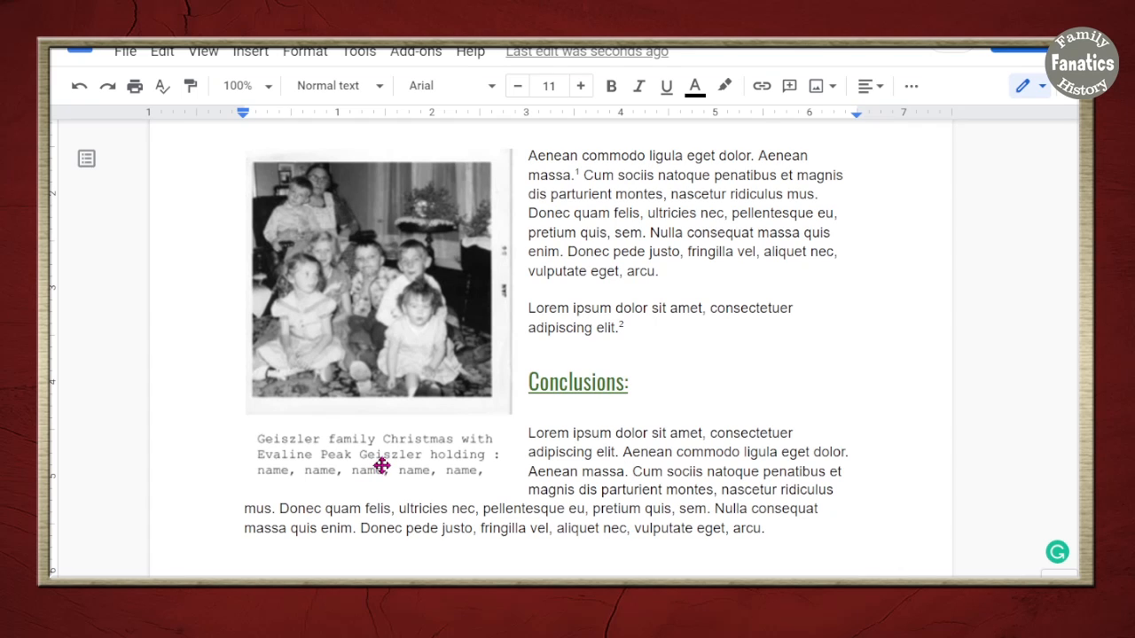
pyautogui.moveTo(306, 458)
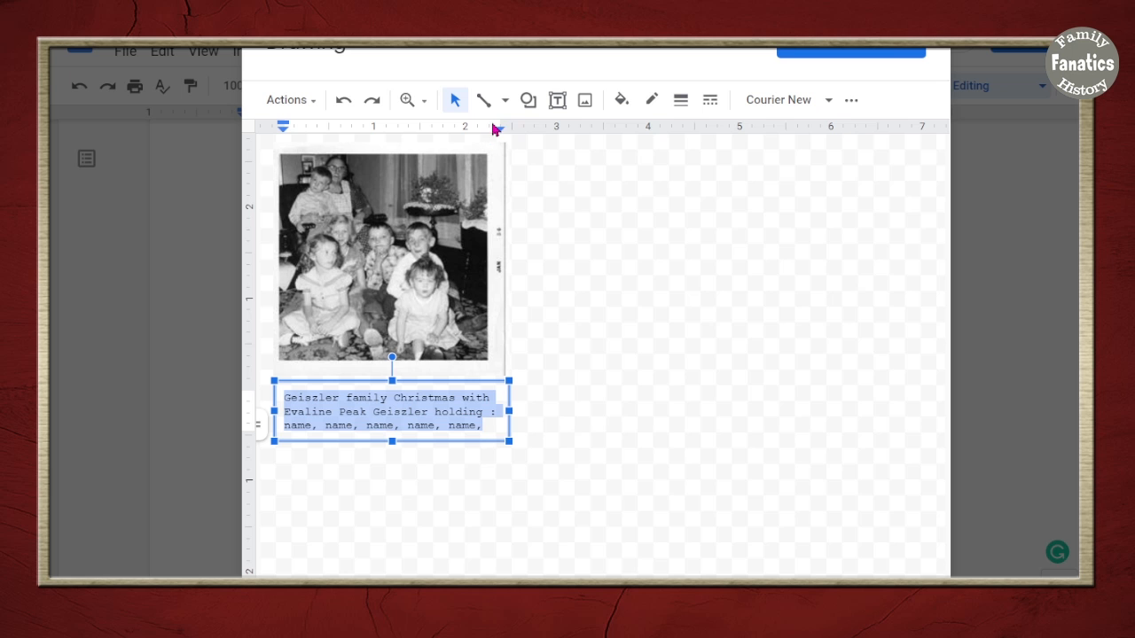
pyautogui.click(850, 99)
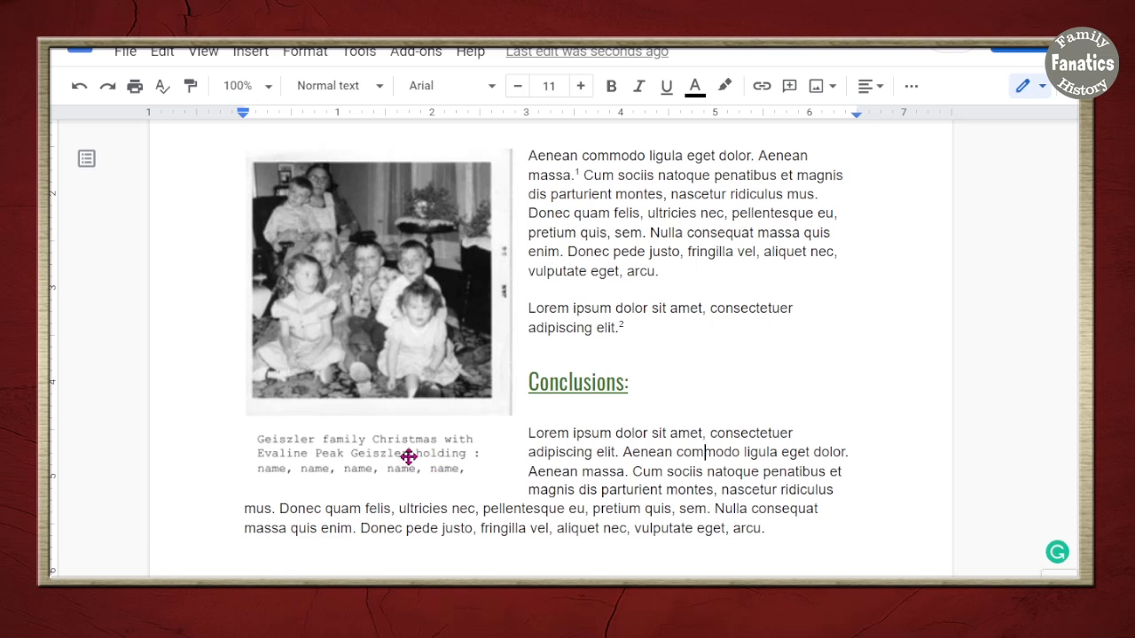
pyautogui.moveTo(398, 427)
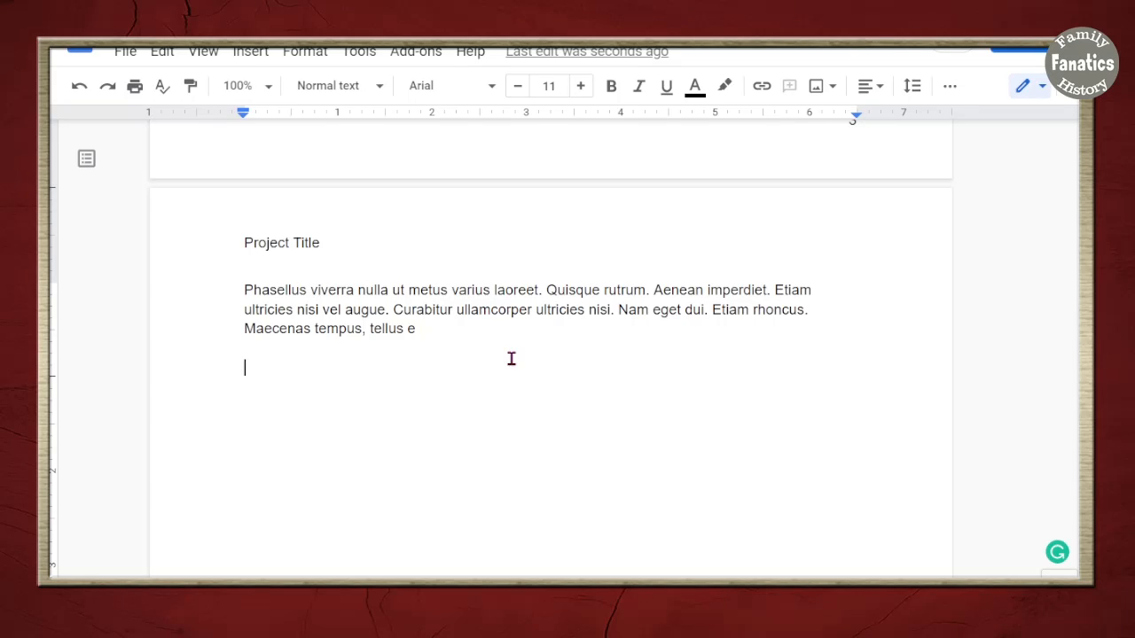
# Open the Citations panel and keep the Chicago Author-Date style
pyautogui.click(359, 51)
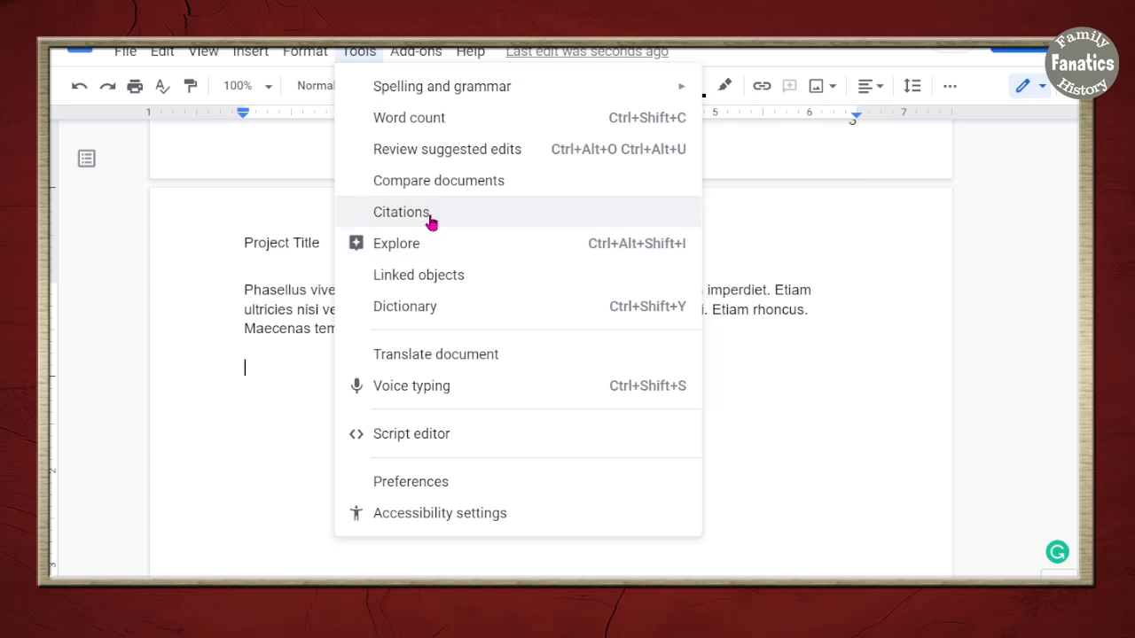
pyautogui.click(401, 212)
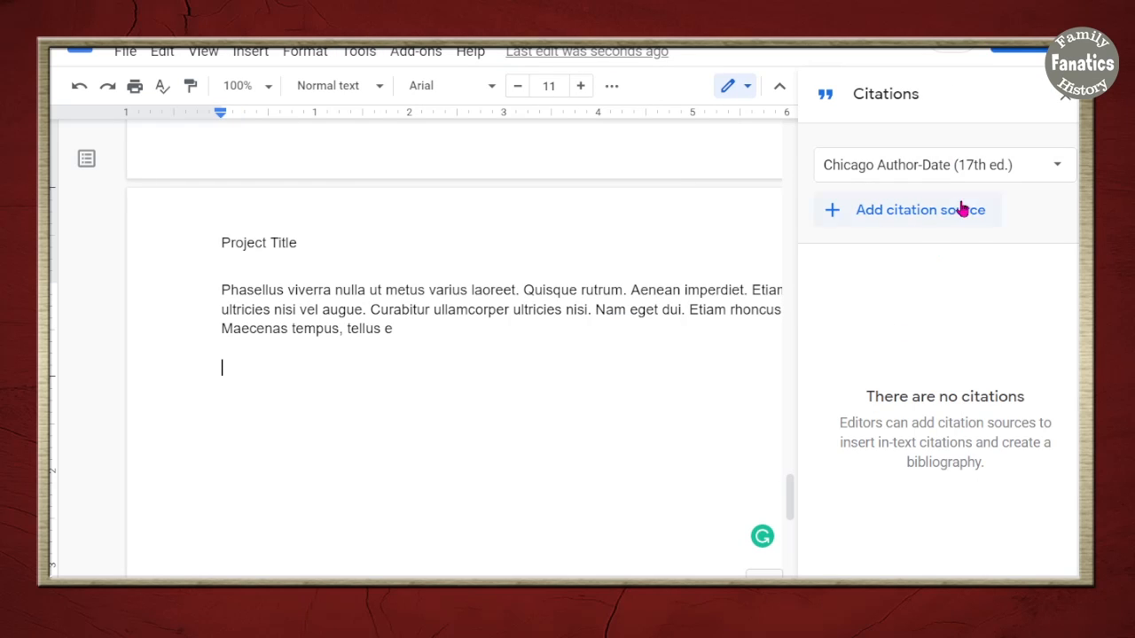
pyautogui.click(942, 165)
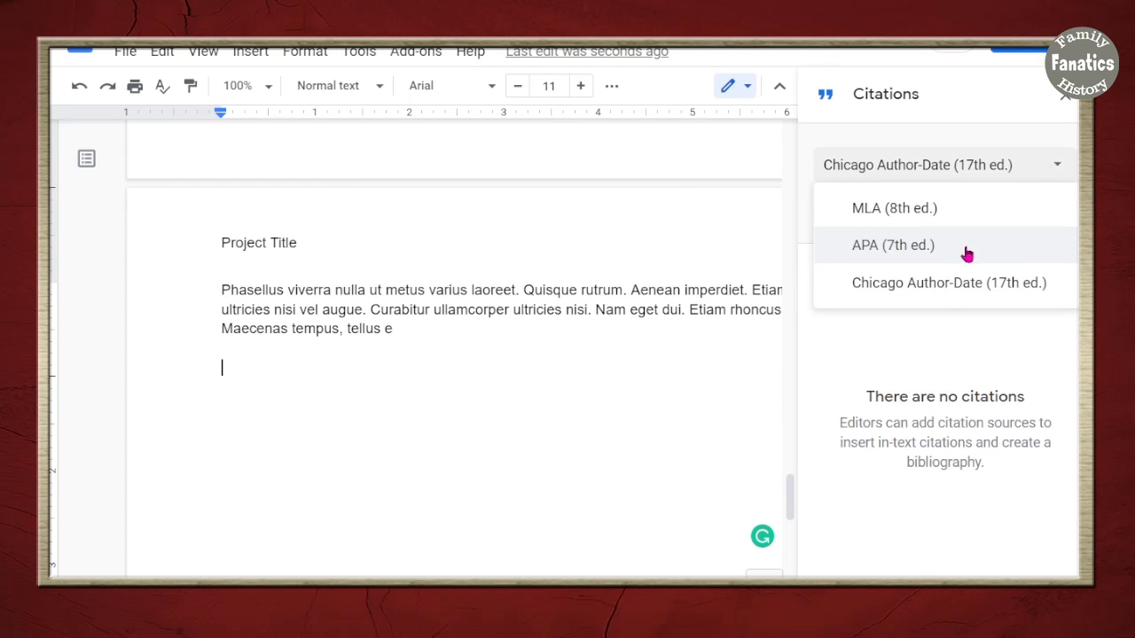
pyautogui.click(949, 283)
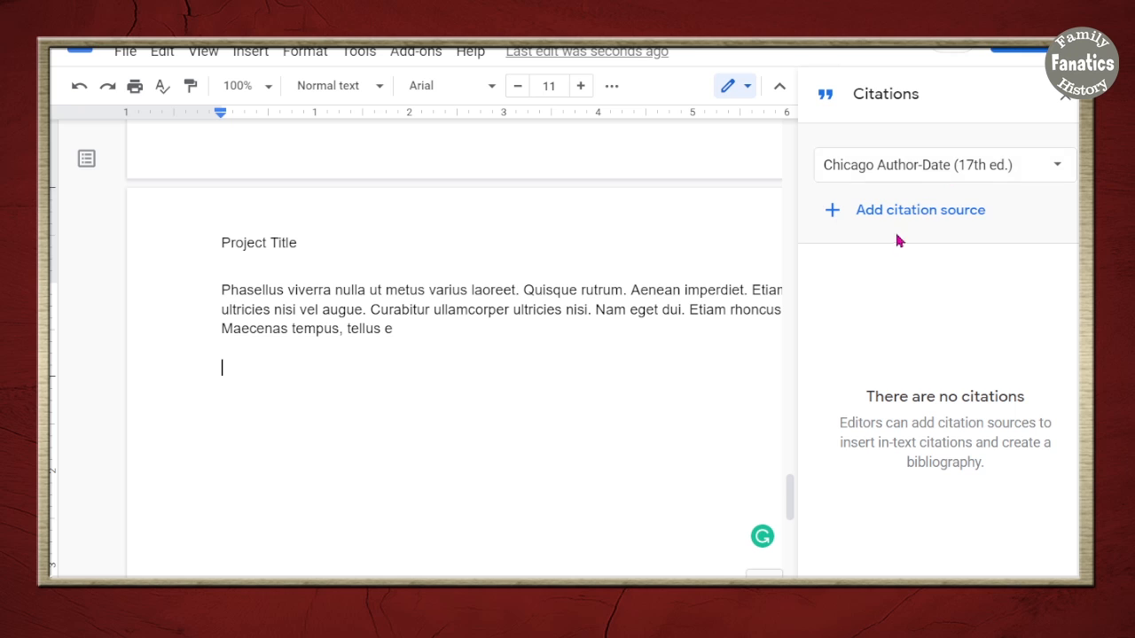
# Start a new citation source: Book, accessed in Print, contributor role Author
pyautogui.click(919, 210)
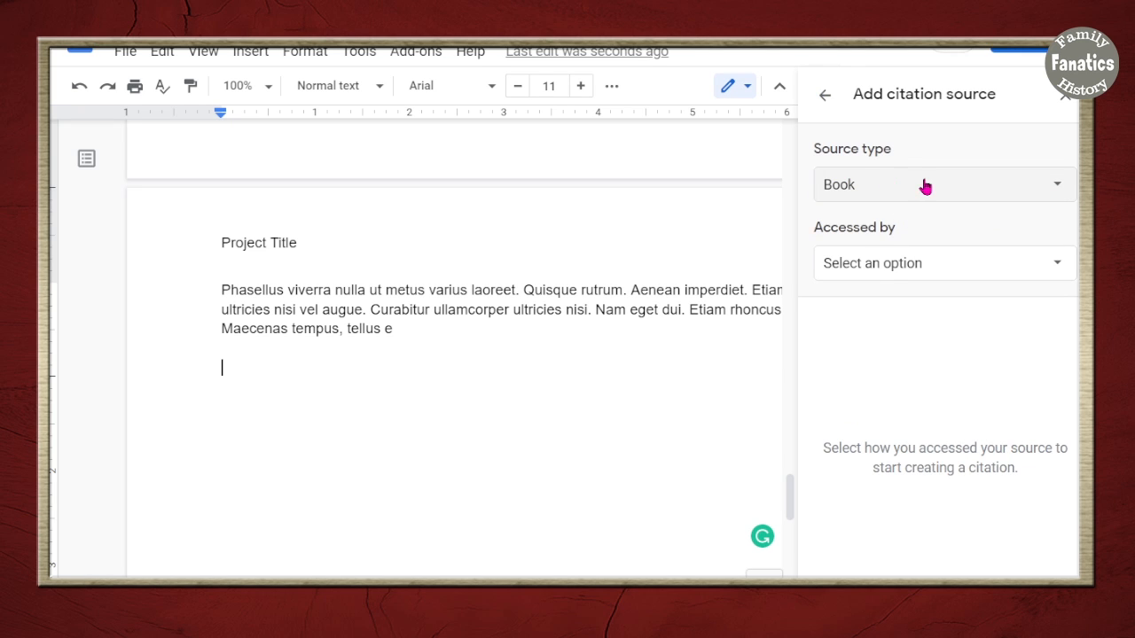
pyautogui.click(942, 184)
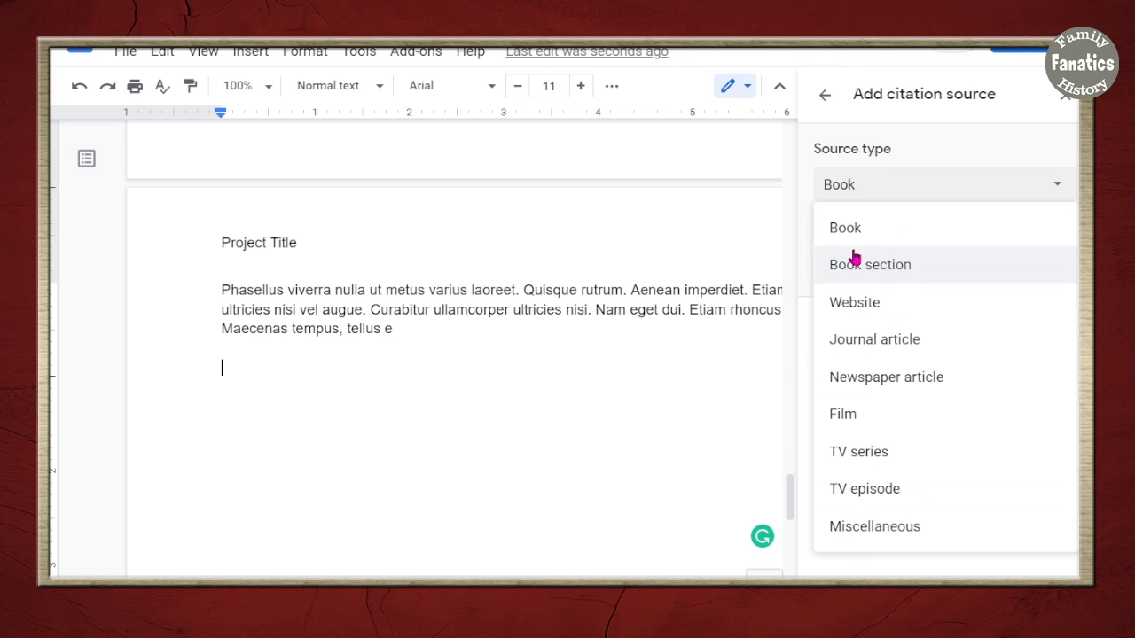
pyautogui.click(844, 227)
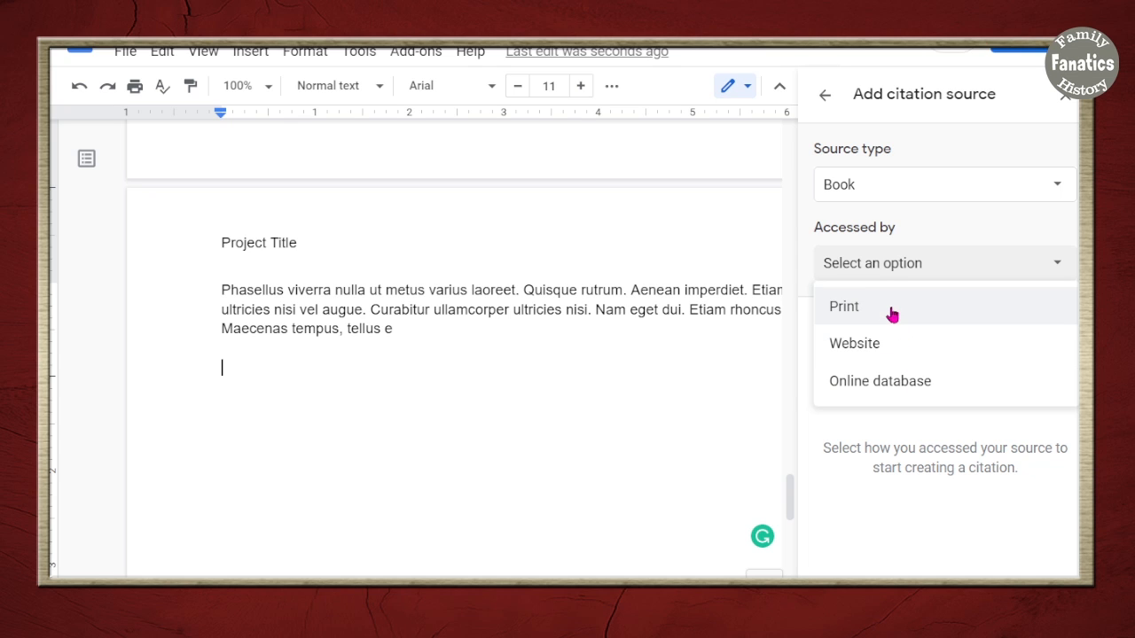
pyautogui.click(843, 305)
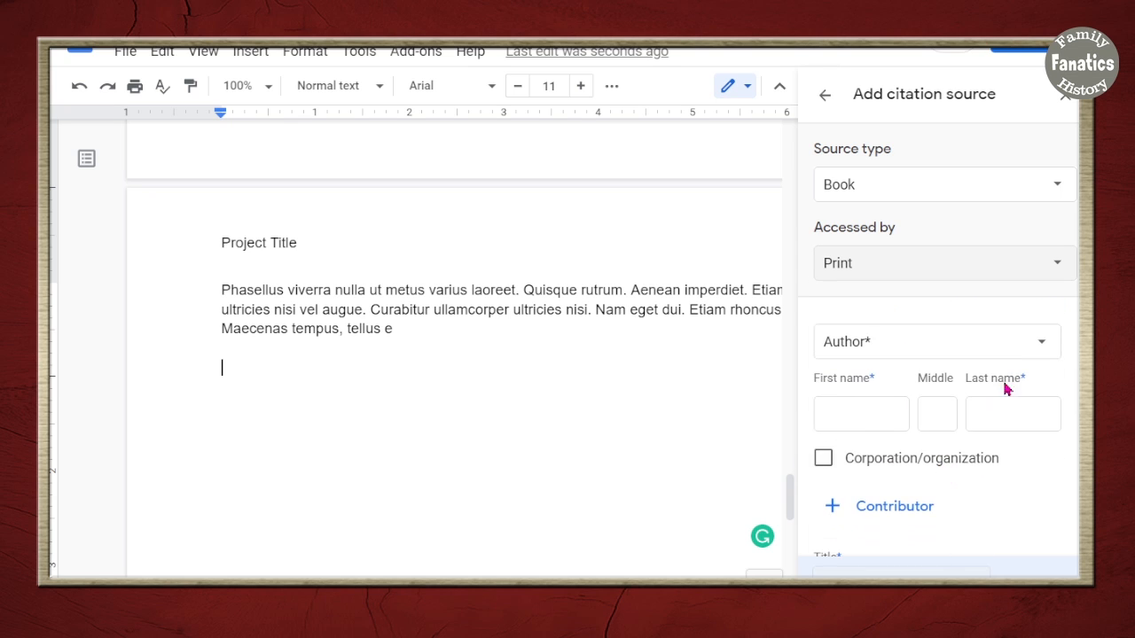
pyautogui.click(936, 341)
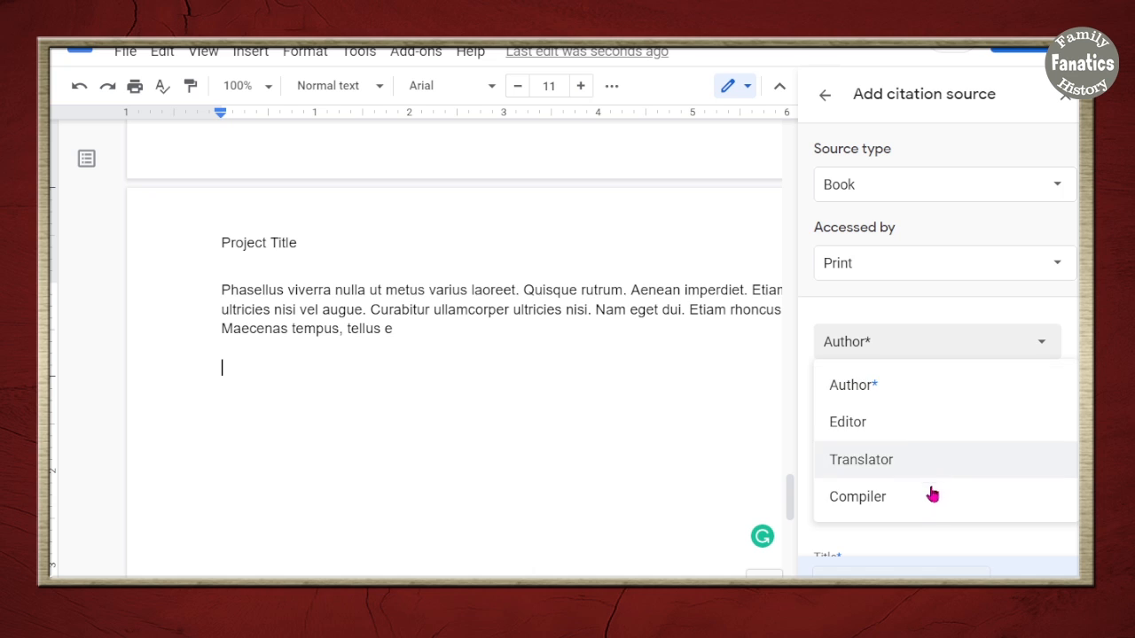
pyautogui.click(851, 384)
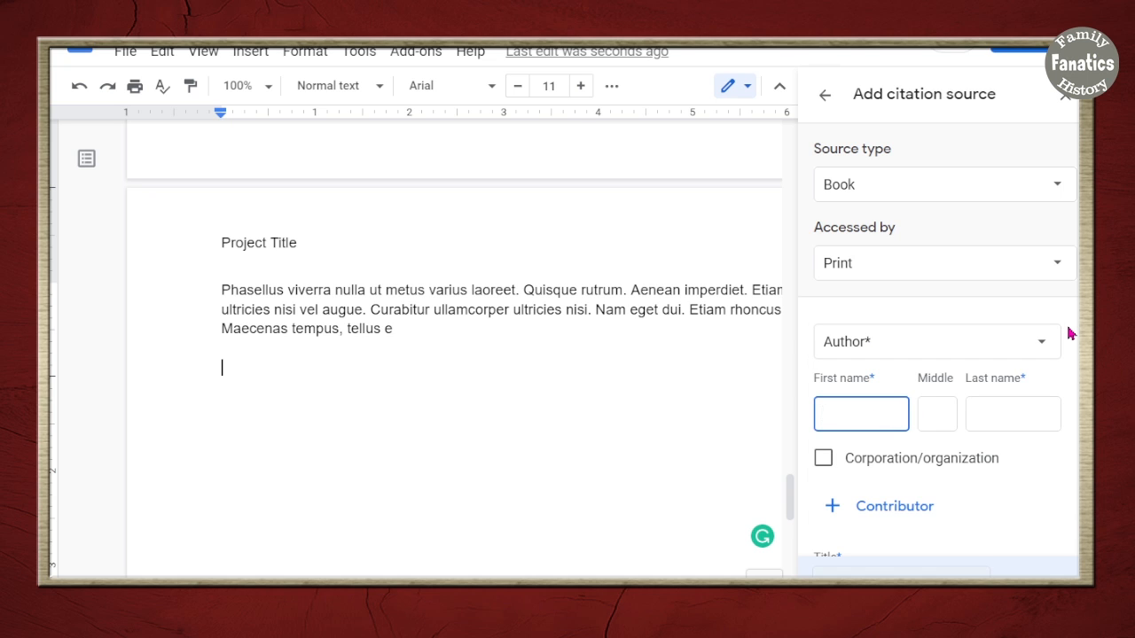
# Enter author Stratton and title Applied Genealogy, and dismiss the uncited-sources tip
pyautogui.write('Stratton')
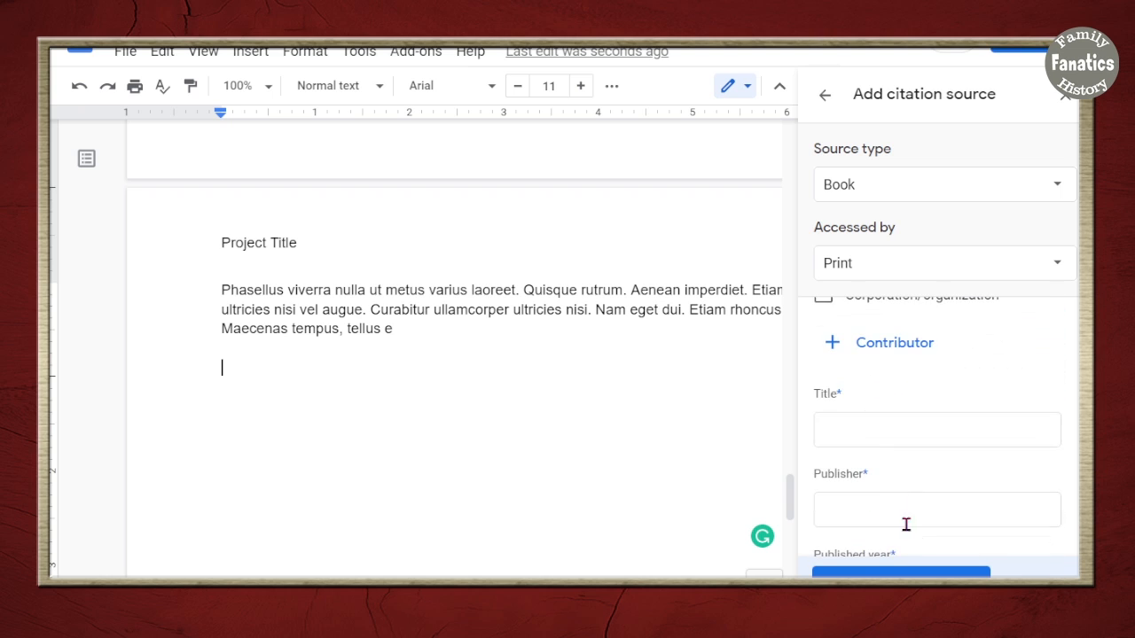
pyautogui.write('Appl')
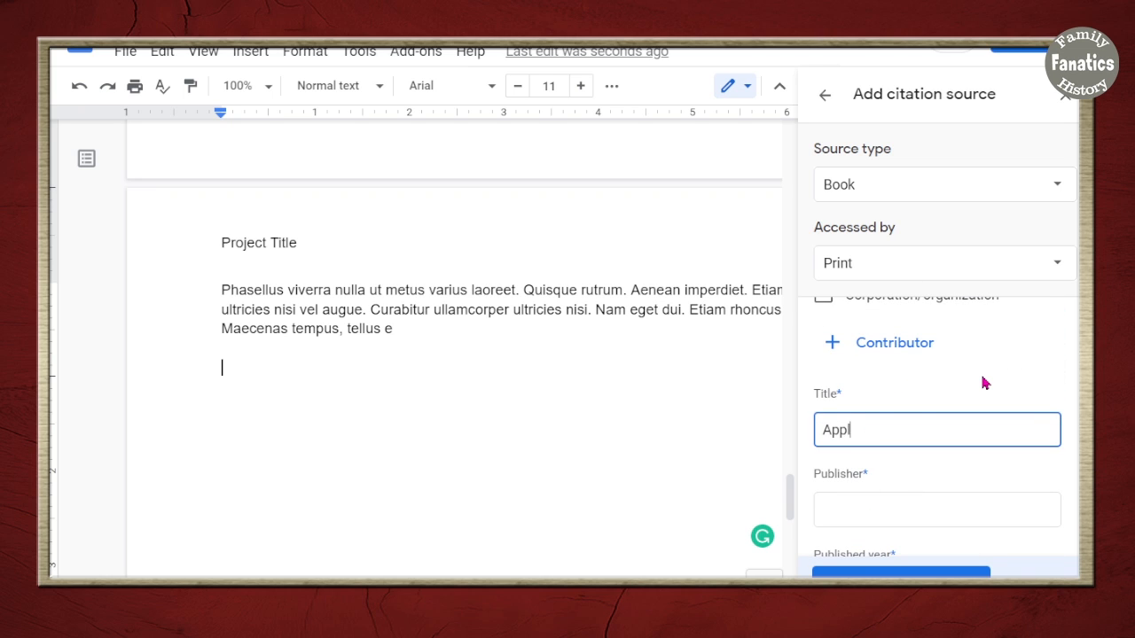
pyautogui.write('A')
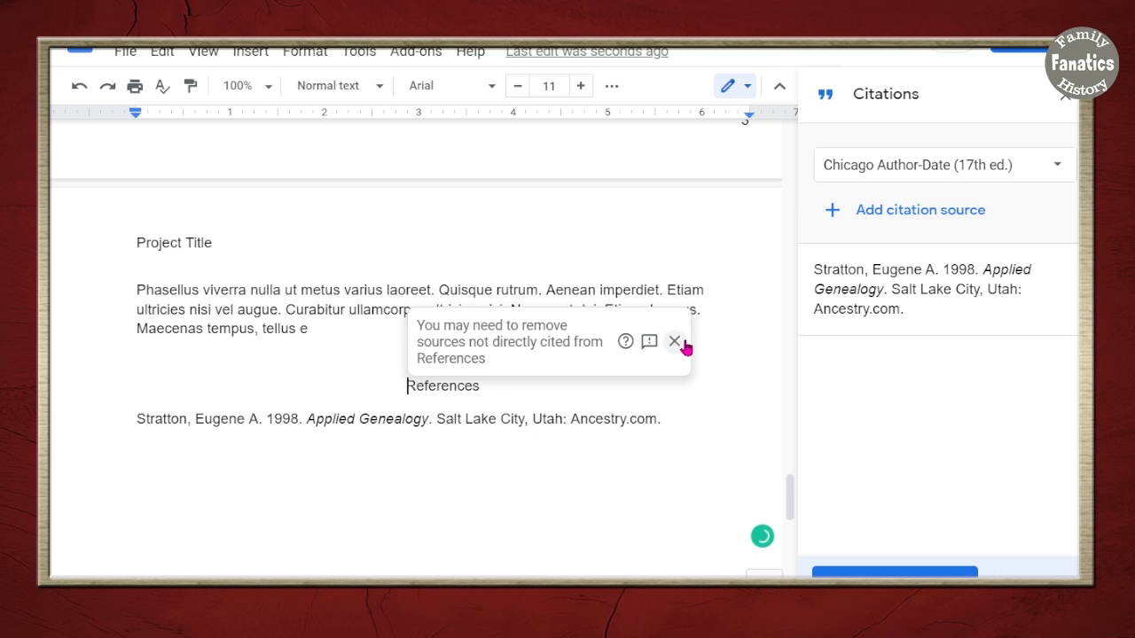
pyautogui.click(673, 341)
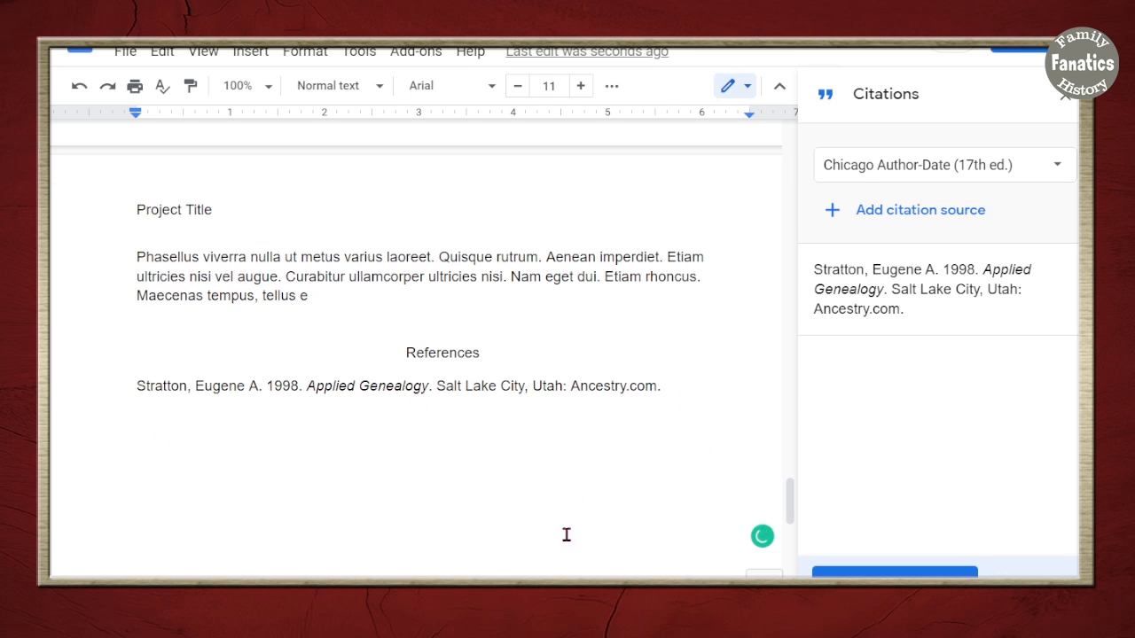